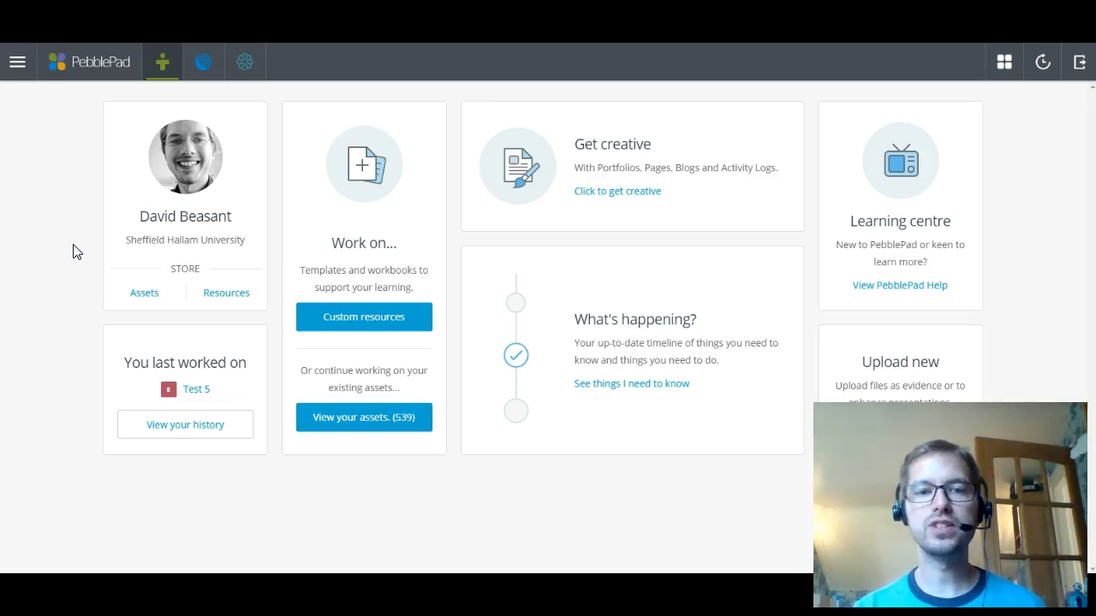
{"action": "mouse_move", "coordinate": [69, 172]}
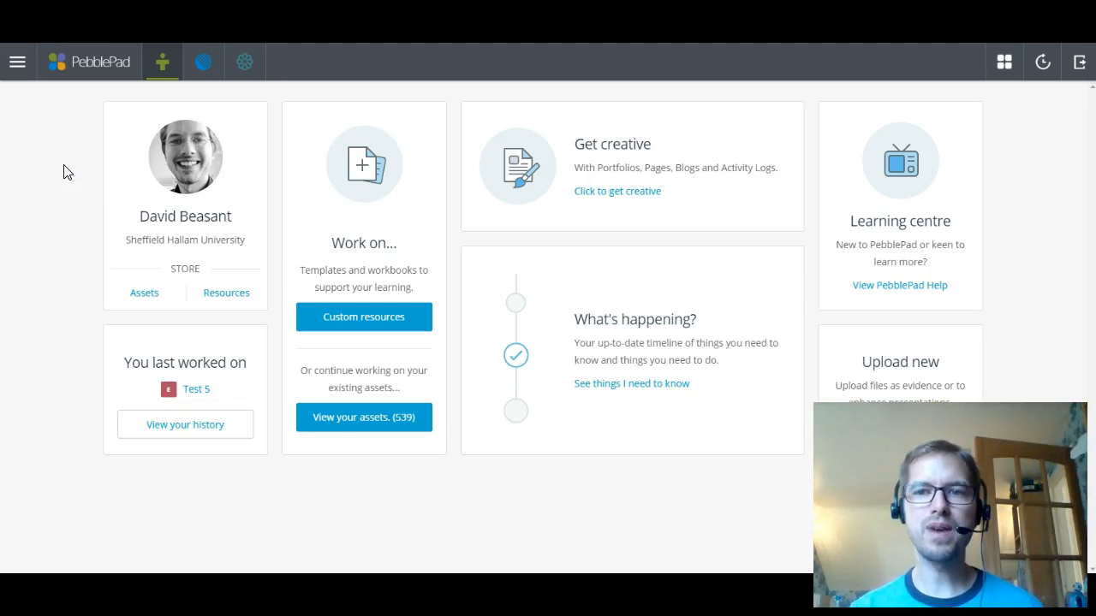
{"action": "mouse_move", "coordinate": [312, 135]}
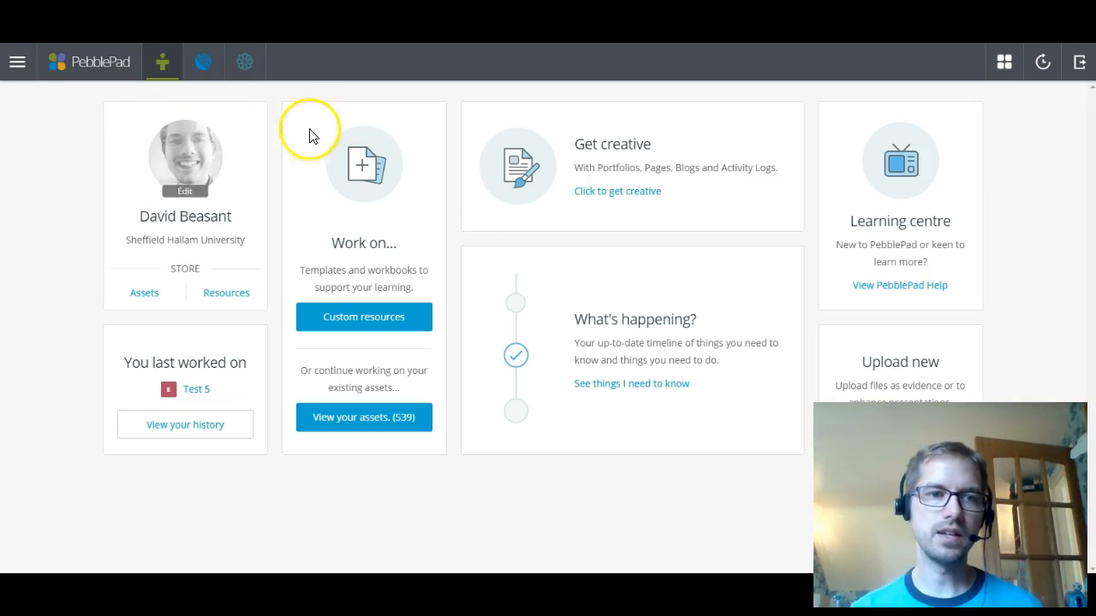
{"action": "mouse_move", "coordinate": [167, 263]}
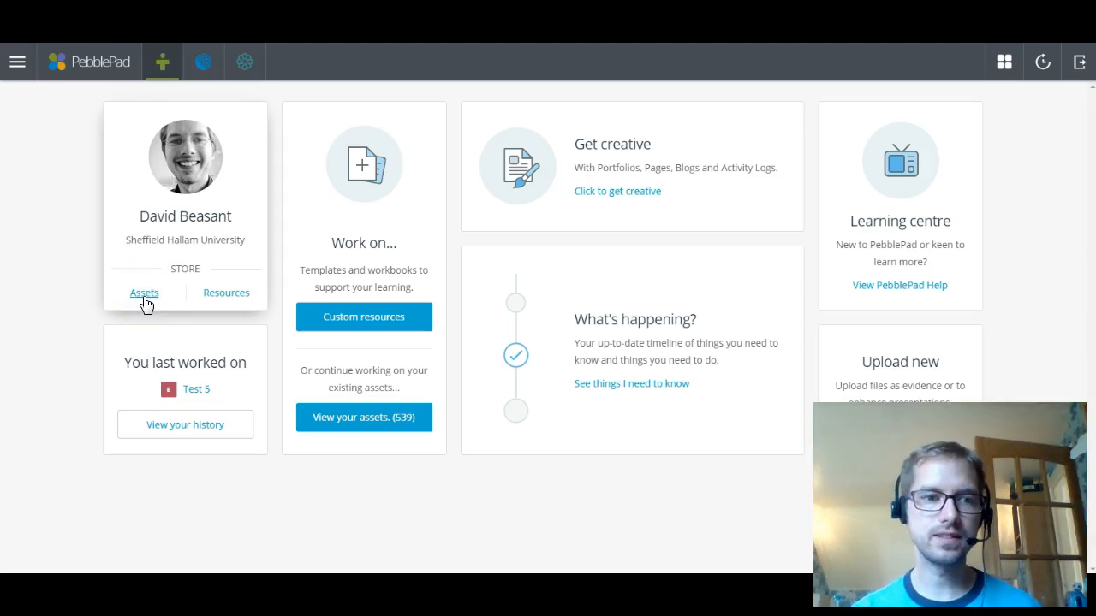
{"action": "mouse_move", "coordinate": [227, 295]}
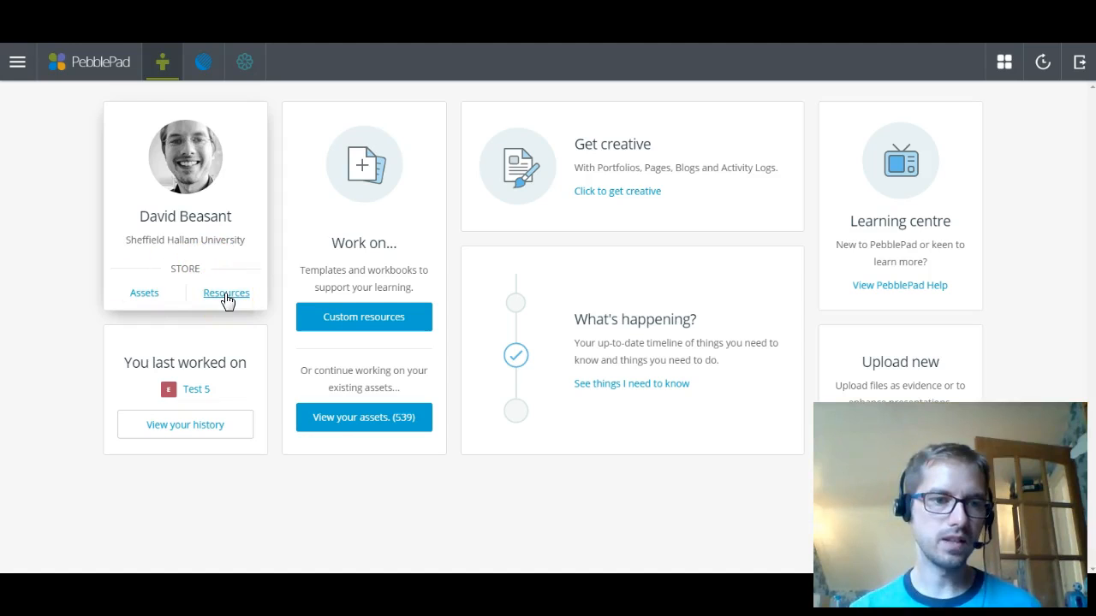
{"action": "mouse_move", "coordinate": [163, 357]}
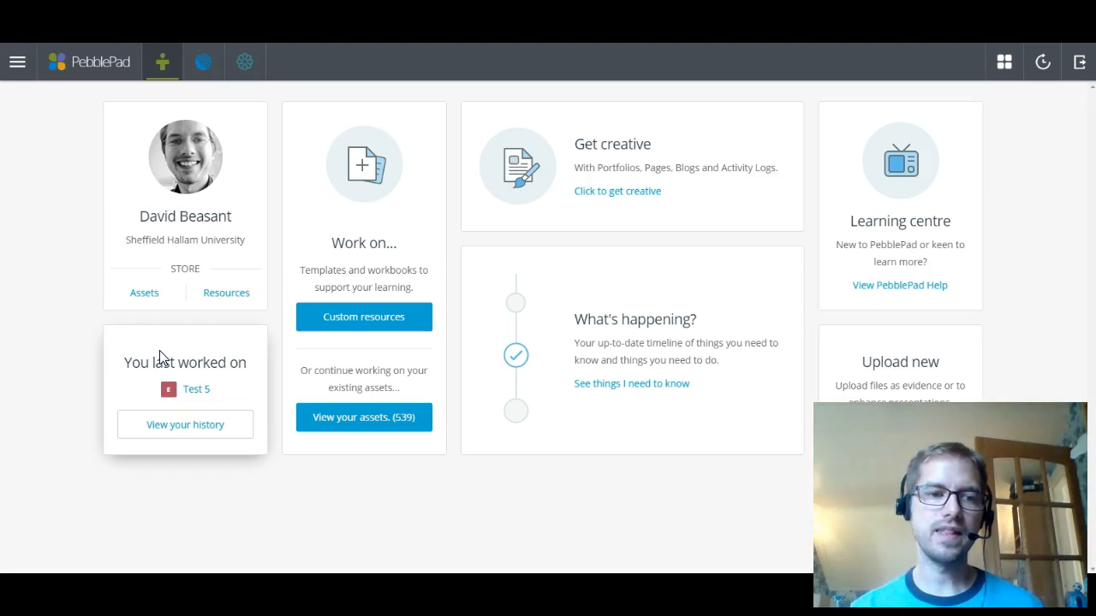
{"action": "mouse_move", "coordinate": [196, 389]}
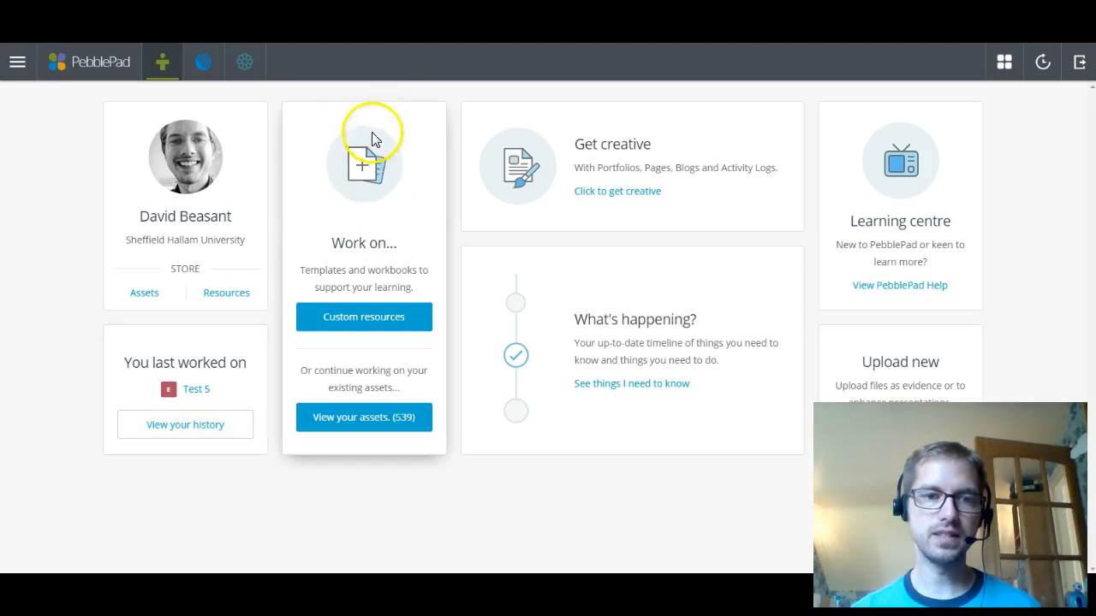
{"action": "mouse_move", "coordinate": [405, 240]}
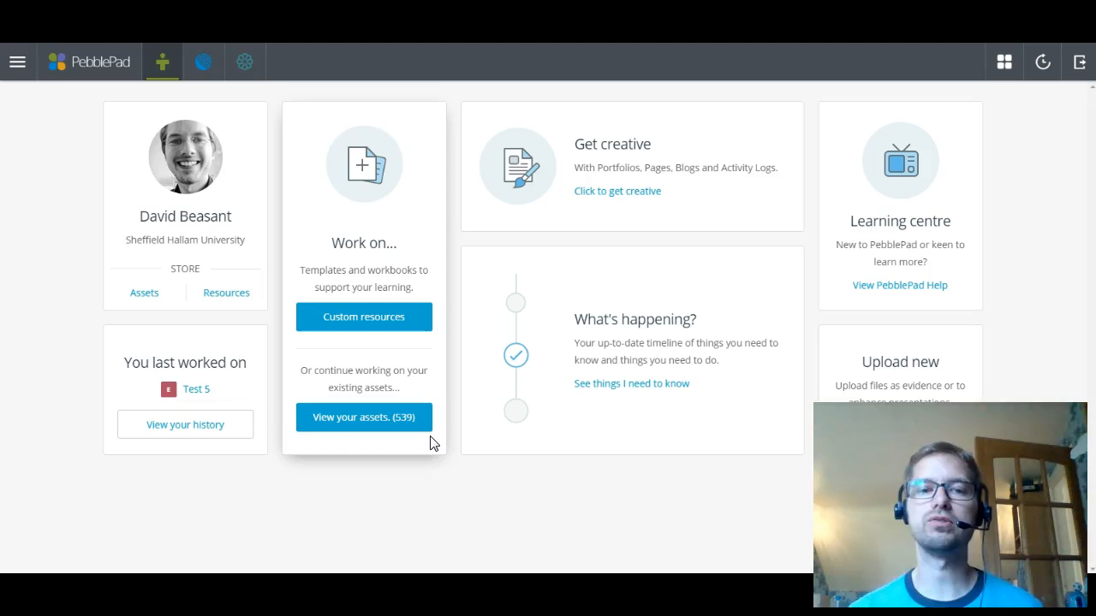
{"action": "mouse_move", "coordinate": [616, 231]}
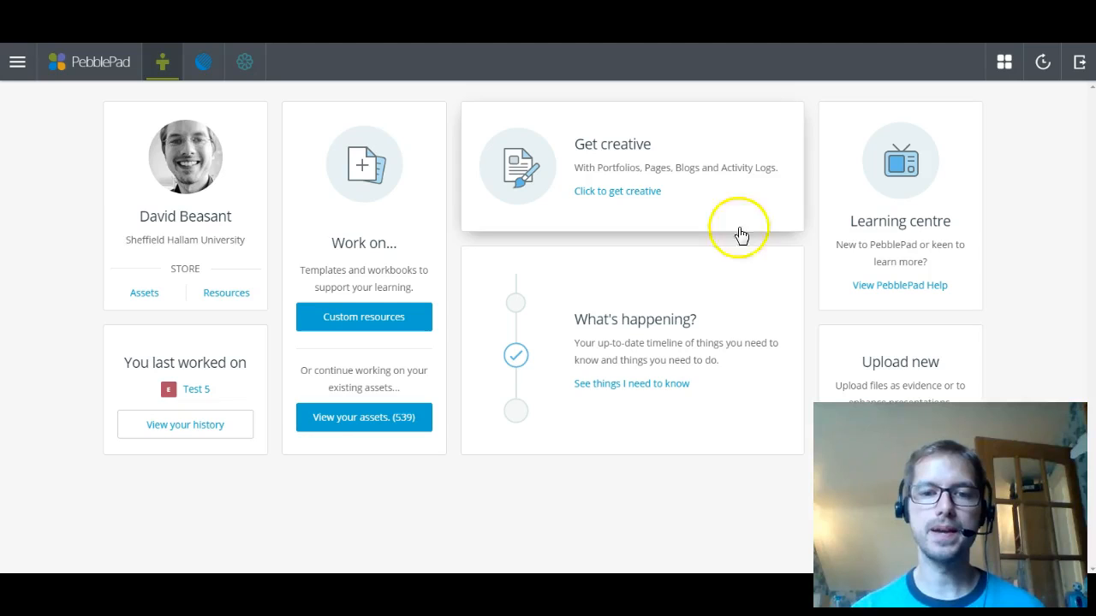
{"action": "mouse_move", "coordinate": [685, 463]}
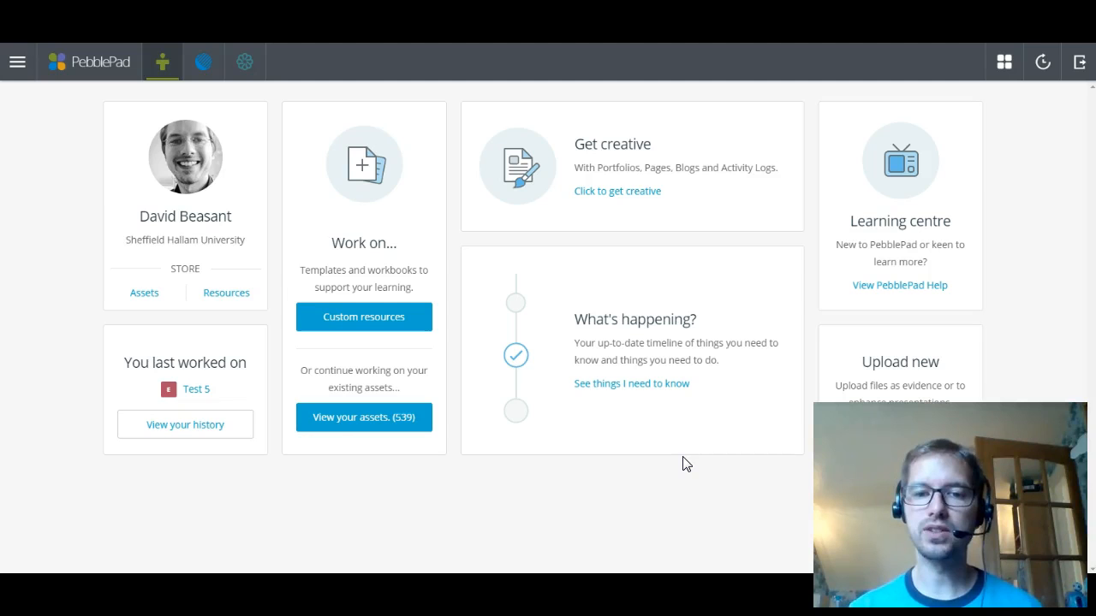
{"action": "mouse_move", "coordinate": [619, 447]}
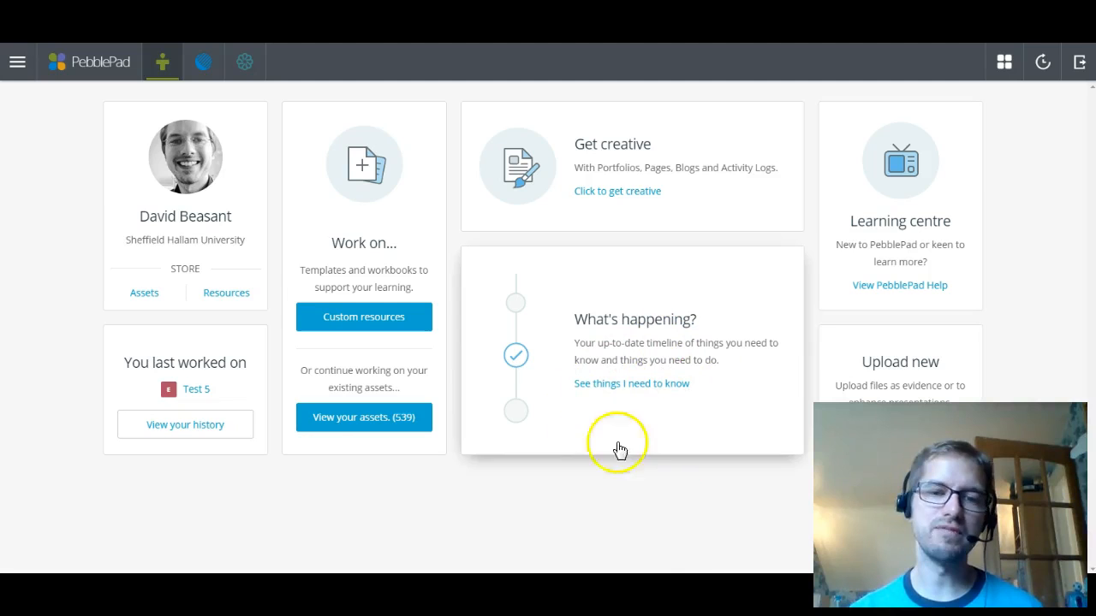
{"action": "mouse_move", "coordinate": [926, 160]}
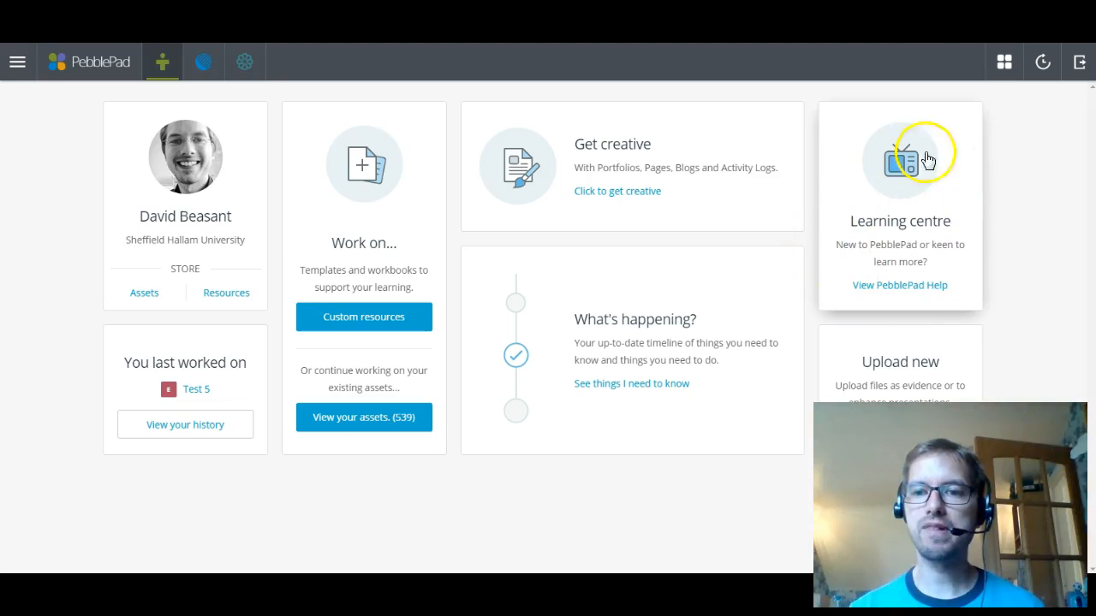
{"action": "mouse_move", "coordinate": [980, 255]}
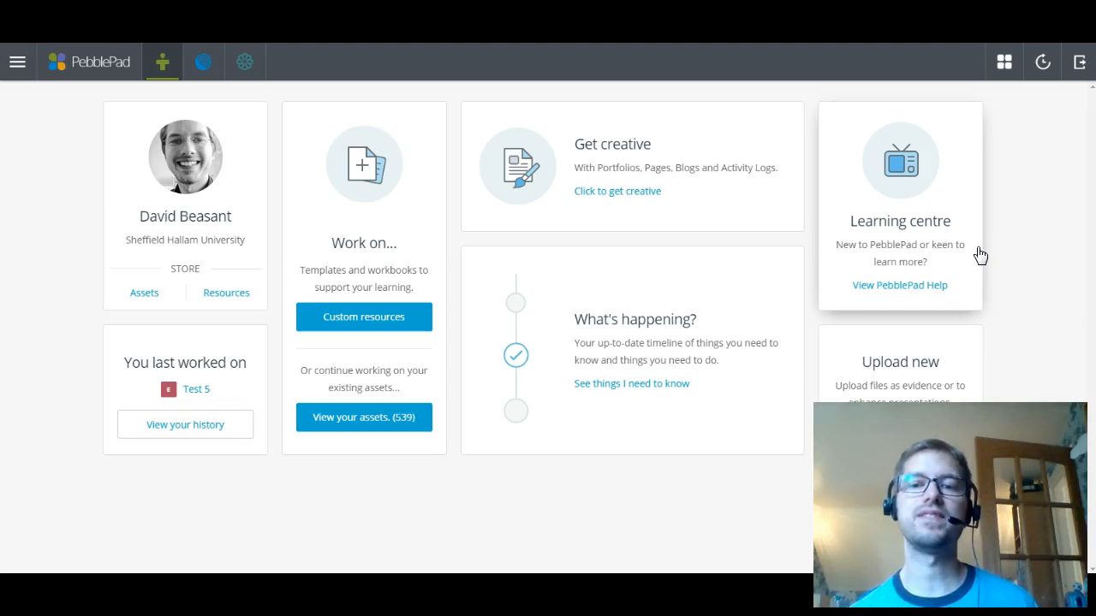
{"action": "mouse_move", "coordinate": [958, 360]}
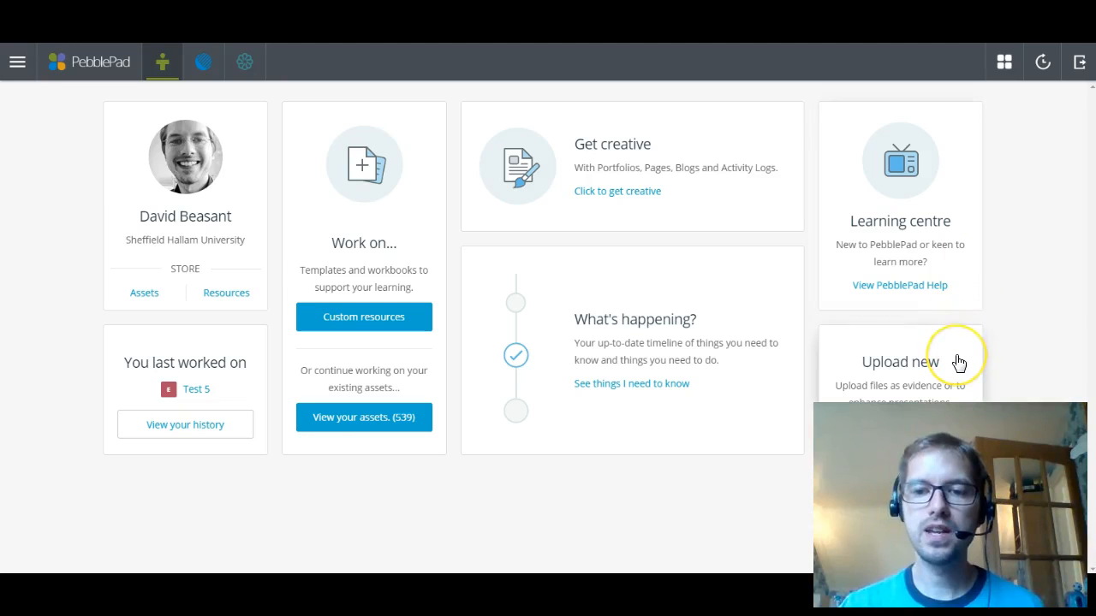
{"action": "mouse_move", "coordinate": [804, 415]}
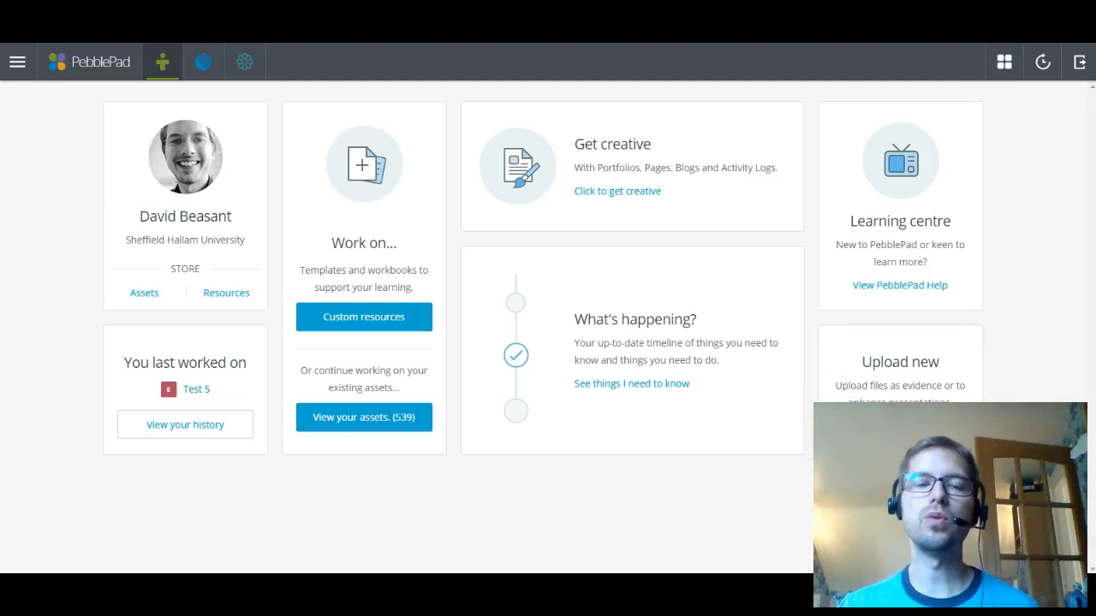
{"action": "mouse_move", "coordinate": [693, 500]}
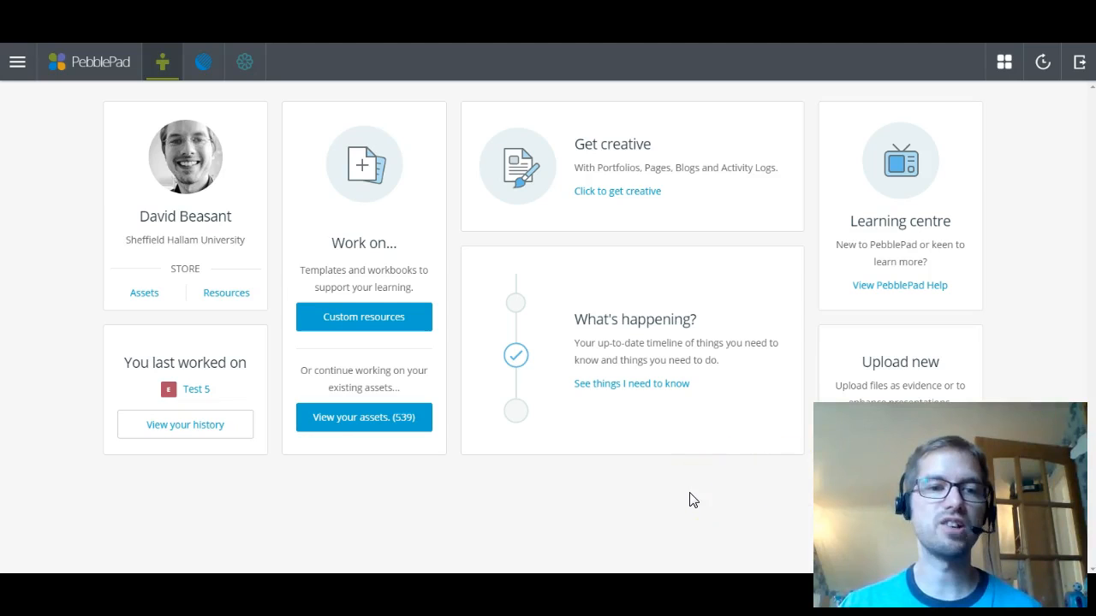
{"action": "mouse_move", "coordinate": [83, 280]}
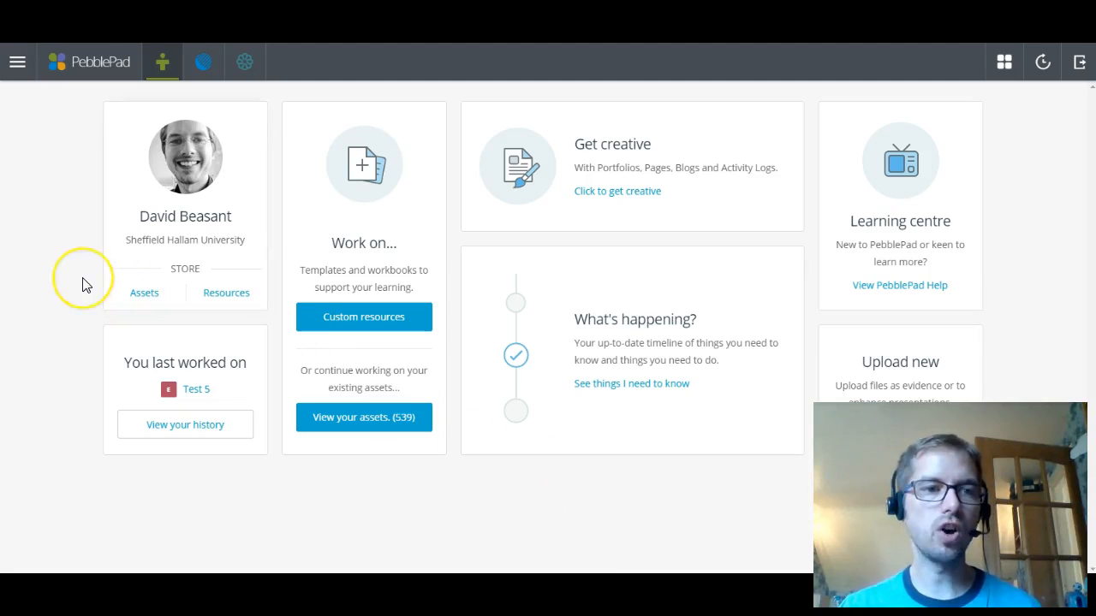
{"action": "mouse_move", "coordinate": [17, 61]}
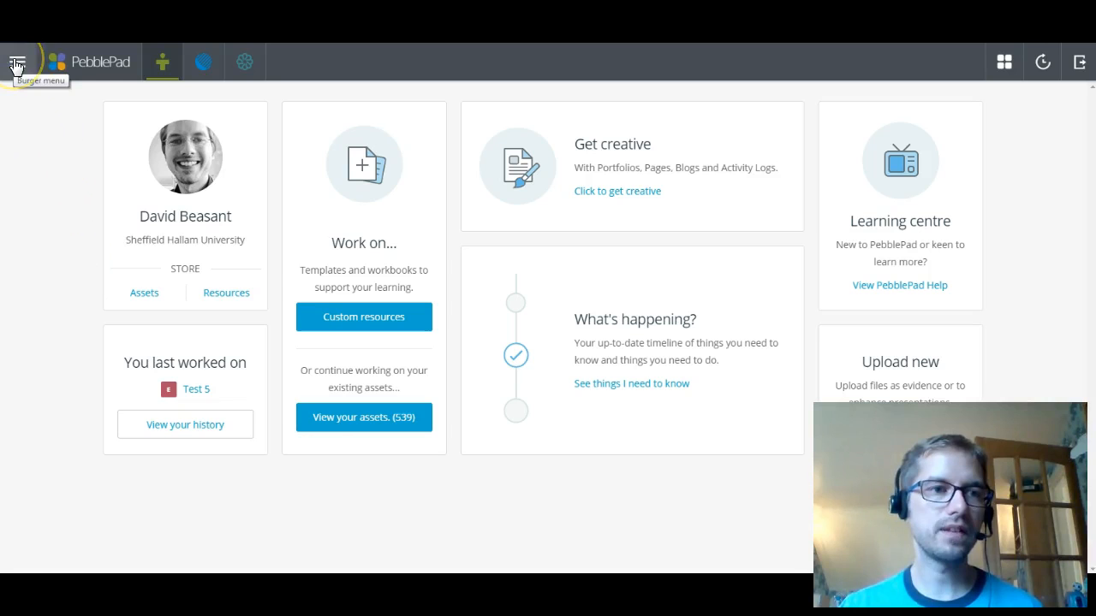
{"action": "mouse_move", "coordinate": [30, 124]}
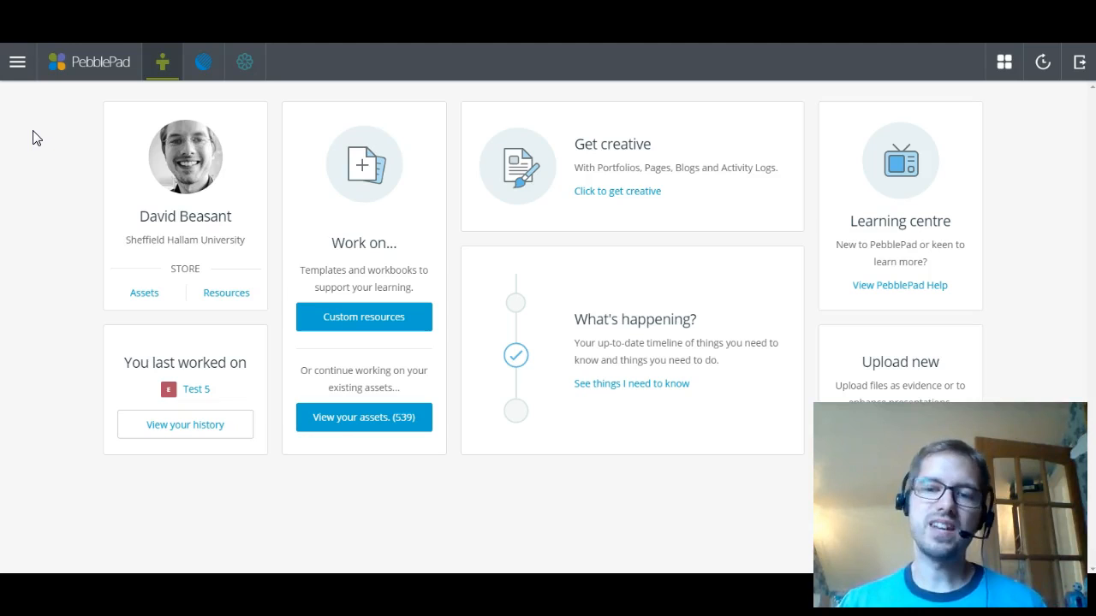
{"action": "mouse_move", "coordinate": [185, 167]}
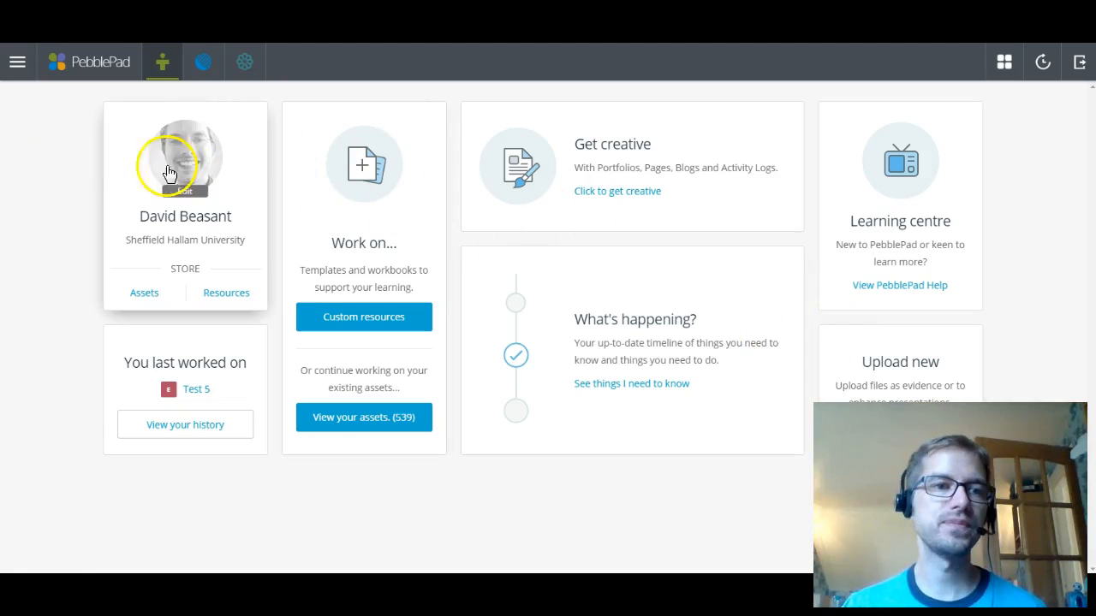
{"action": "mouse_move", "coordinate": [101, 62]}
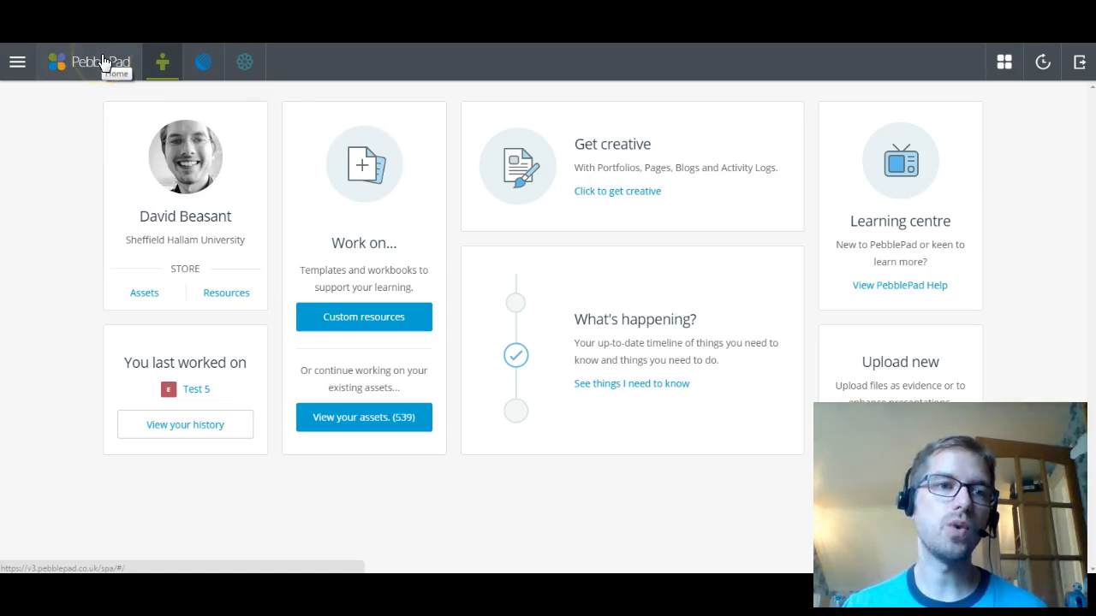
{"action": "mouse_move", "coordinate": [162, 62]}
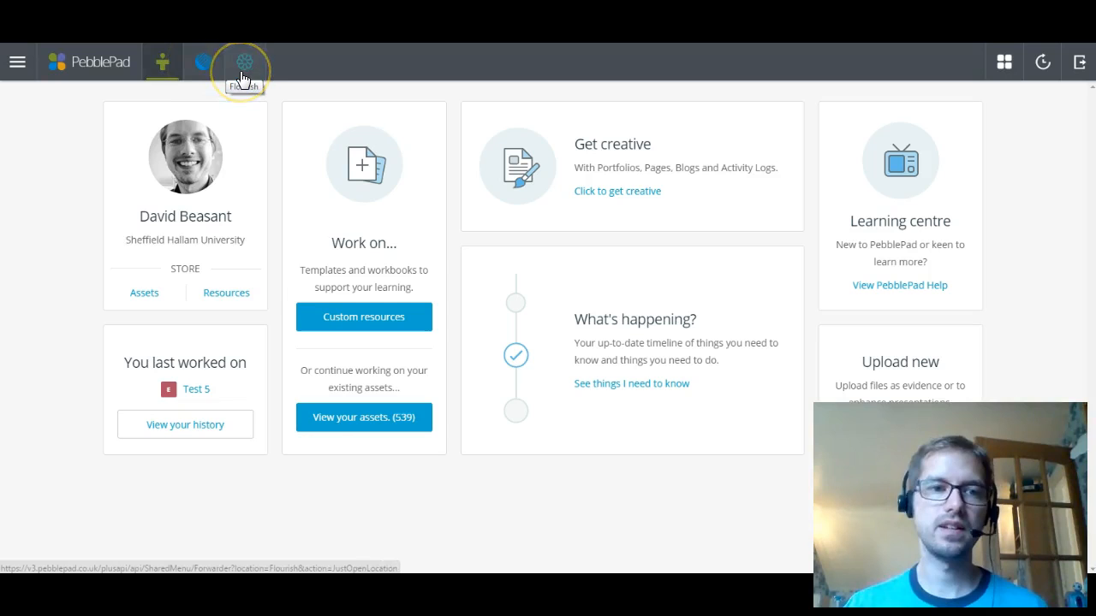
{"action": "mouse_move", "coordinate": [1013, 117]}
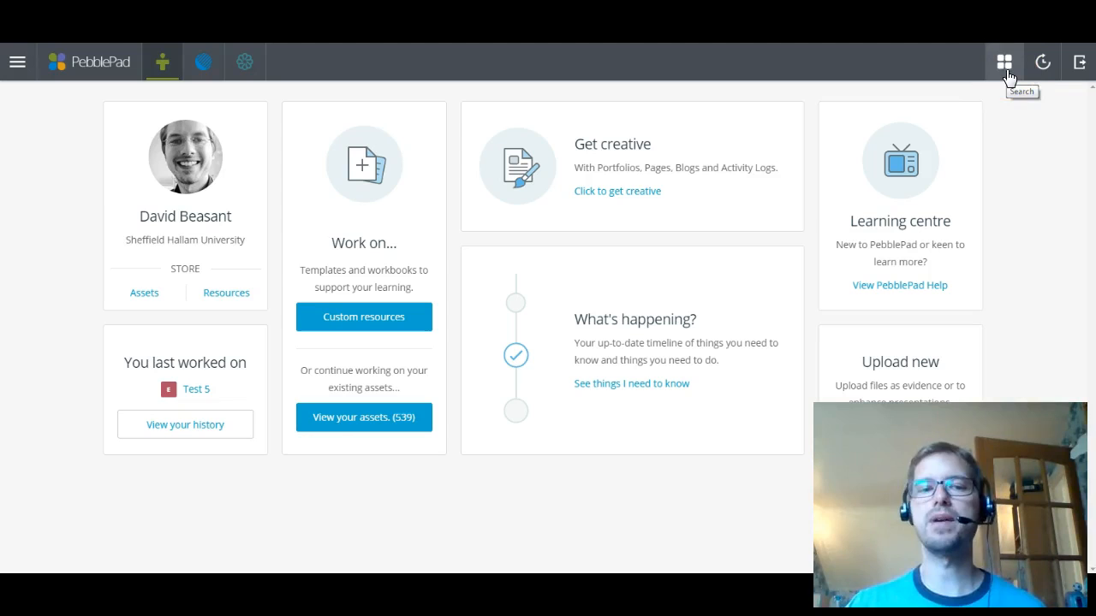
{"action": "mouse_move", "coordinate": [1042, 61]}
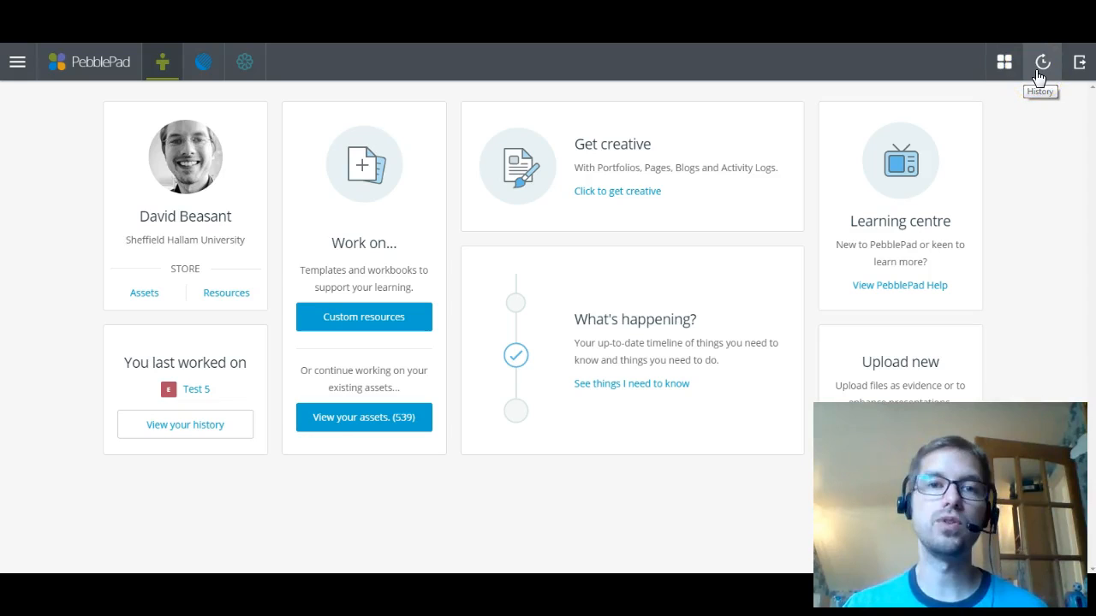
{"action": "mouse_move", "coordinate": [1080, 62]}
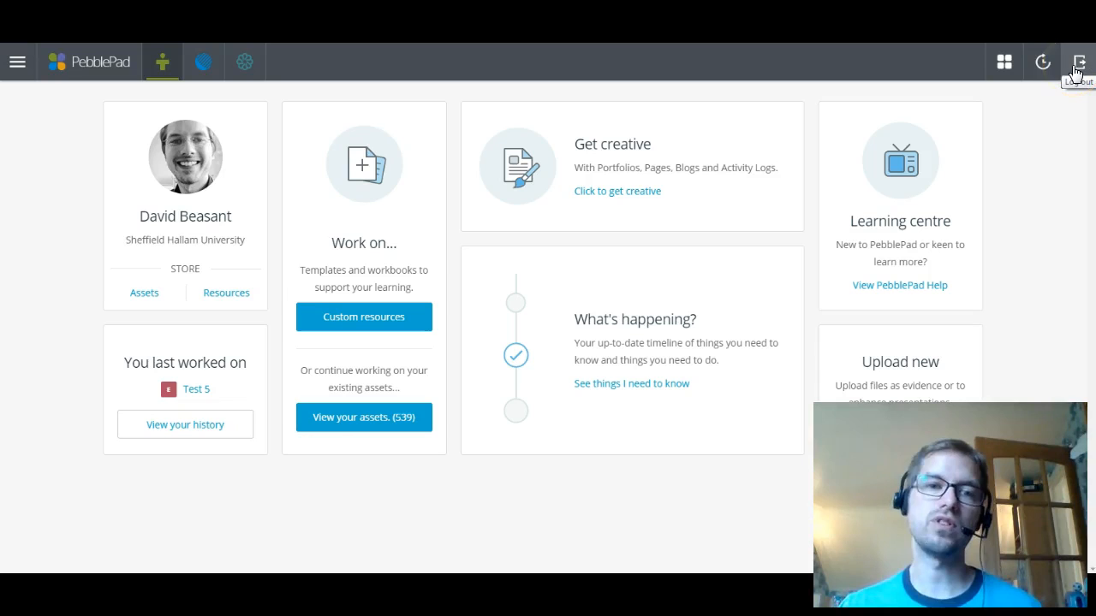
{"action": "mouse_move", "coordinate": [30, 94]}
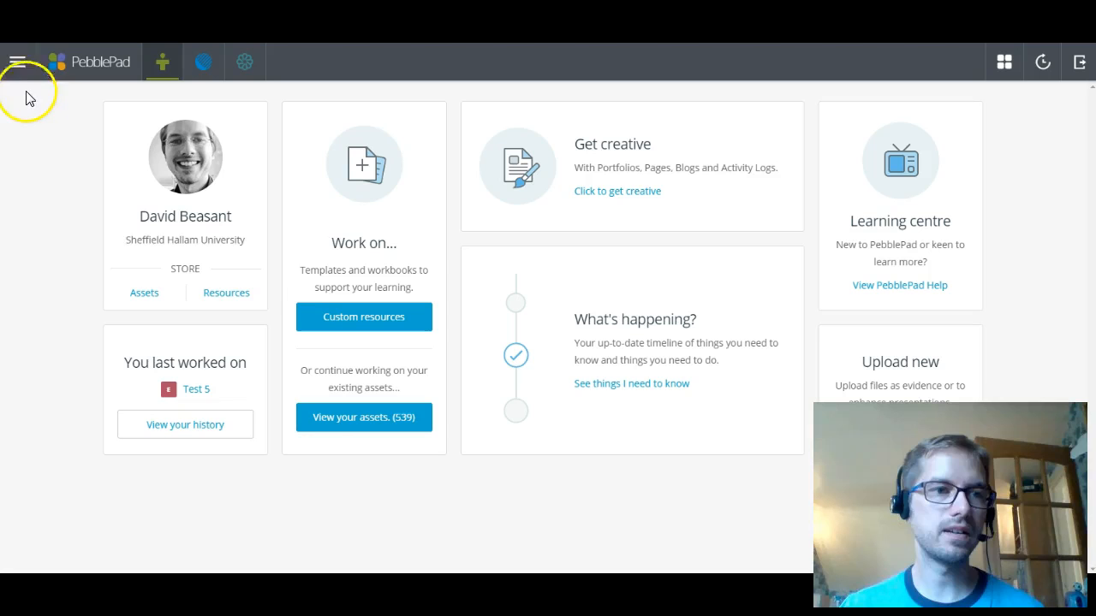
- Expand Get creative in the side menu to reveal the portfolio, page, collection, blog and workbook options
{"action": "left_click", "coordinate": [17, 61]}
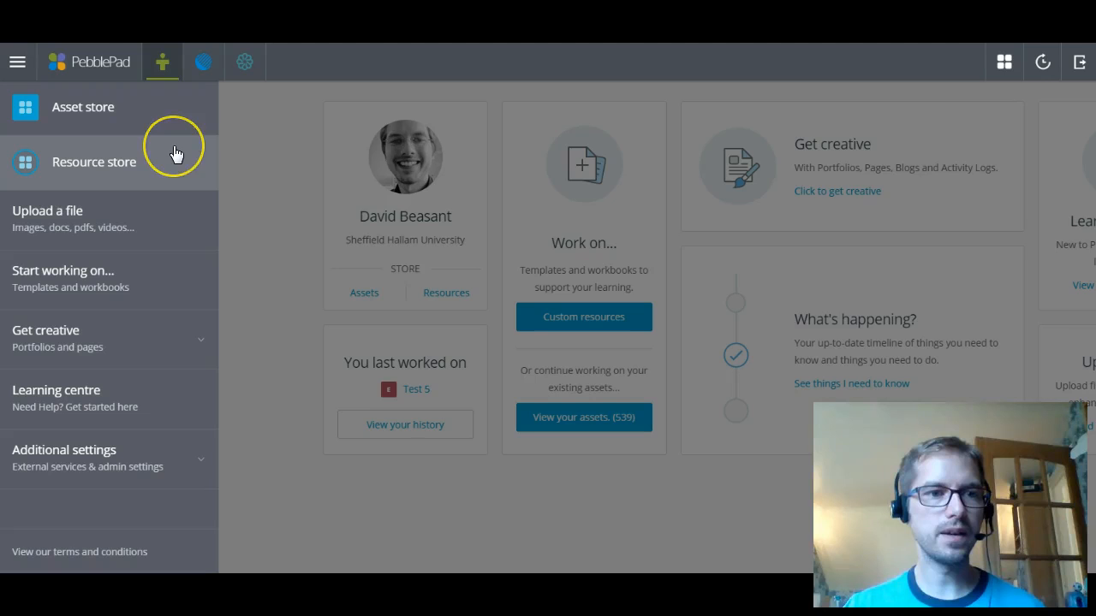
{"action": "mouse_move", "coordinate": [174, 135]}
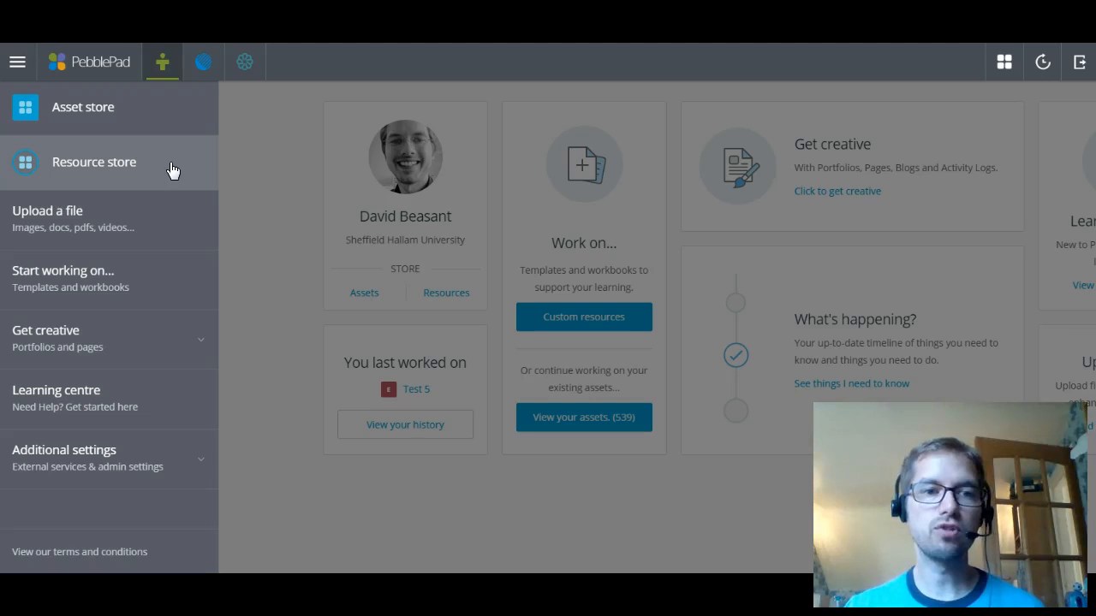
{"action": "mouse_move", "coordinate": [165, 272]}
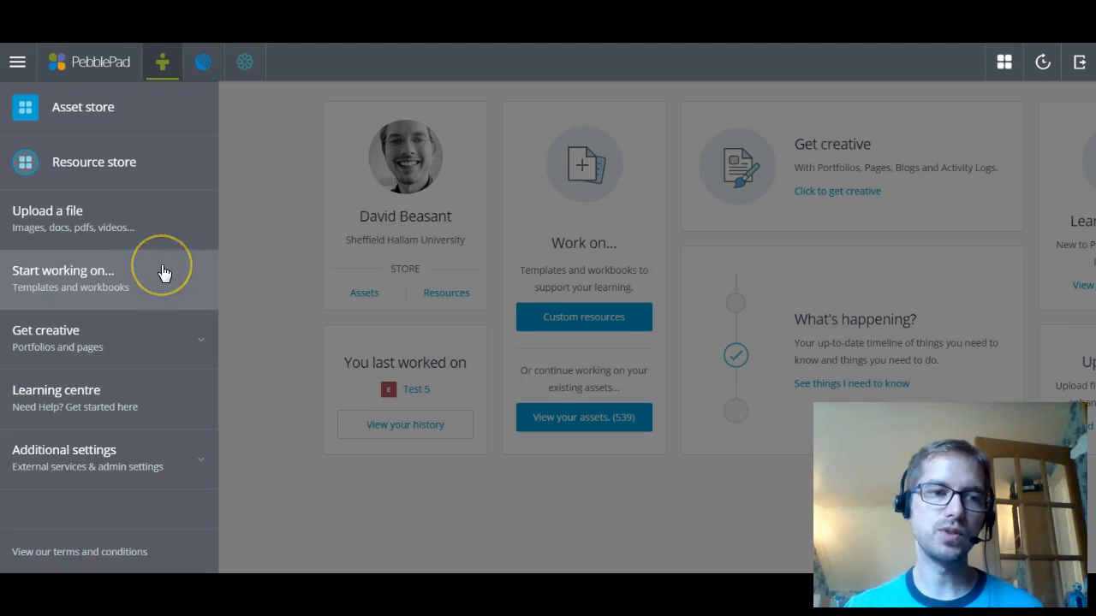
{"action": "mouse_move", "coordinate": [150, 417]}
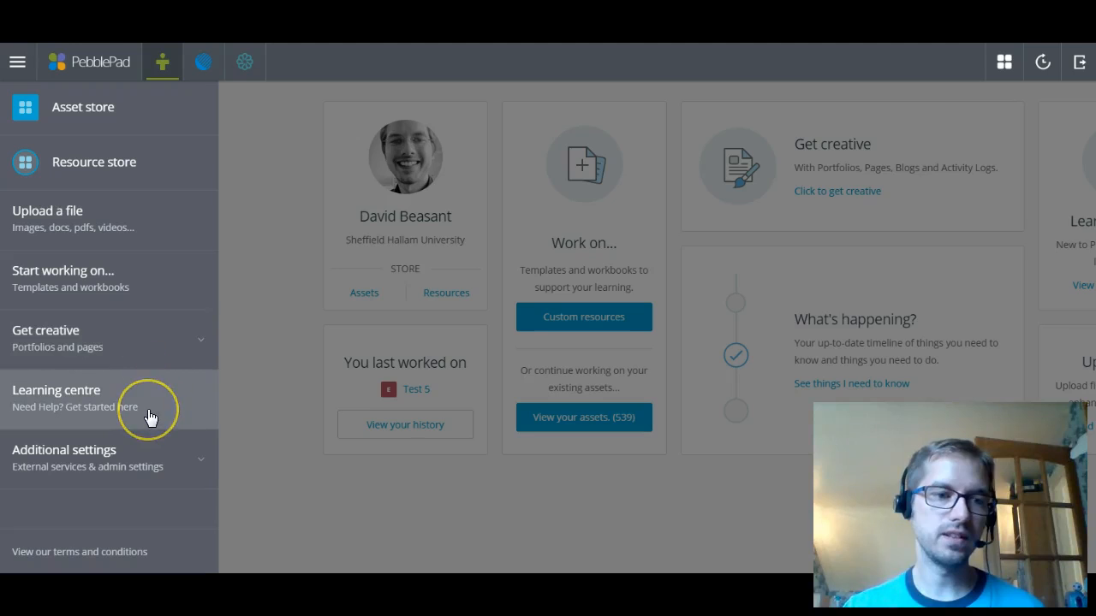
{"action": "mouse_move", "coordinate": [154, 456]}
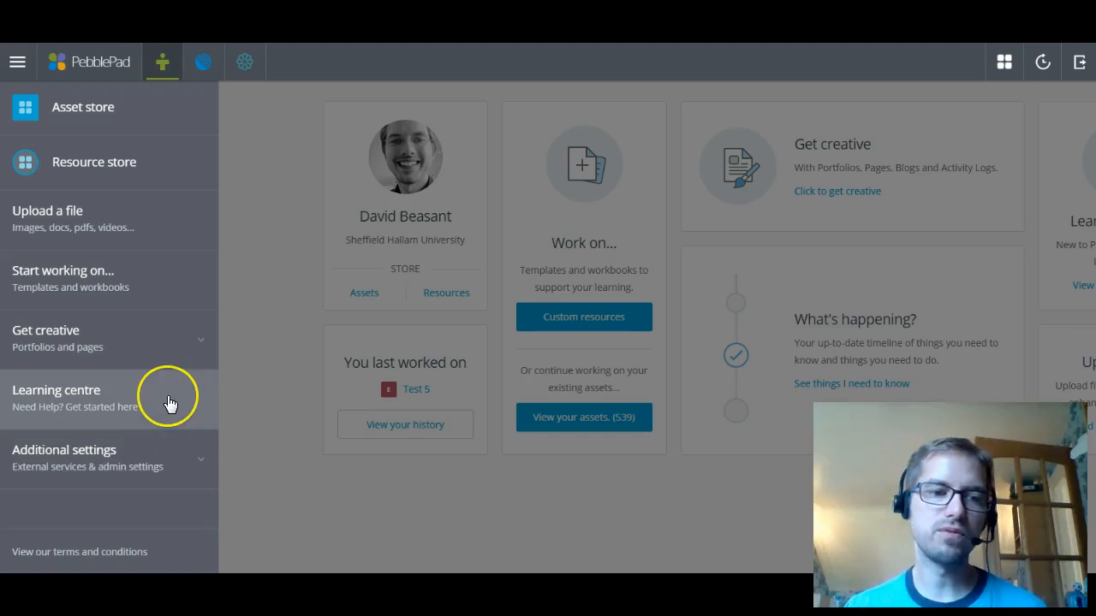
{"action": "mouse_move", "coordinate": [167, 346]}
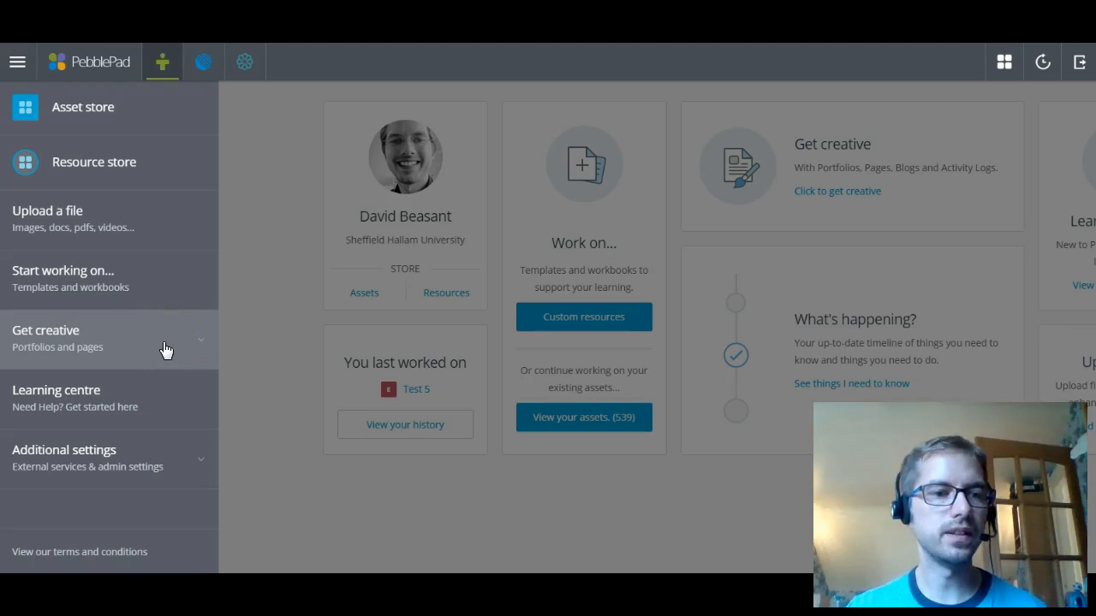
{"action": "left_click", "coordinate": [46, 329]}
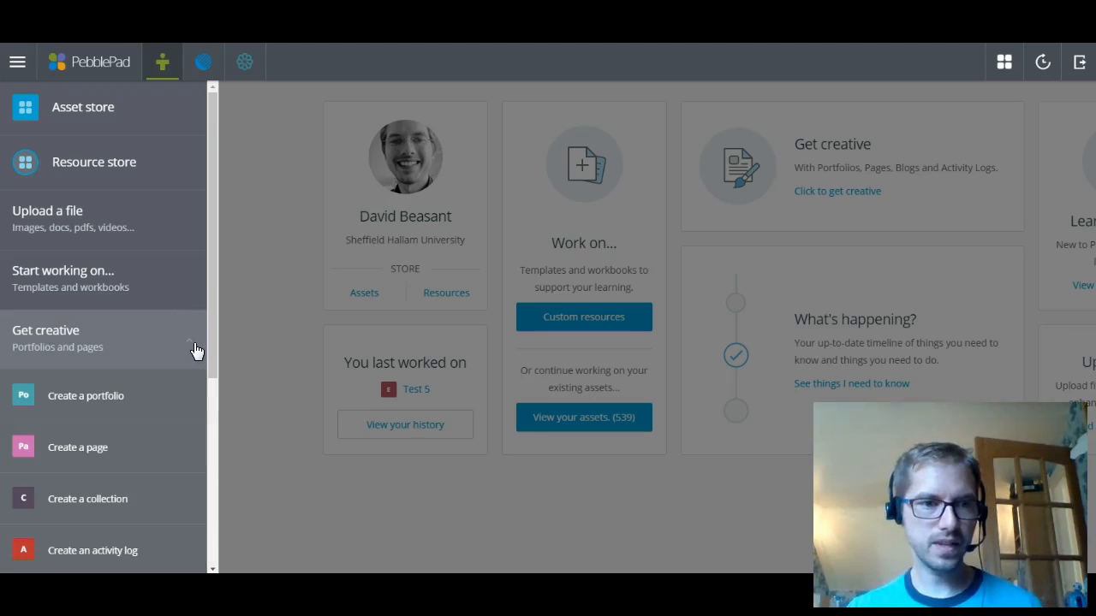
{"action": "scroll", "scroll_direction": "down", "scroll_amount": 3}
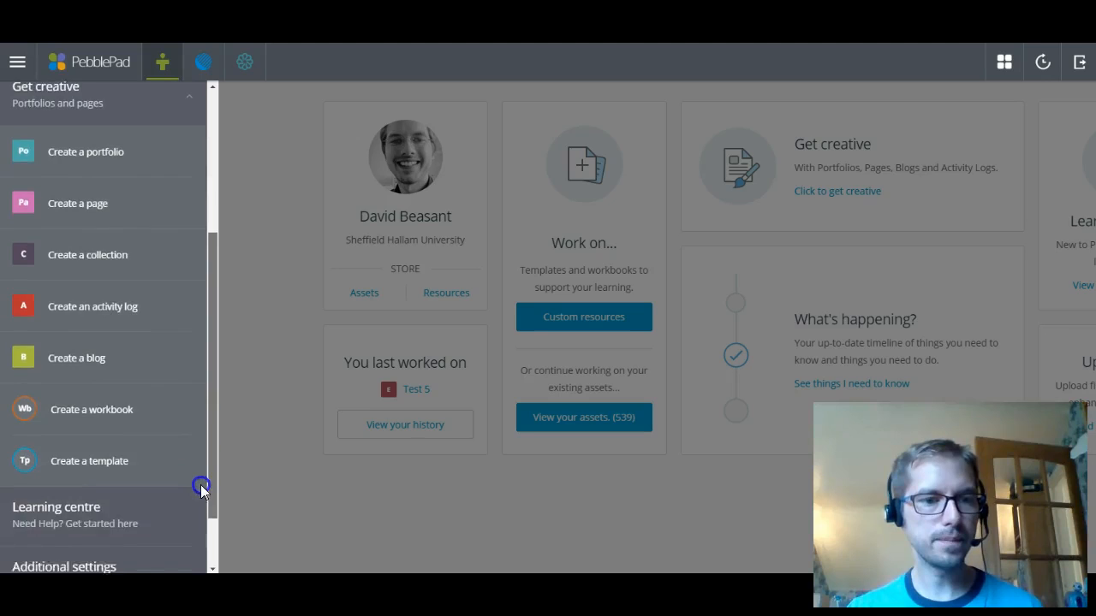
{"action": "scroll", "scroll_direction": "down", "scroll_amount": 3}
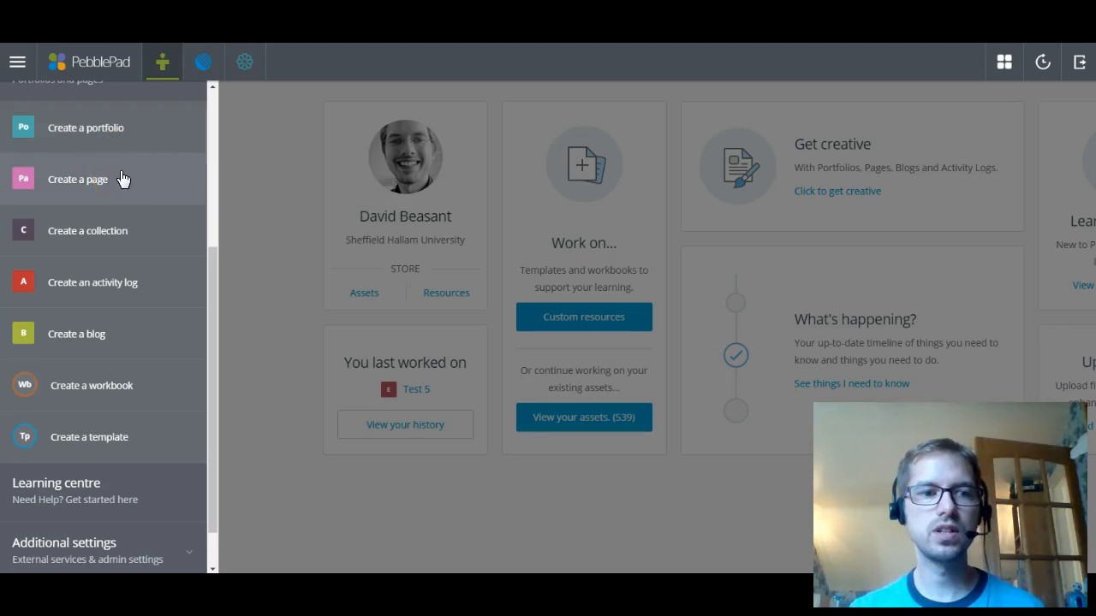
{"action": "mouse_move", "coordinate": [155, 482]}
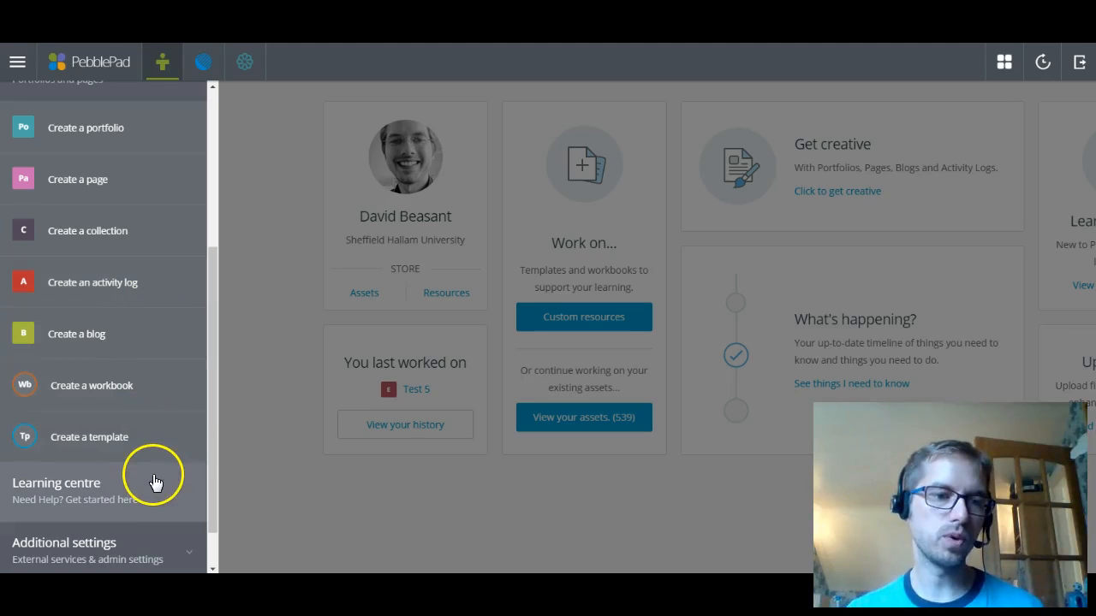
{"action": "mouse_move", "coordinate": [144, 437]}
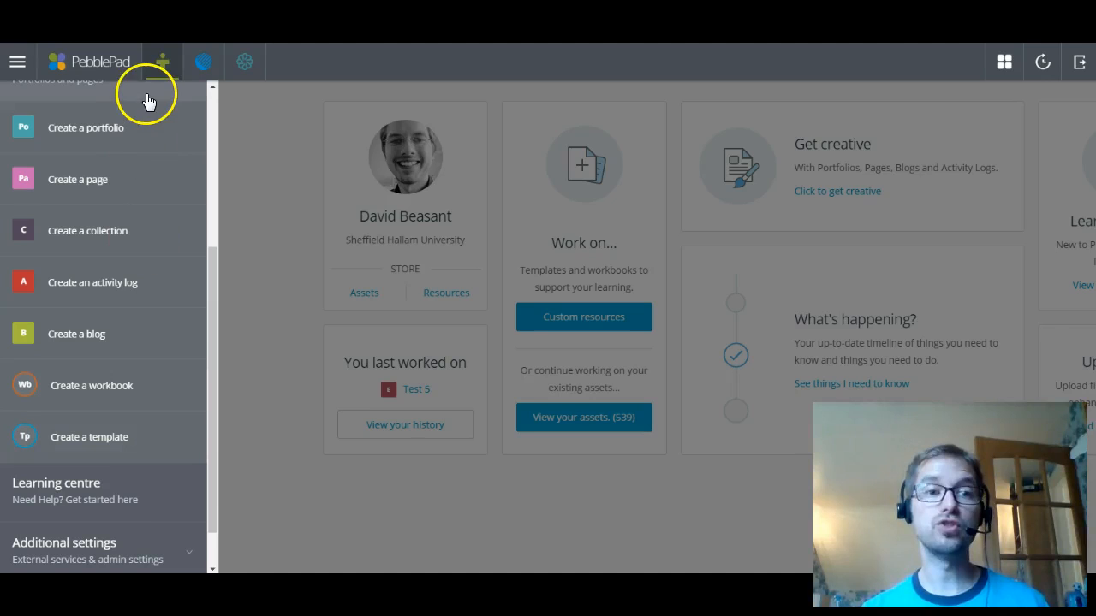
{"action": "mouse_move", "coordinate": [129, 137]}
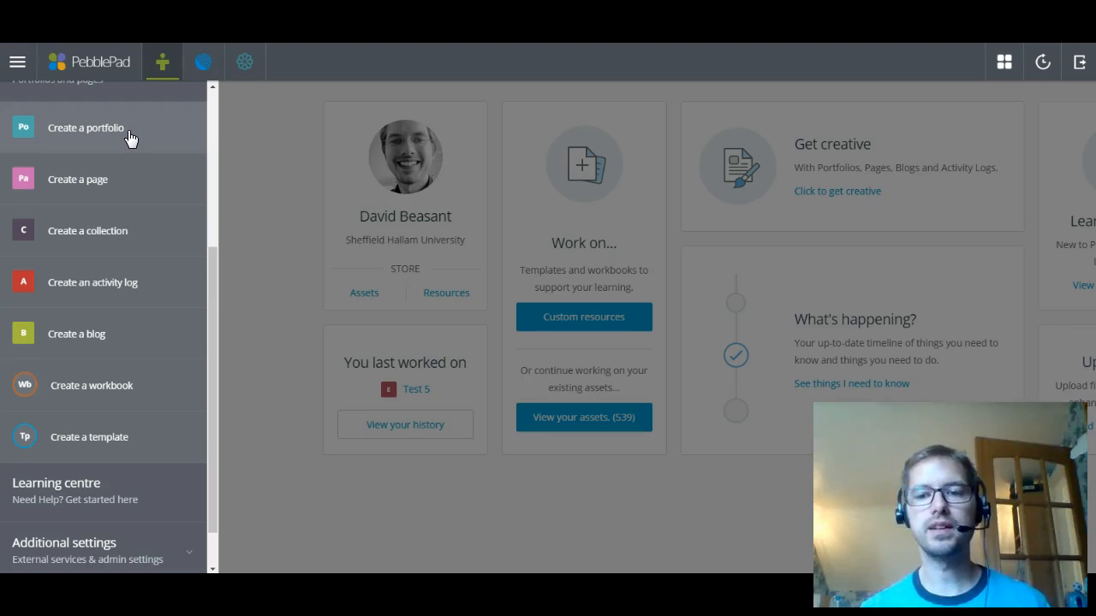
{"action": "mouse_move", "coordinate": [127, 183]}
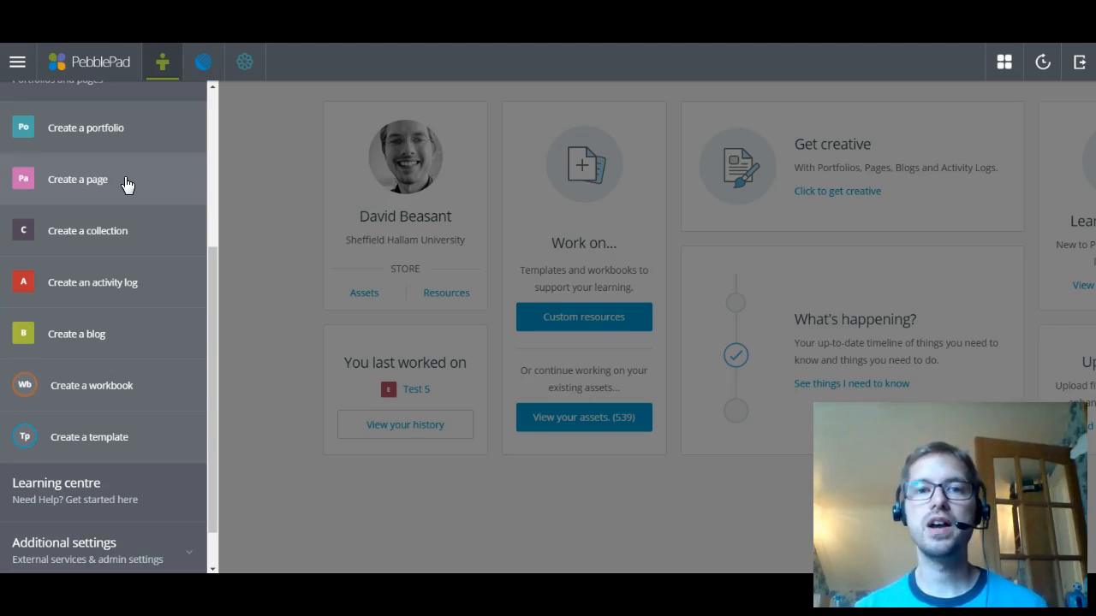
{"action": "mouse_move", "coordinate": [132, 253]}
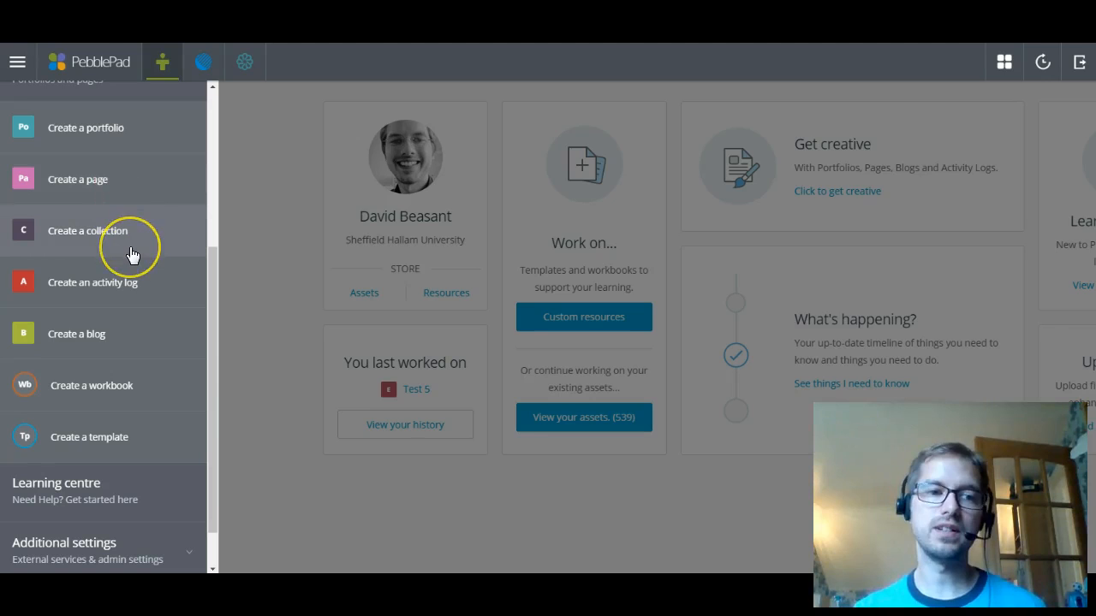
{"action": "mouse_move", "coordinate": [142, 295]}
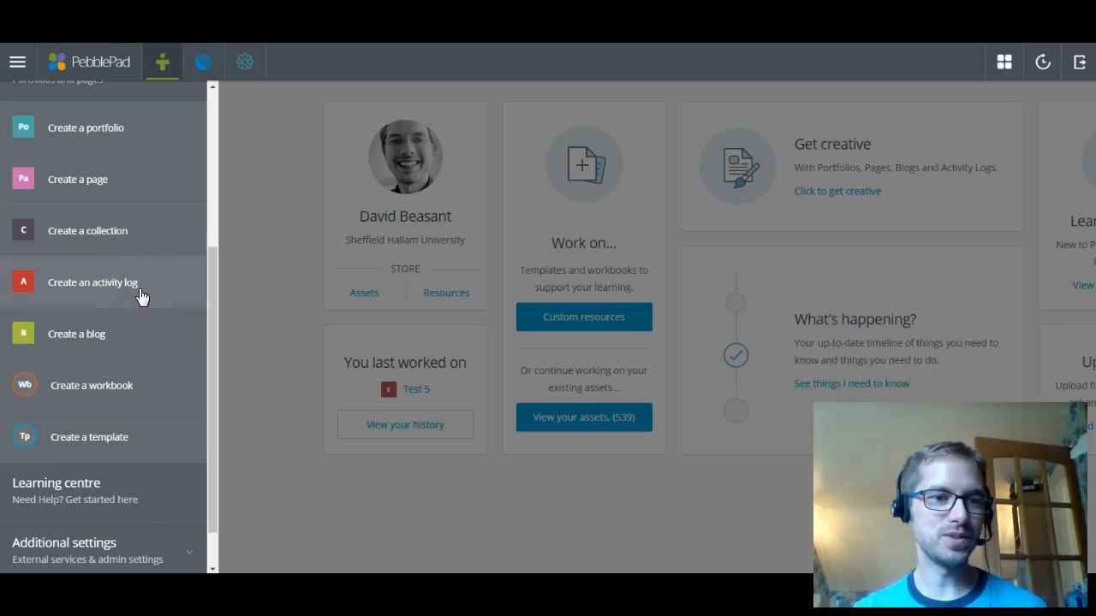
{"action": "mouse_move", "coordinate": [134, 338]}
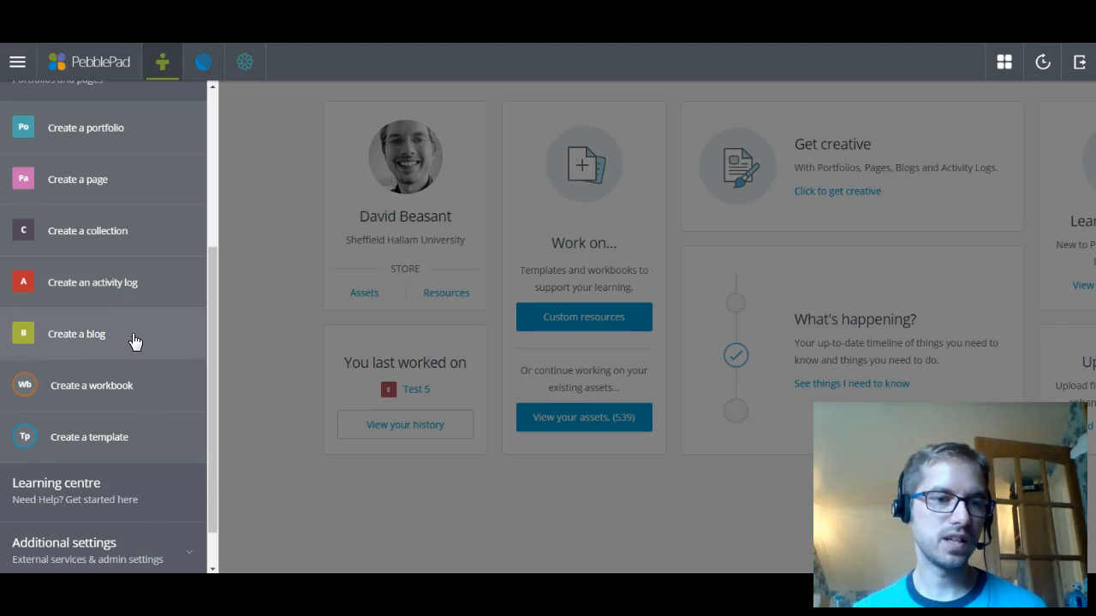
{"action": "mouse_move", "coordinate": [141, 390]}
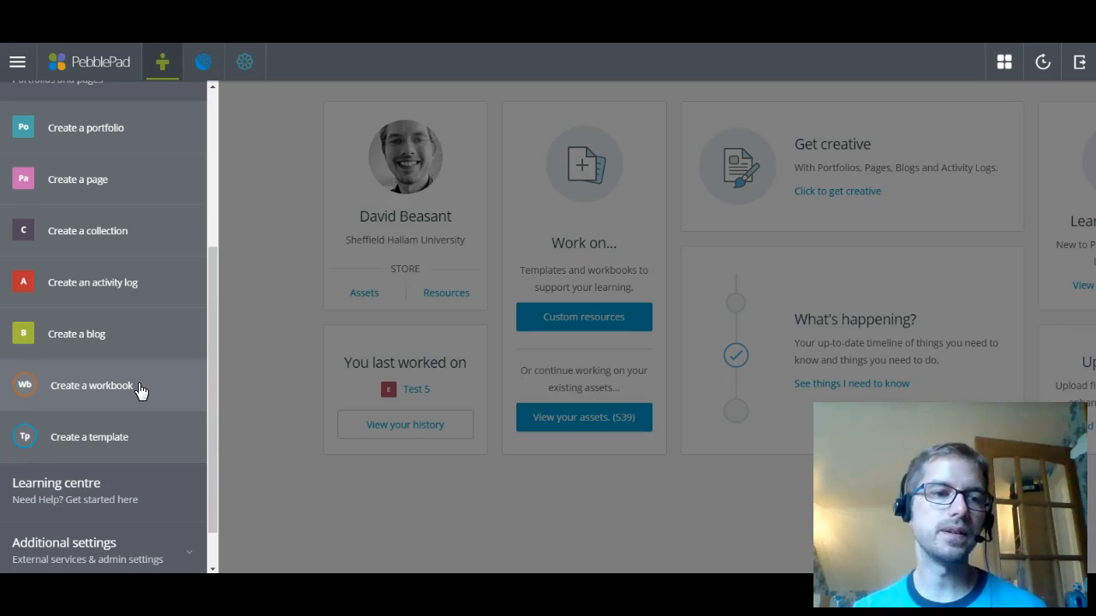
{"action": "mouse_move", "coordinate": [140, 441]}
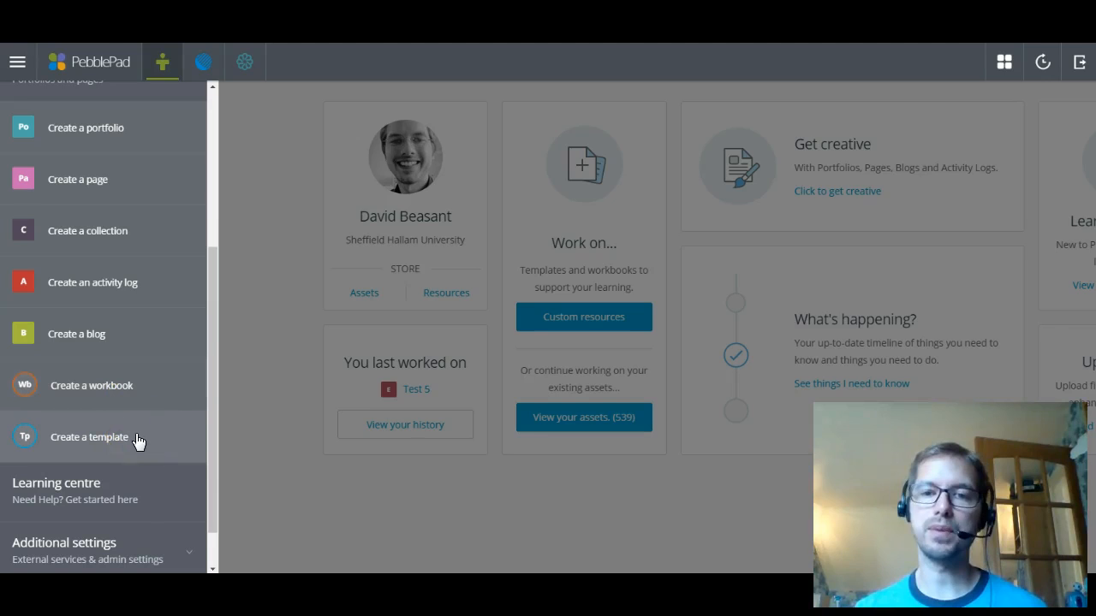
{"action": "mouse_move", "coordinate": [118, 184]}
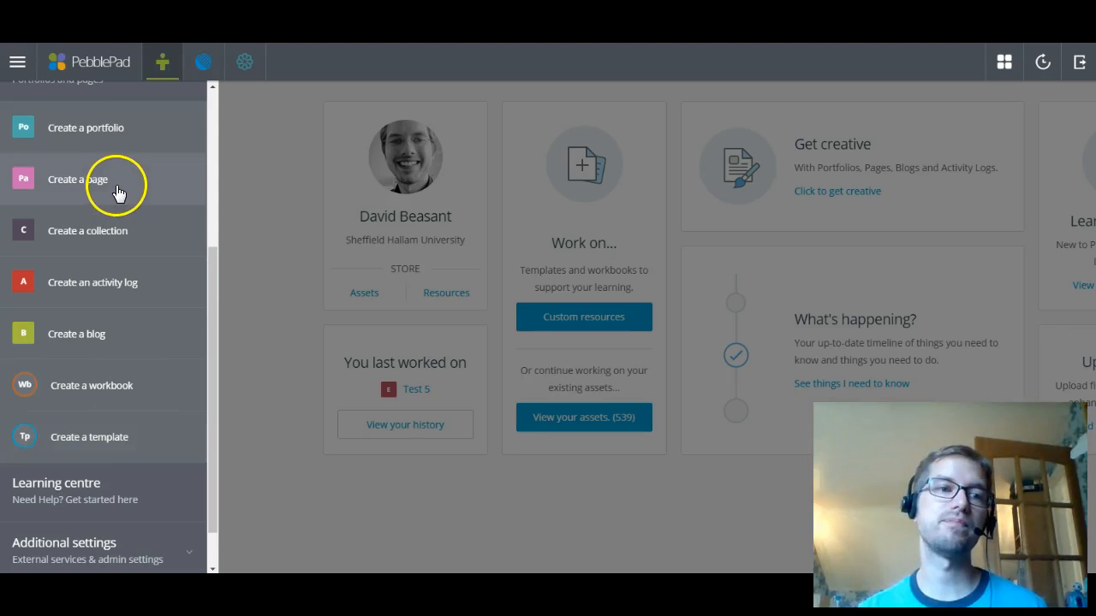
{"action": "mouse_move", "coordinate": [127, 135]}
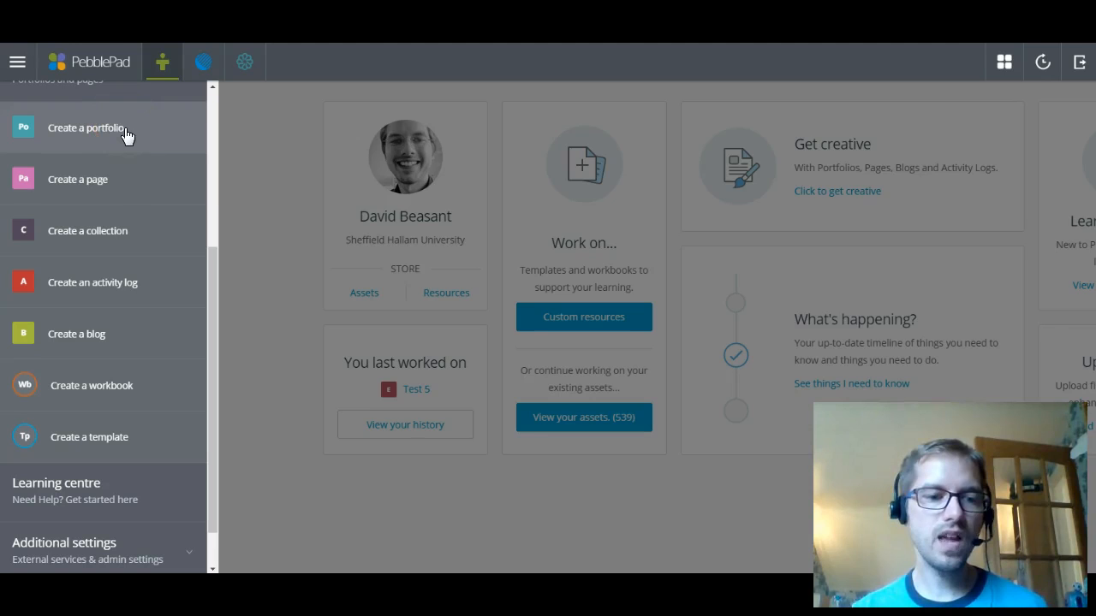
- Leave the side menu and enter the Asset store via the dashboard's Assets link
{"action": "scroll", "scroll_direction": "up", "scroll_amount": 3}
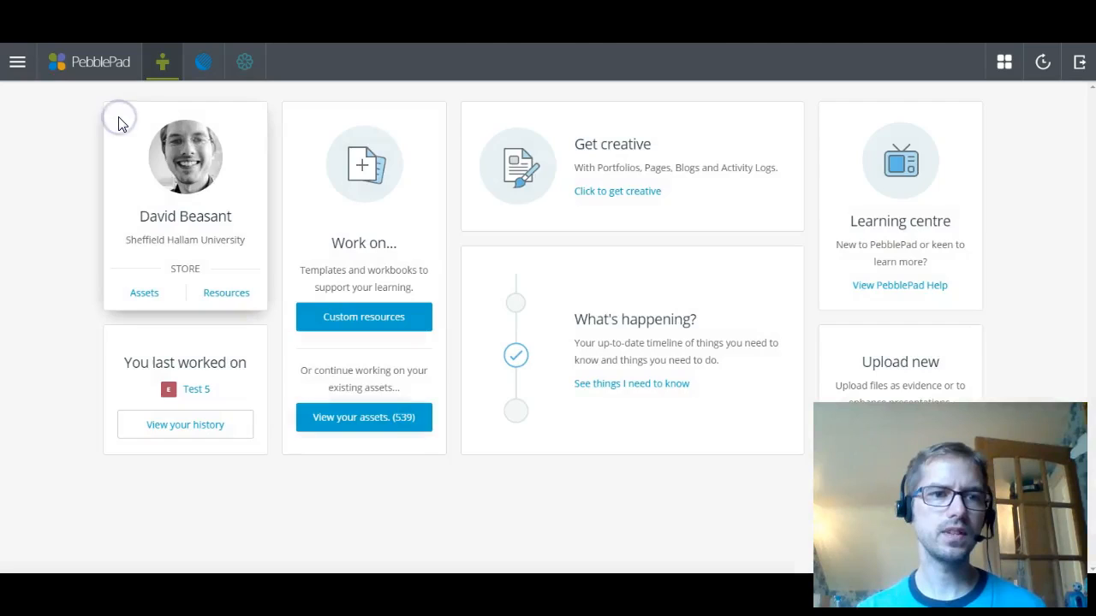
{"action": "left_click", "coordinate": [363, 417]}
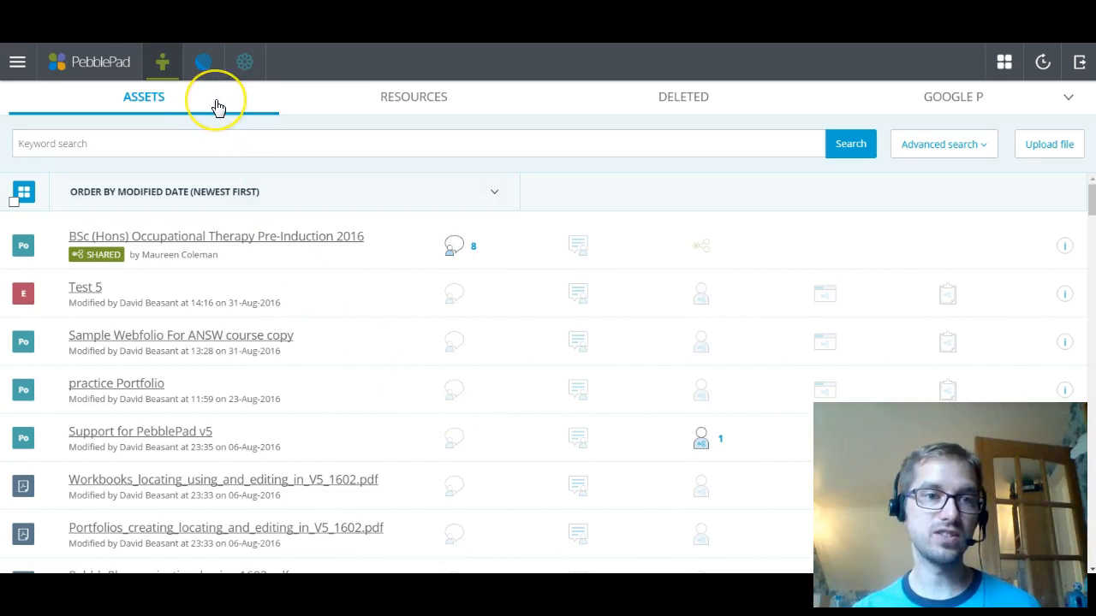
{"action": "mouse_move", "coordinate": [563, 109]}
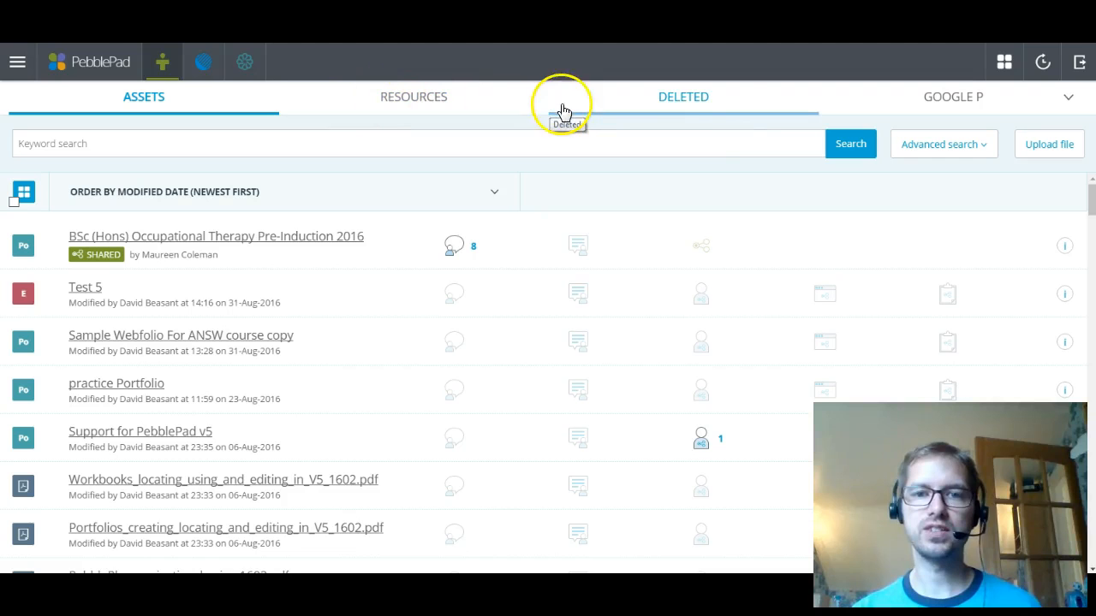
{"action": "mouse_move", "coordinate": [963, 101]}
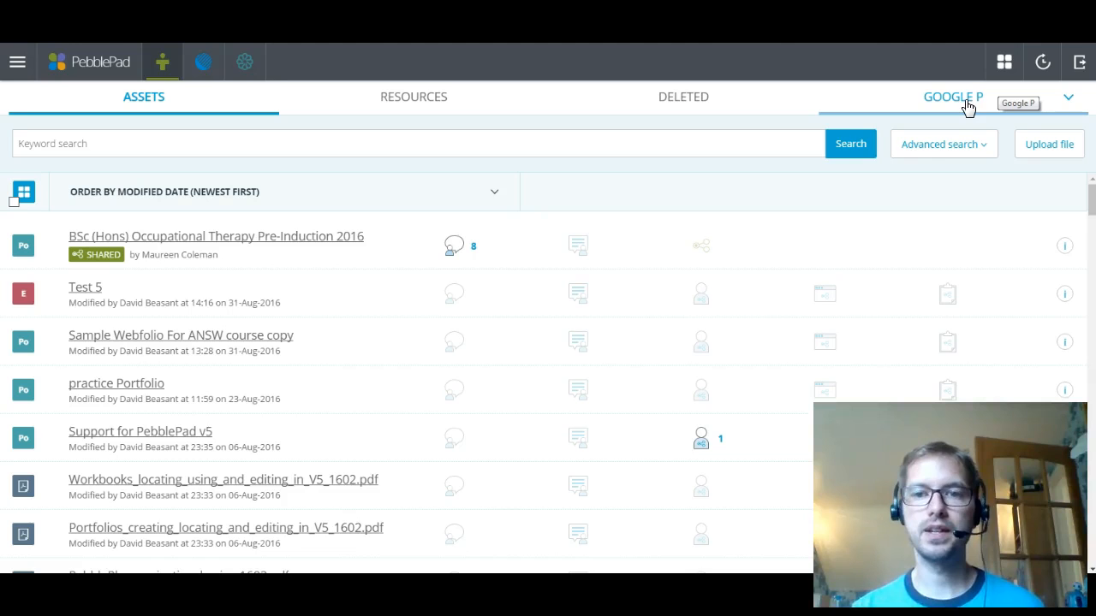
{"action": "mouse_move", "coordinate": [264, 280]}
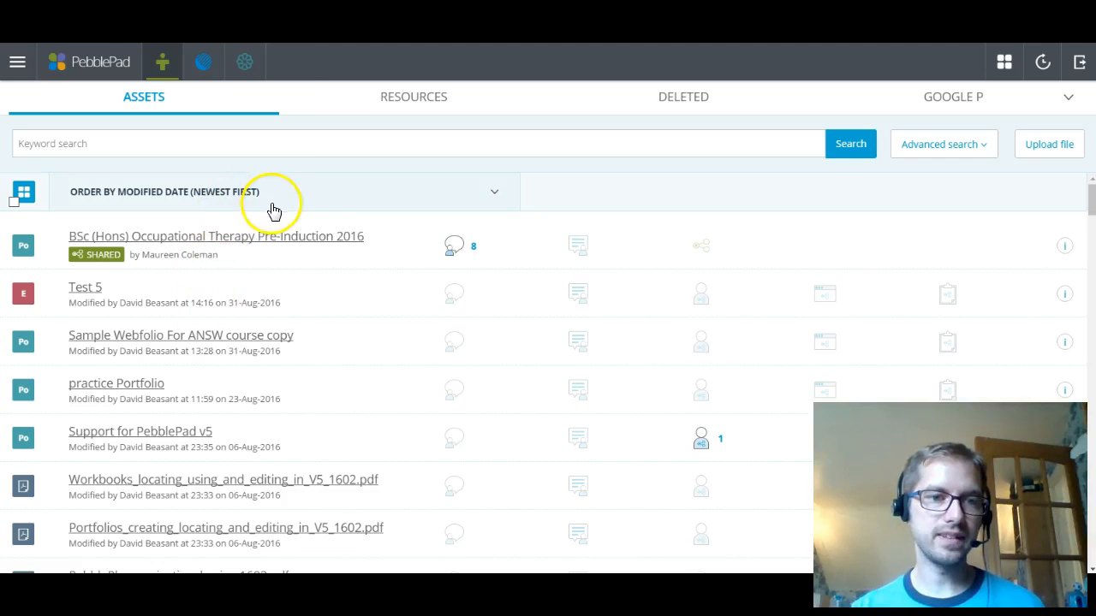
{"action": "mouse_move", "coordinate": [285, 192]}
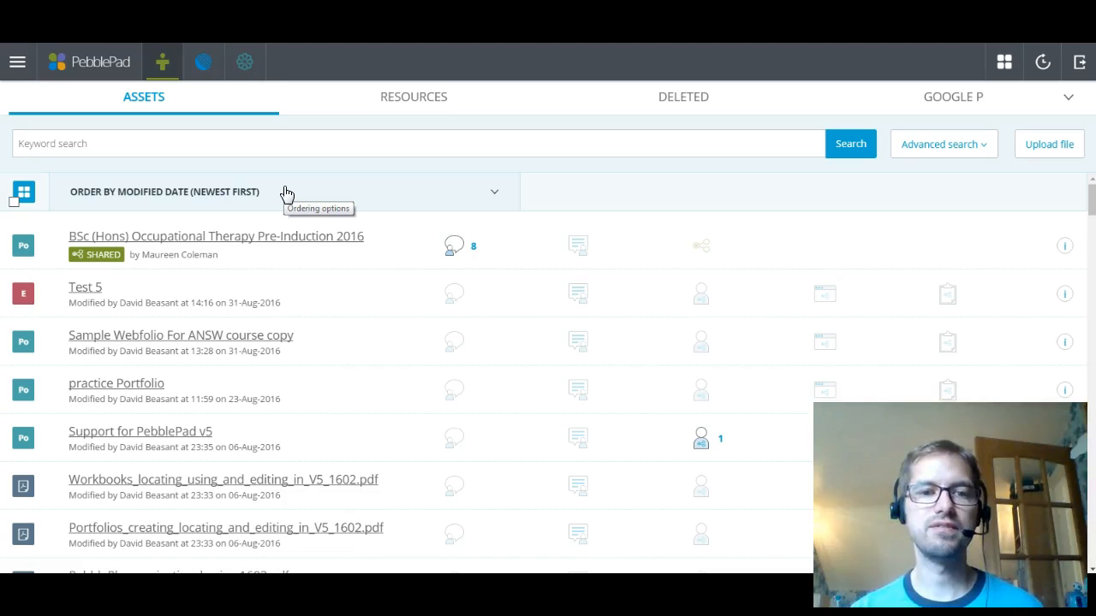
{"action": "mouse_move", "coordinate": [355, 134]}
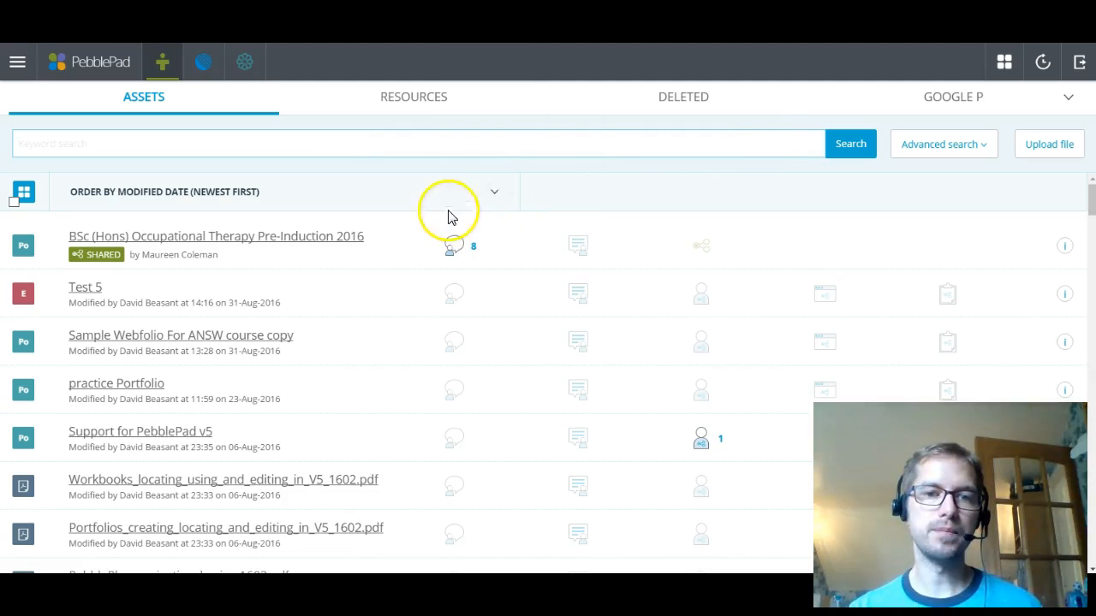
- Expand Advanced search to show asset type, ownership, created date and tag filters
{"action": "left_click", "coordinate": [493, 191]}
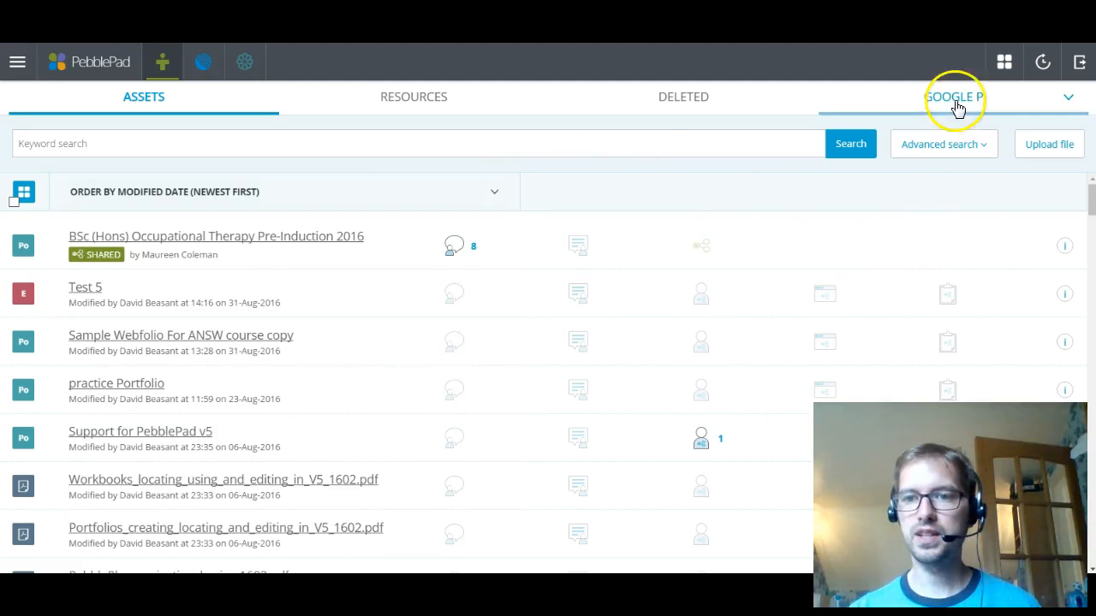
{"action": "left_click", "coordinate": [939, 144]}
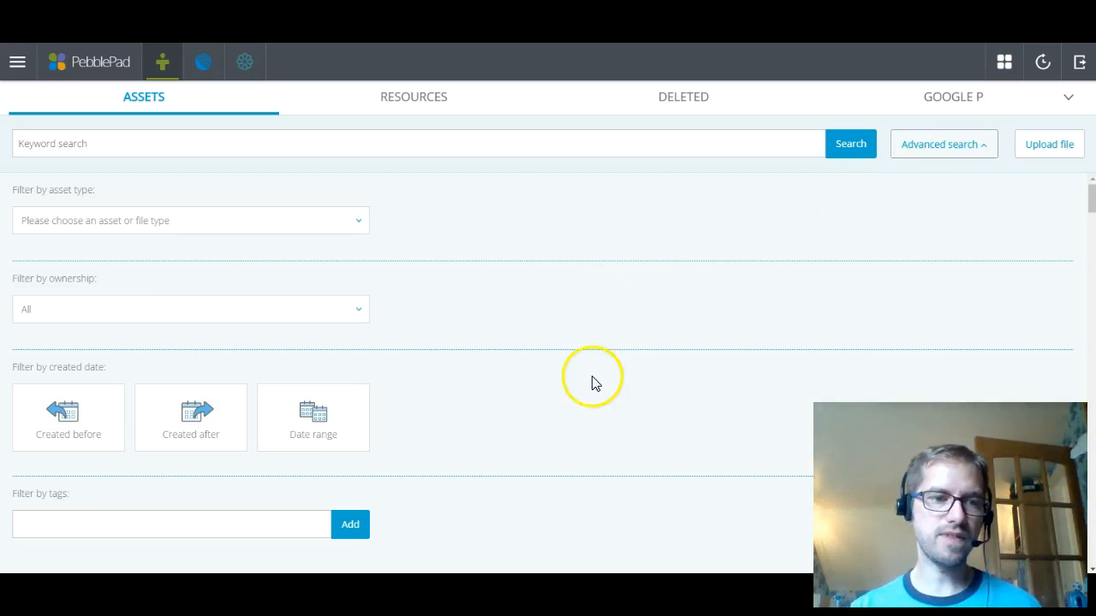
{"action": "mouse_move", "coordinate": [221, 221]}
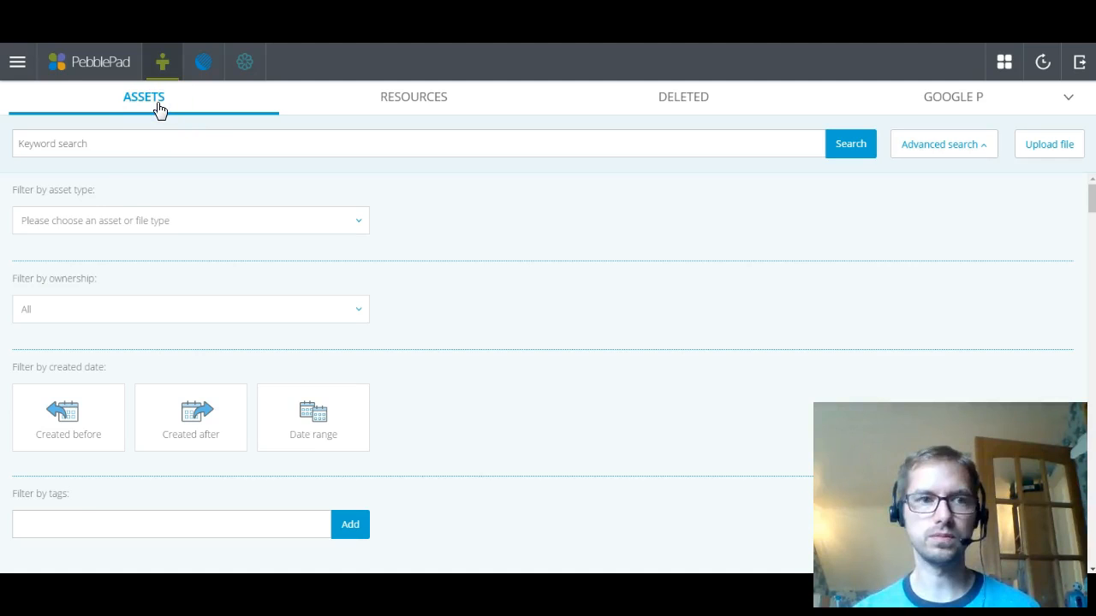
- Switch to the Resources store listing workbooks and generic templates
{"action": "left_click", "coordinate": [414, 96]}
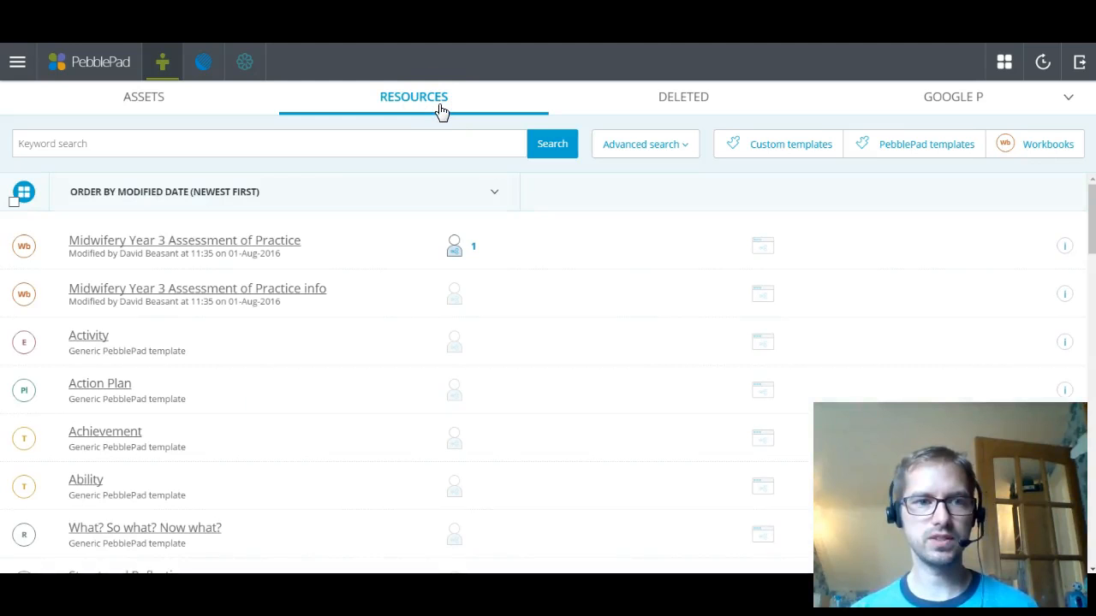
{"action": "mouse_move", "coordinate": [311, 377]}
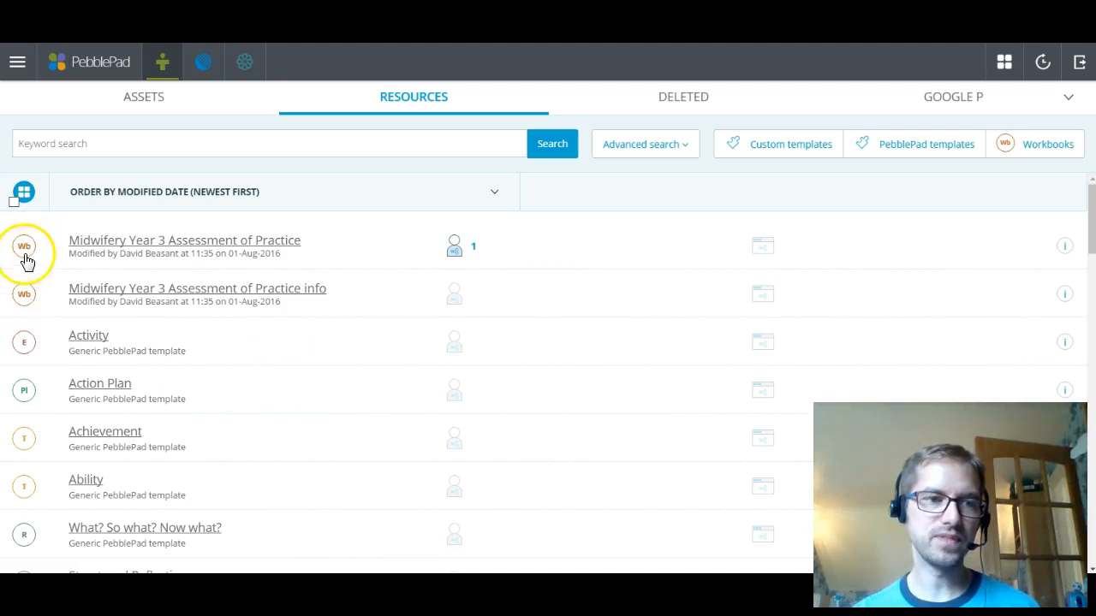
{"action": "mouse_move", "coordinate": [79, 402]}
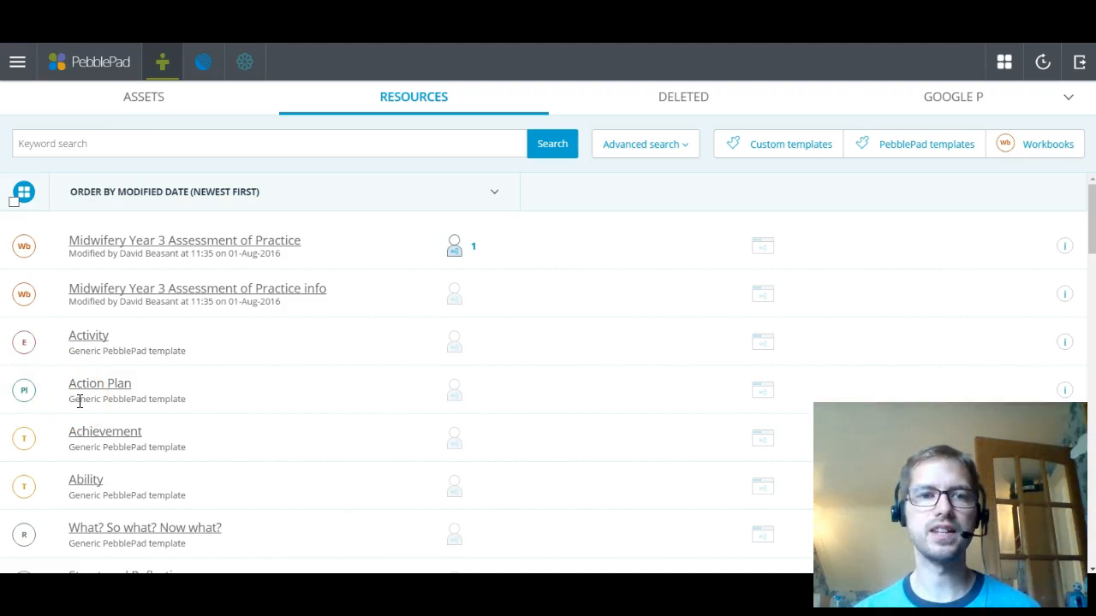
- Return to the Assets store listing your own portfolios and files
{"action": "left_click", "coordinate": [143, 97]}
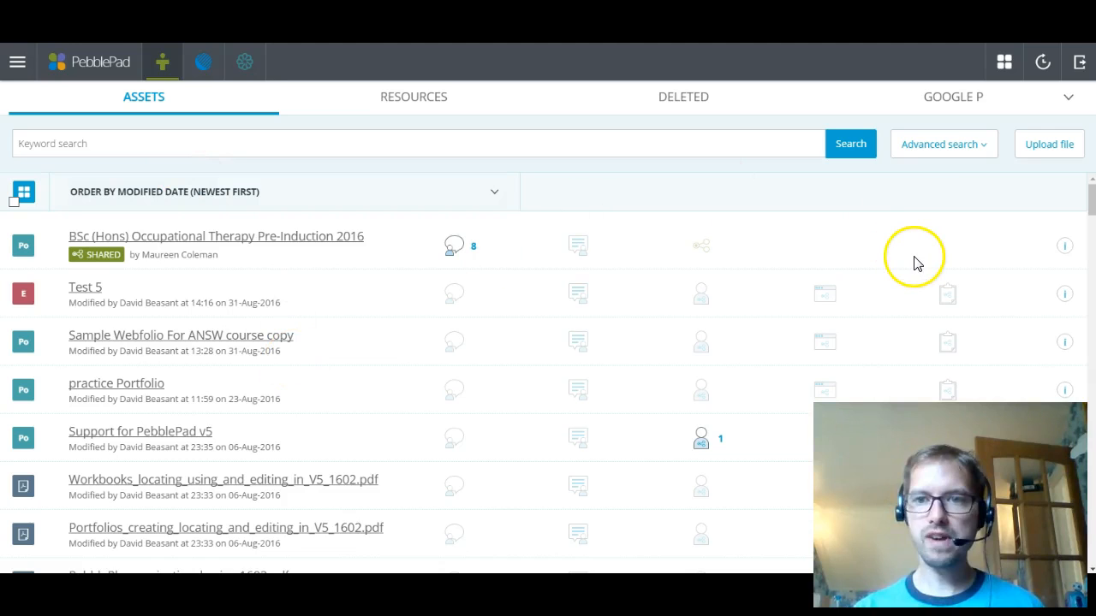
{"action": "mouse_move", "coordinate": [1048, 144]}
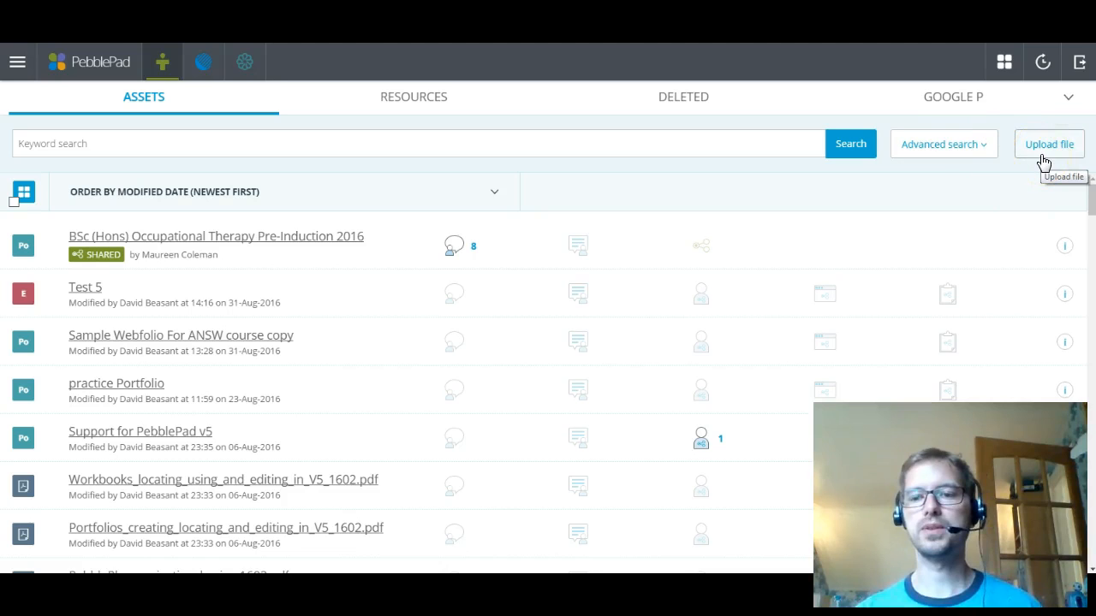
{"action": "mouse_move", "coordinate": [873, 188]}
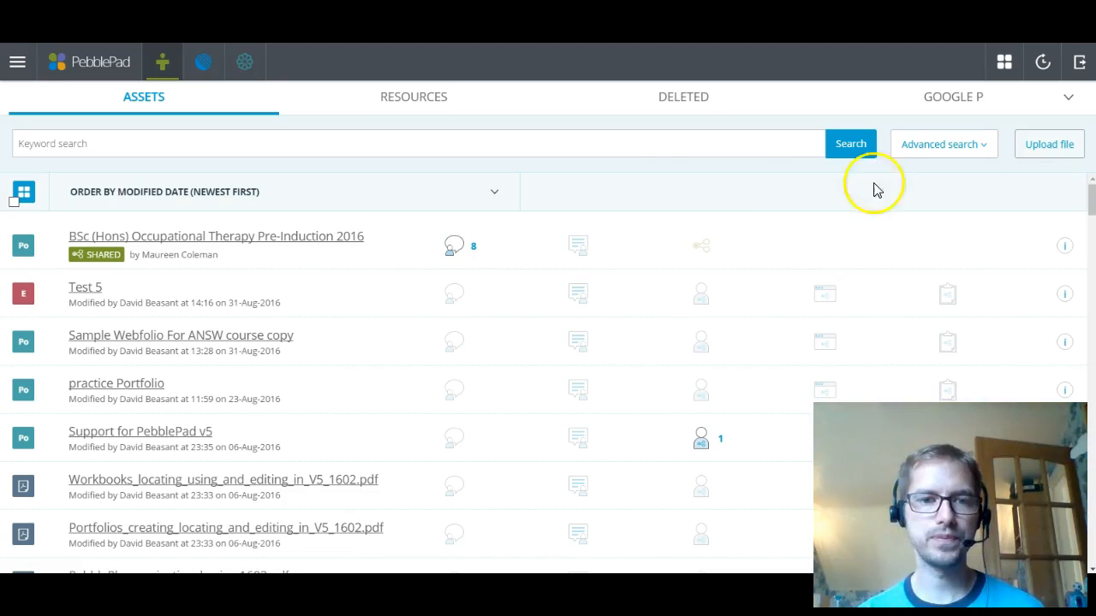
{"action": "mouse_move", "coordinate": [642, 116]}
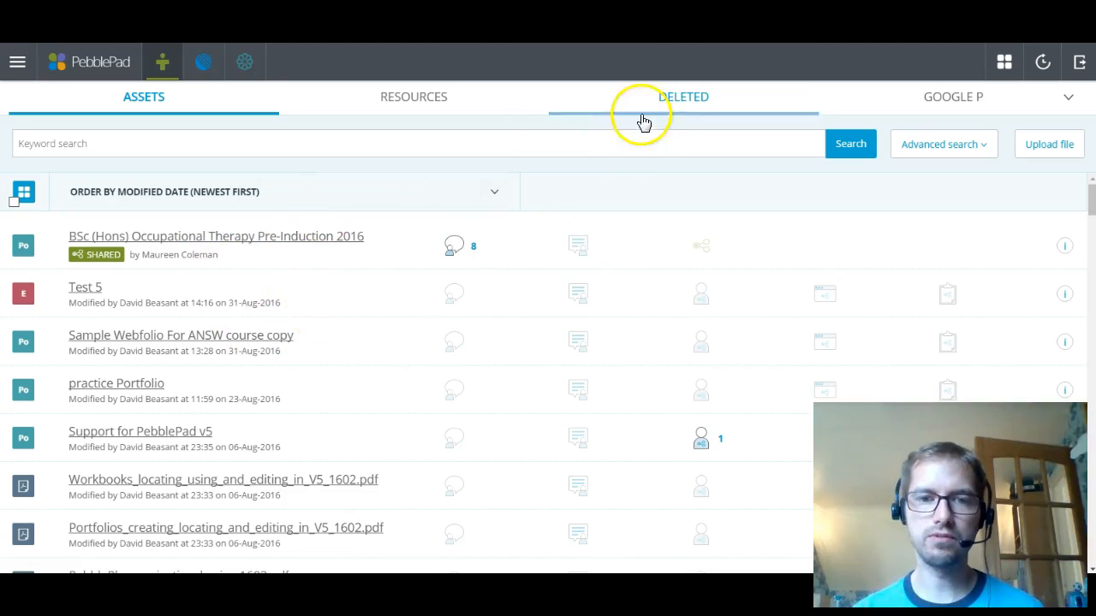
{"action": "mouse_move", "coordinate": [456, 248]}
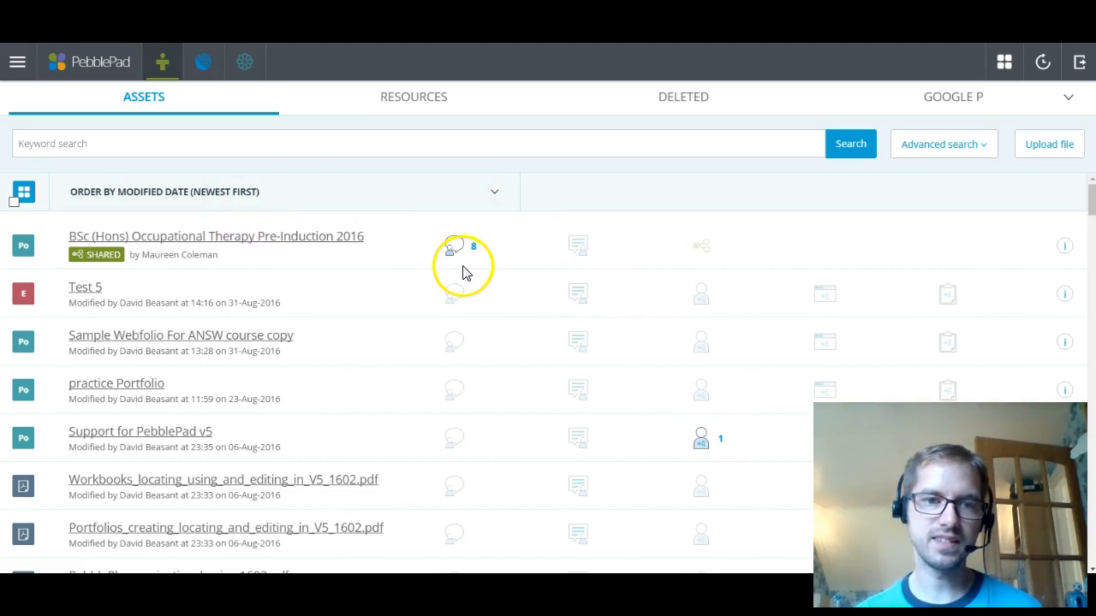
{"action": "mouse_move", "coordinate": [453, 247]}
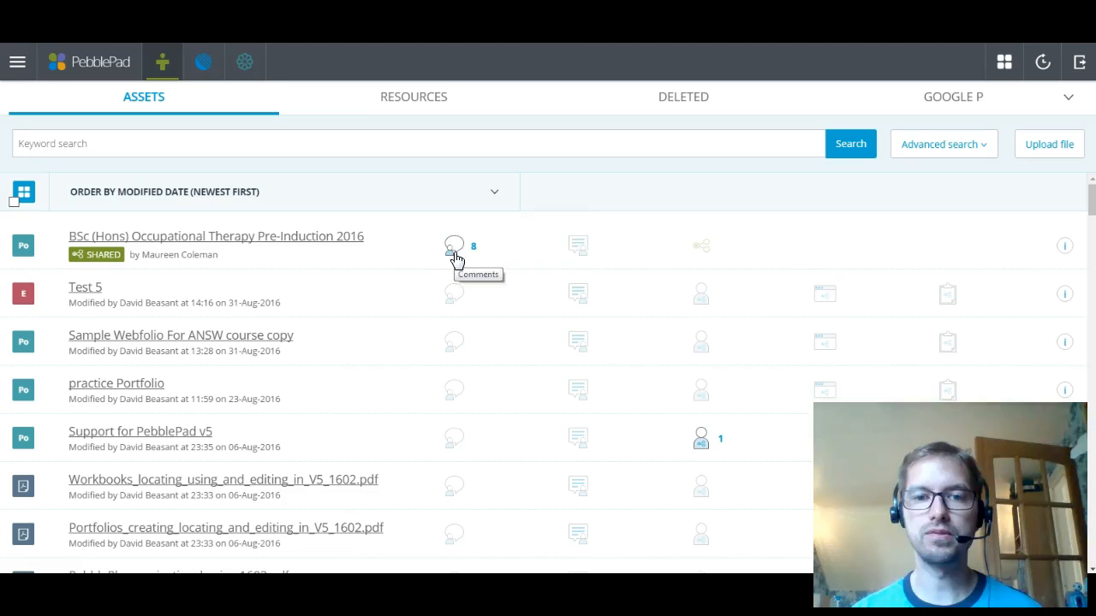
{"action": "mouse_move", "coordinate": [578, 246]}
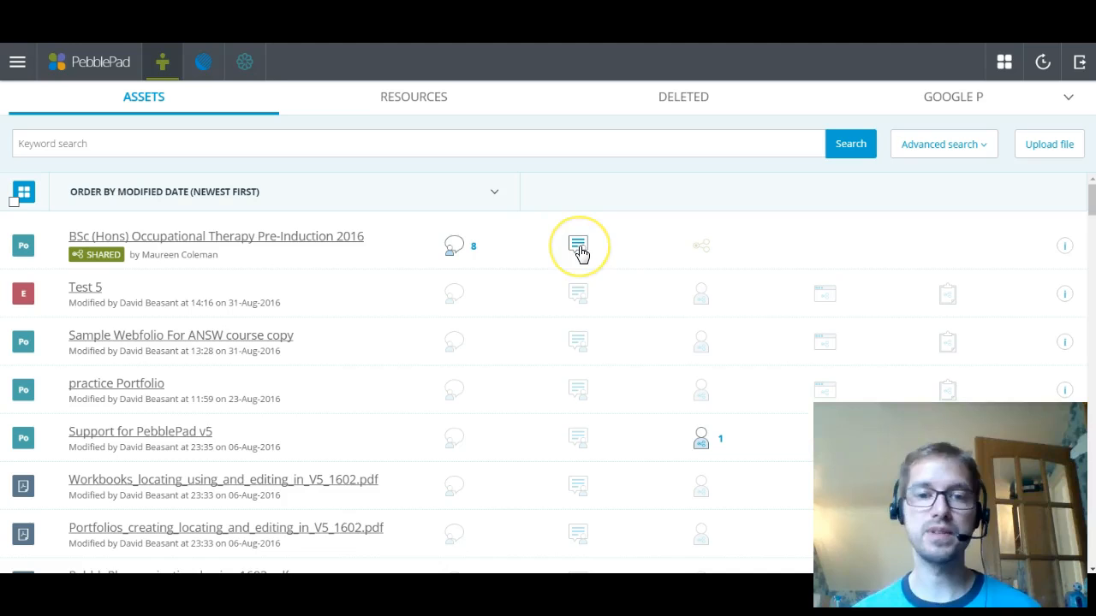
{"action": "mouse_move", "coordinate": [578, 246]}
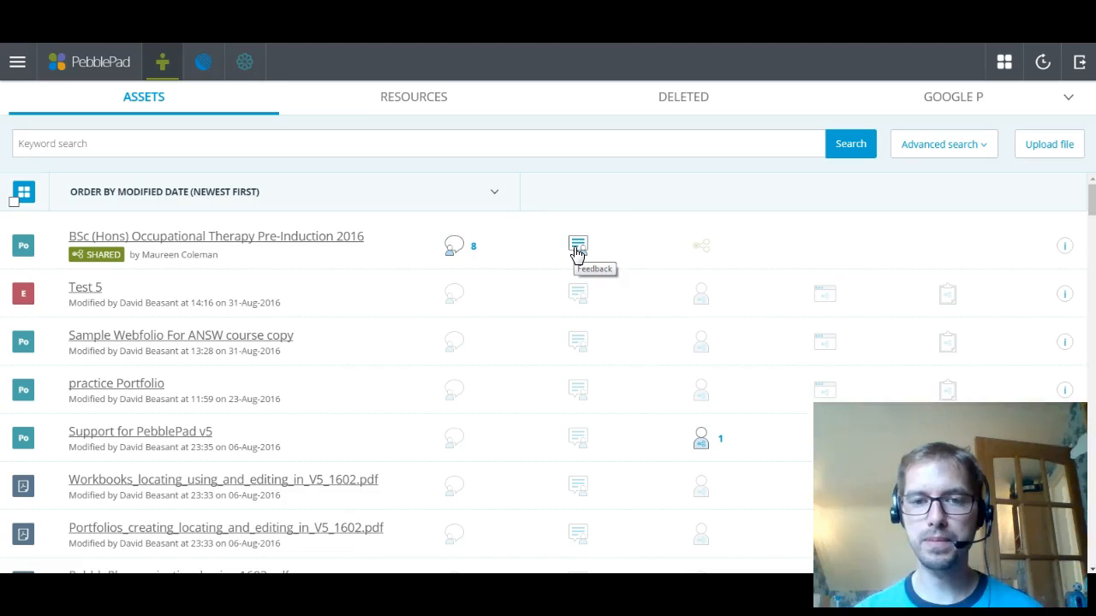
{"action": "mouse_move", "coordinate": [704, 245]}
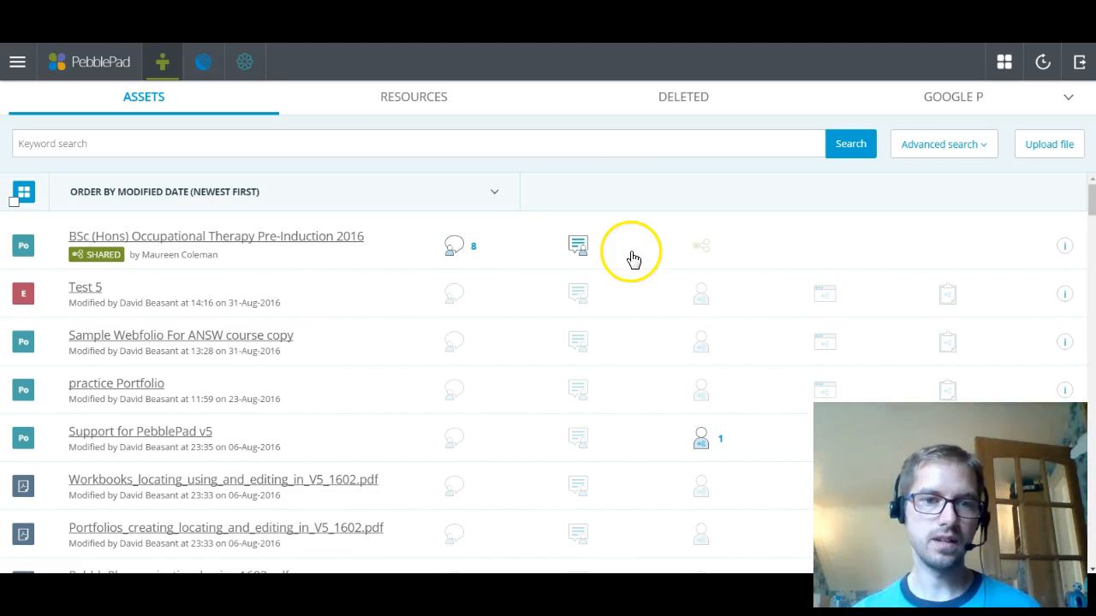
{"action": "mouse_move", "coordinate": [578, 293]}
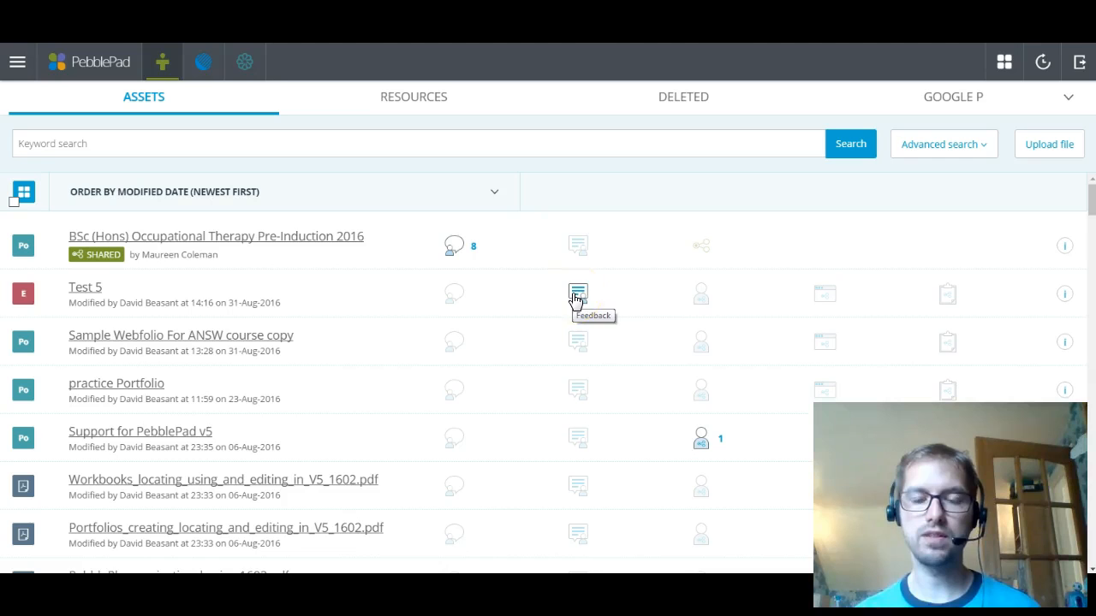
{"action": "mouse_move", "coordinate": [702, 293]}
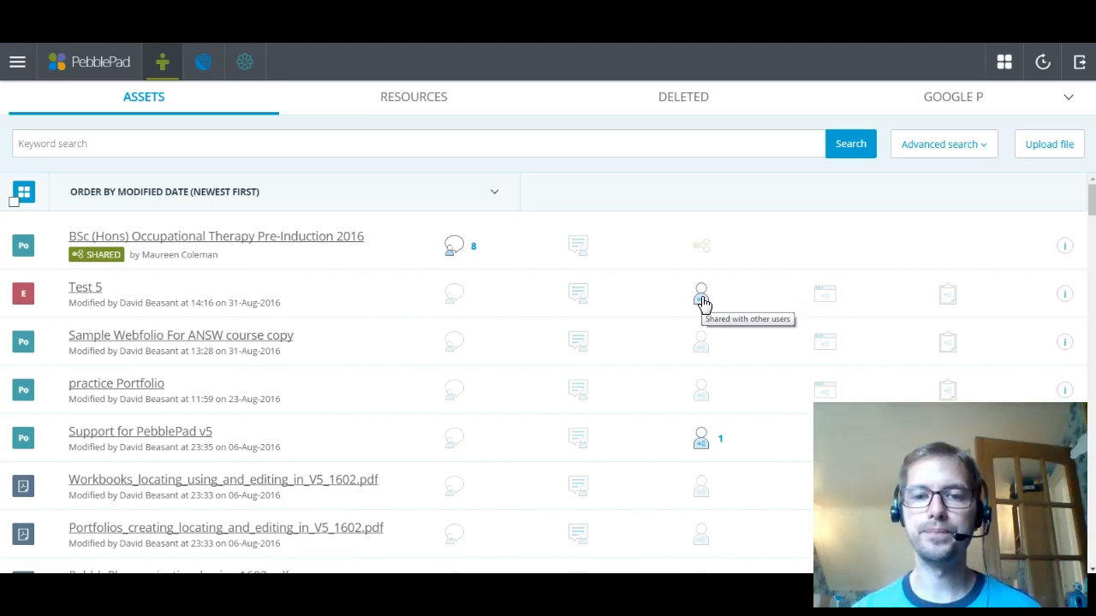
{"action": "mouse_move", "coordinate": [774, 307]}
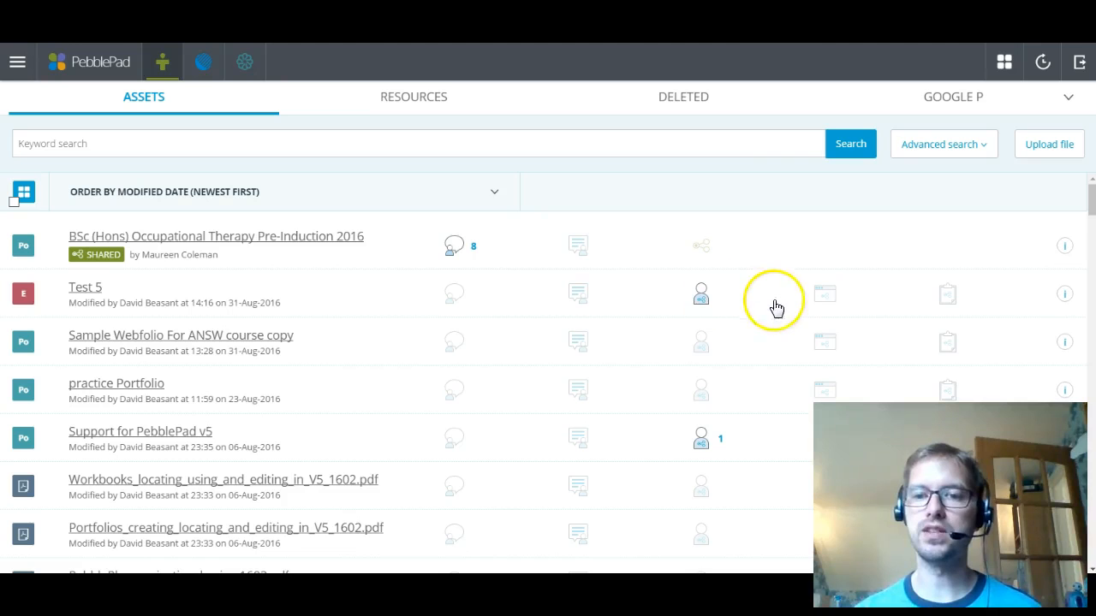
{"action": "mouse_move", "coordinate": [825, 295]}
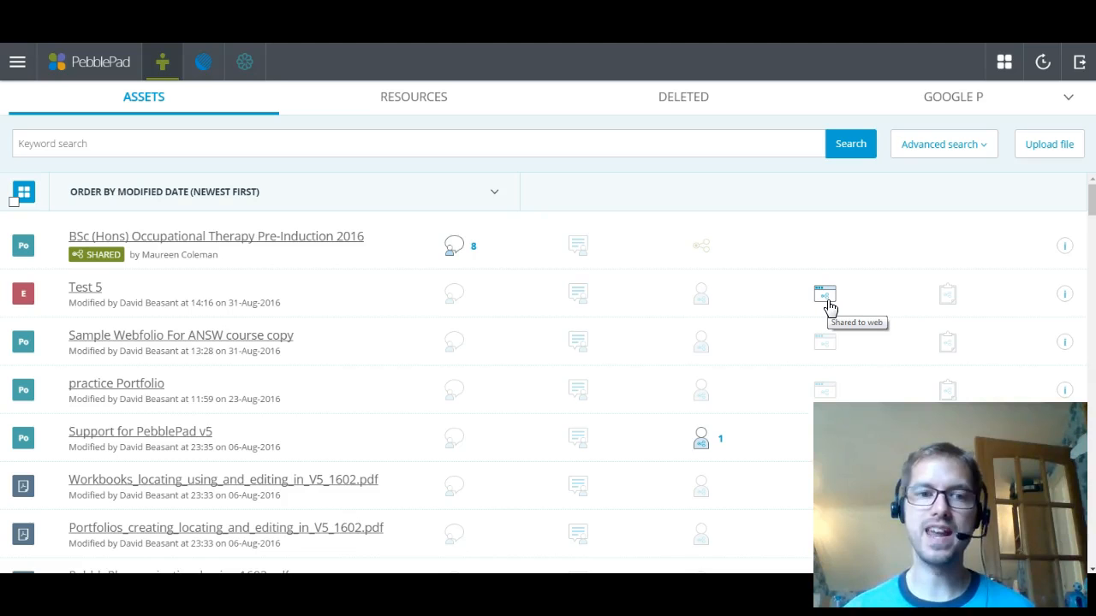
{"action": "mouse_move", "coordinate": [908, 310]}
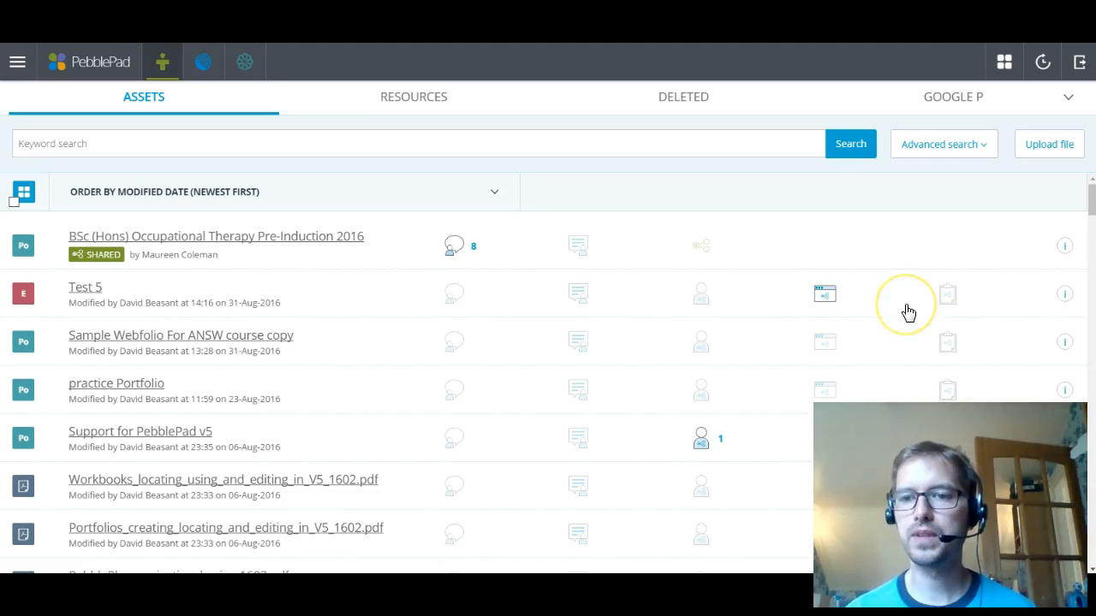
{"action": "mouse_move", "coordinate": [948, 294]}
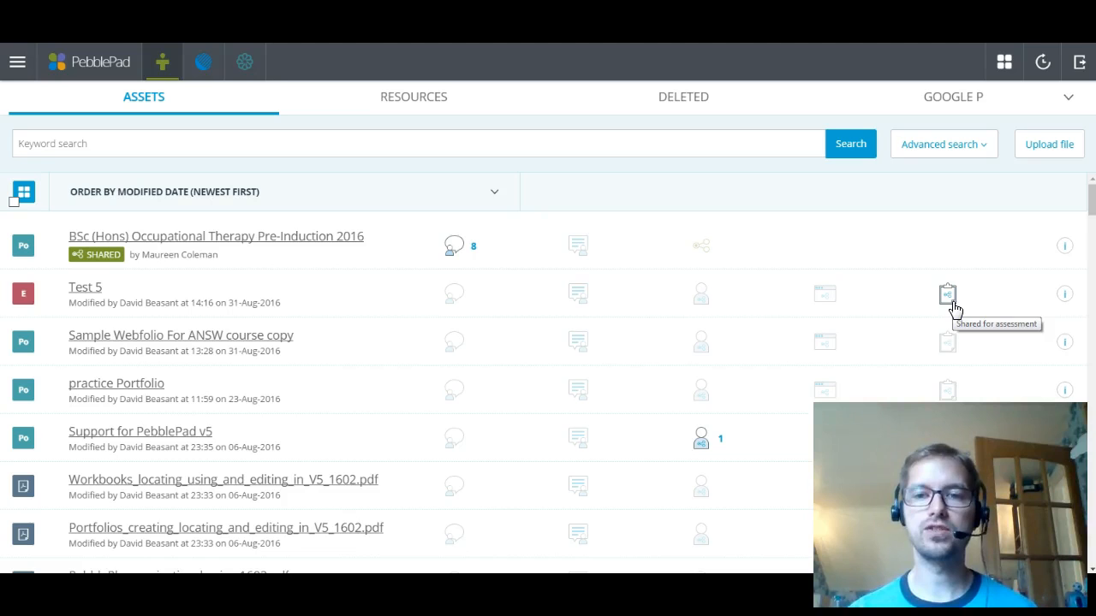
{"action": "mouse_move", "coordinate": [947, 297]}
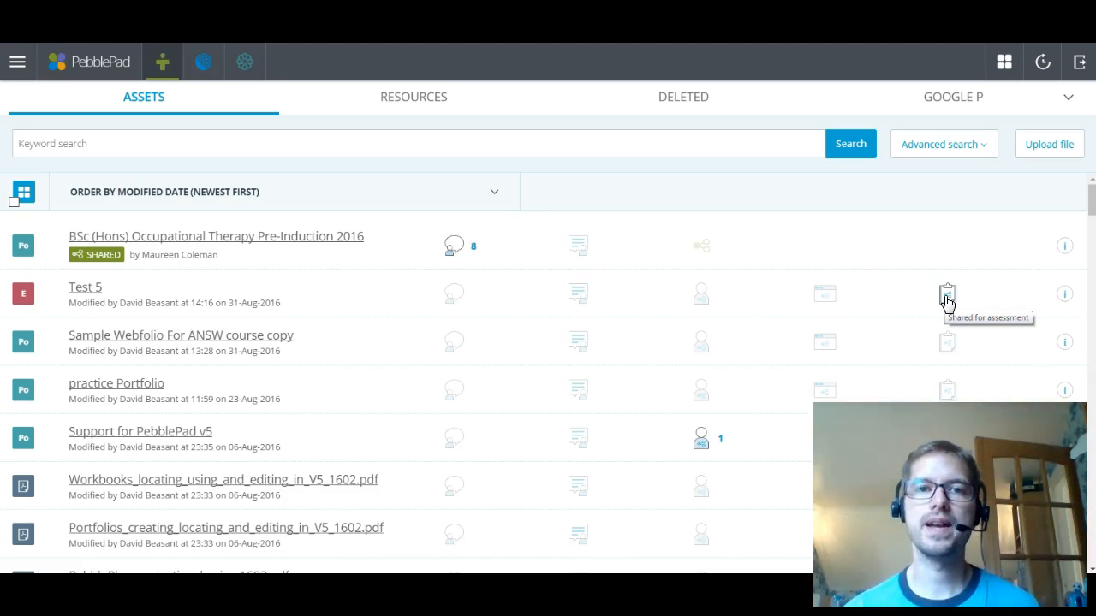
{"action": "mouse_move", "coordinate": [1010, 301]}
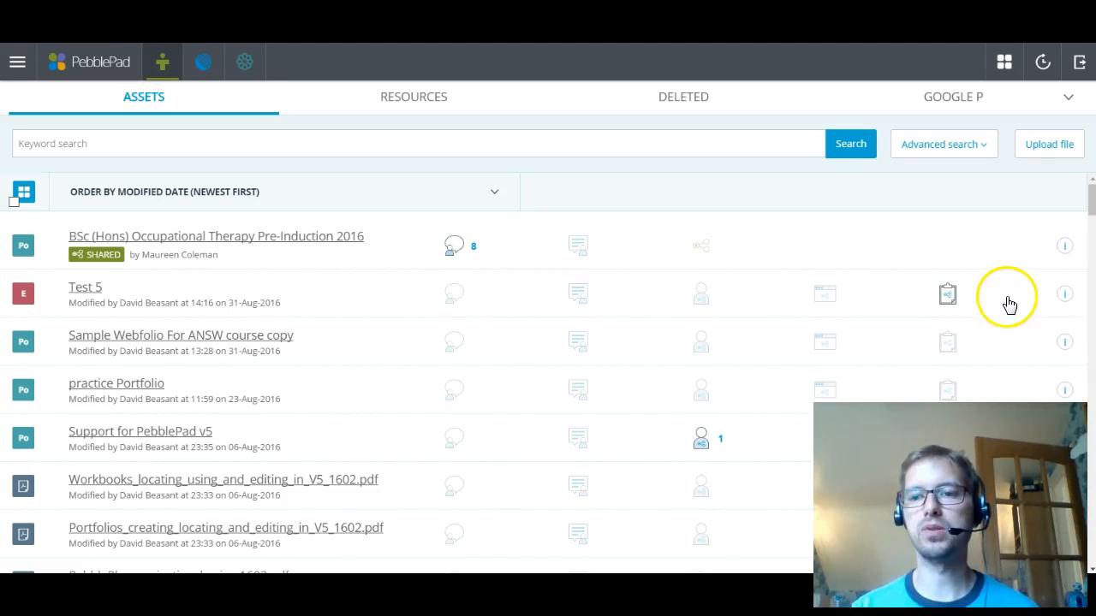
{"action": "mouse_move", "coordinate": [1064, 293]}
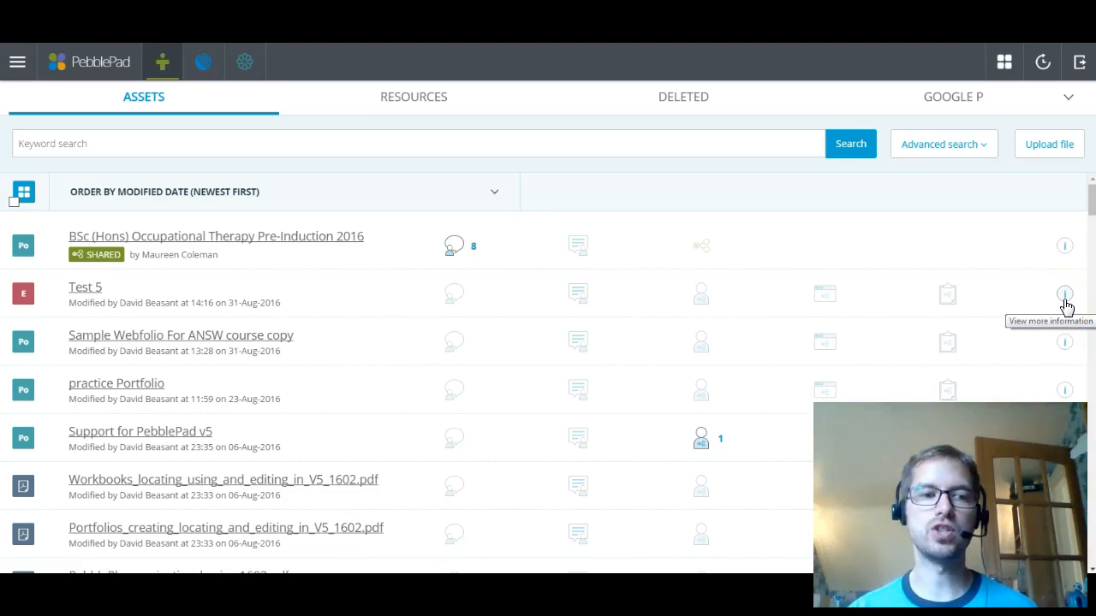
- Show Test 5's information panel with its title, dates, author and tags
{"action": "left_click", "coordinate": [1063, 293]}
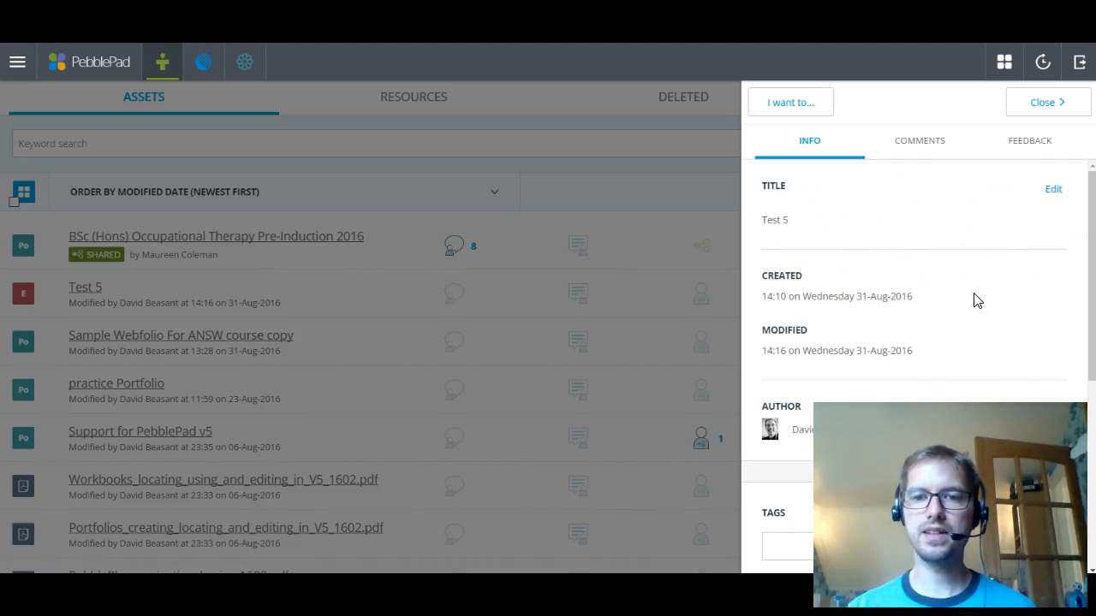
{"action": "mouse_move", "coordinate": [811, 321]}
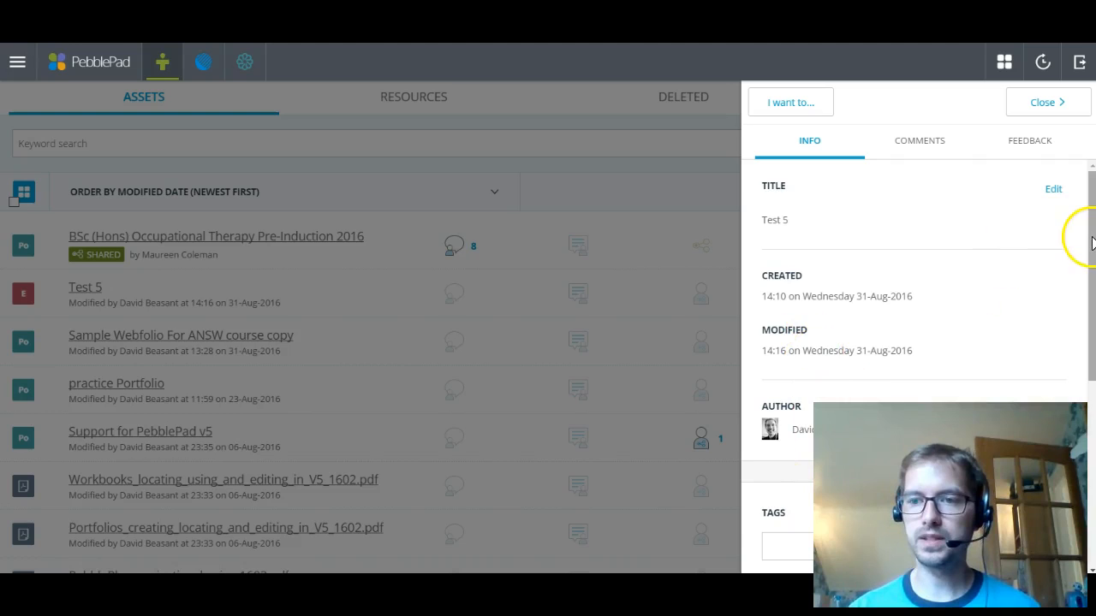
{"action": "scroll", "scroll_direction": "down", "scroll_amount": 3}
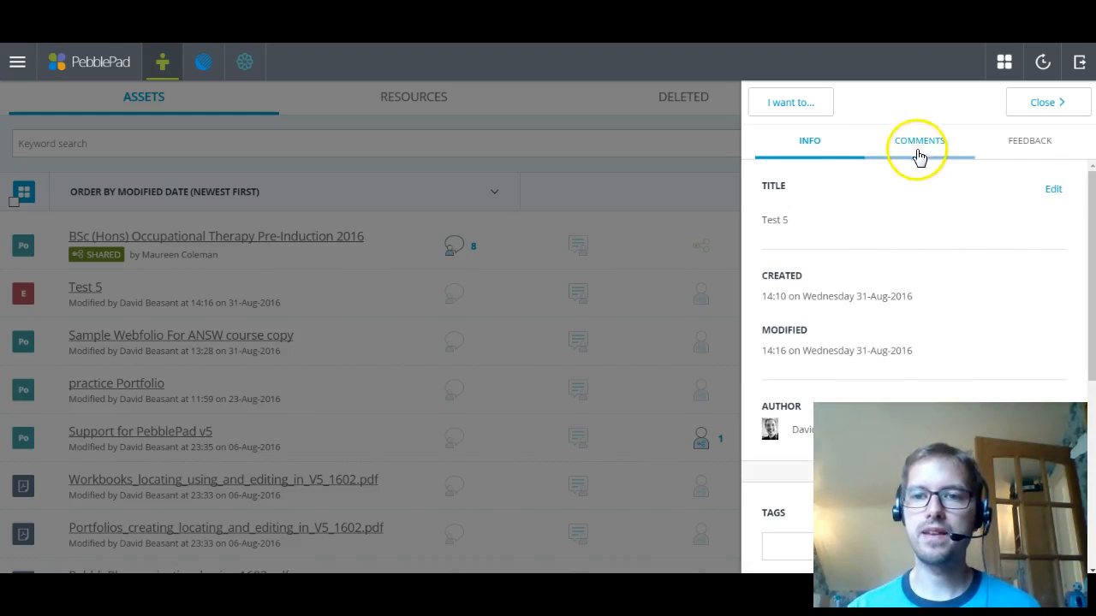
- Switch to Test 5's Comments and enter 'fdhfd' in the comment box
{"action": "left_click", "coordinate": [918, 140]}
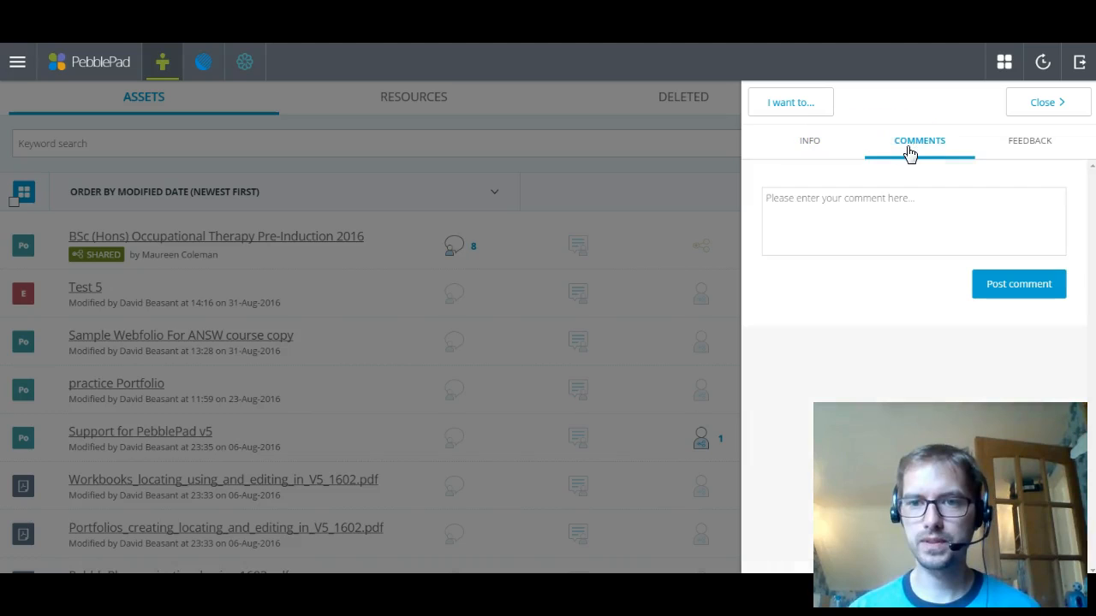
{"action": "type", "text": "fdhfd"}
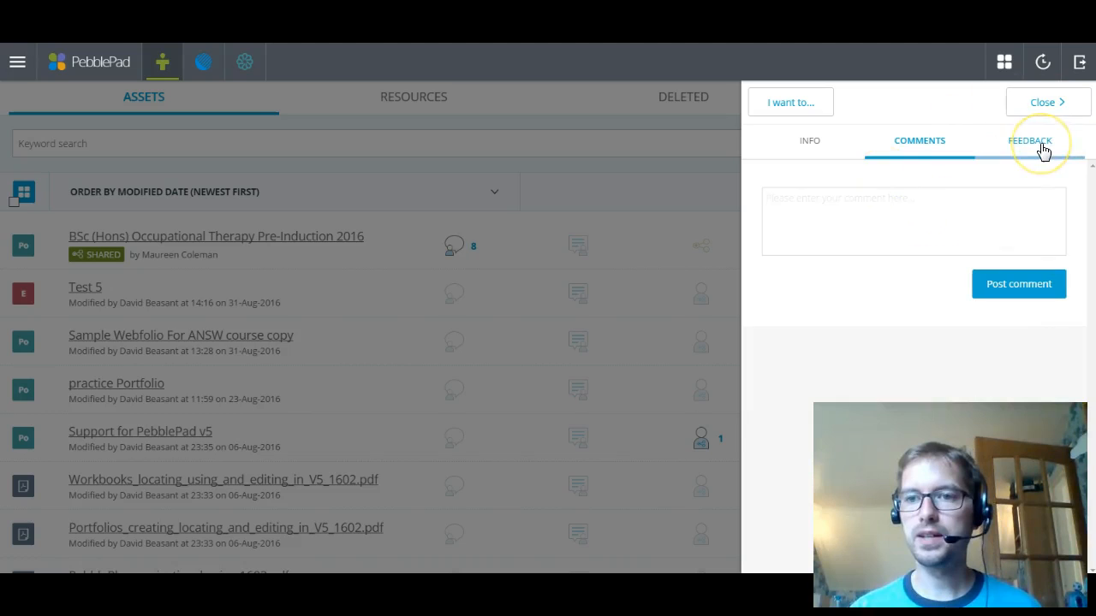
- View Test 5's Feedback, which reports no feedback for this asset
{"action": "left_click", "coordinate": [1028, 141]}
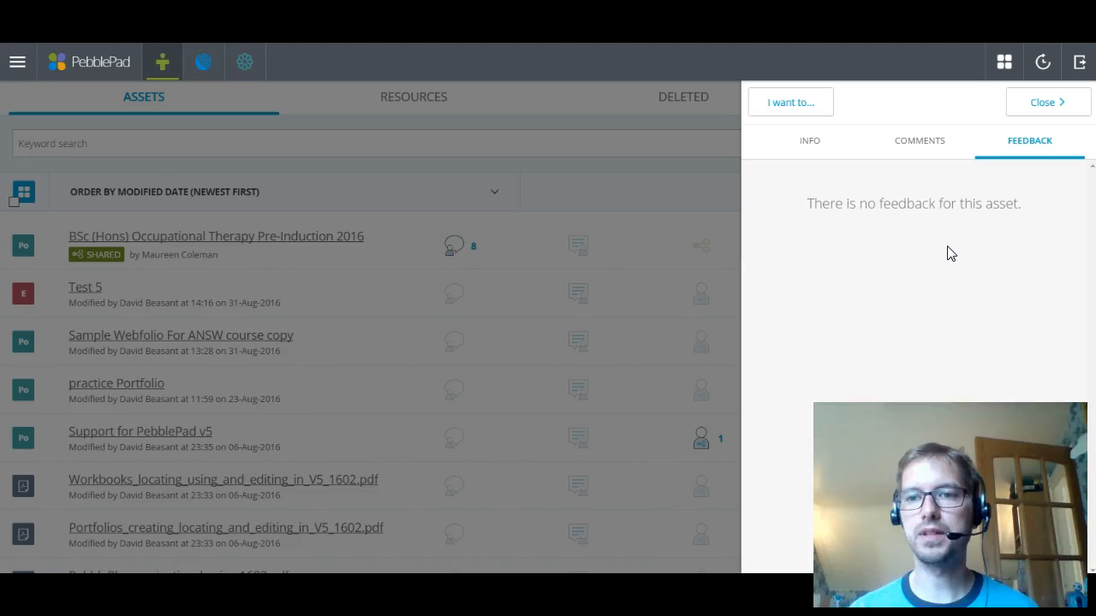
{"action": "mouse_move", "coordinate": [790, 102]}
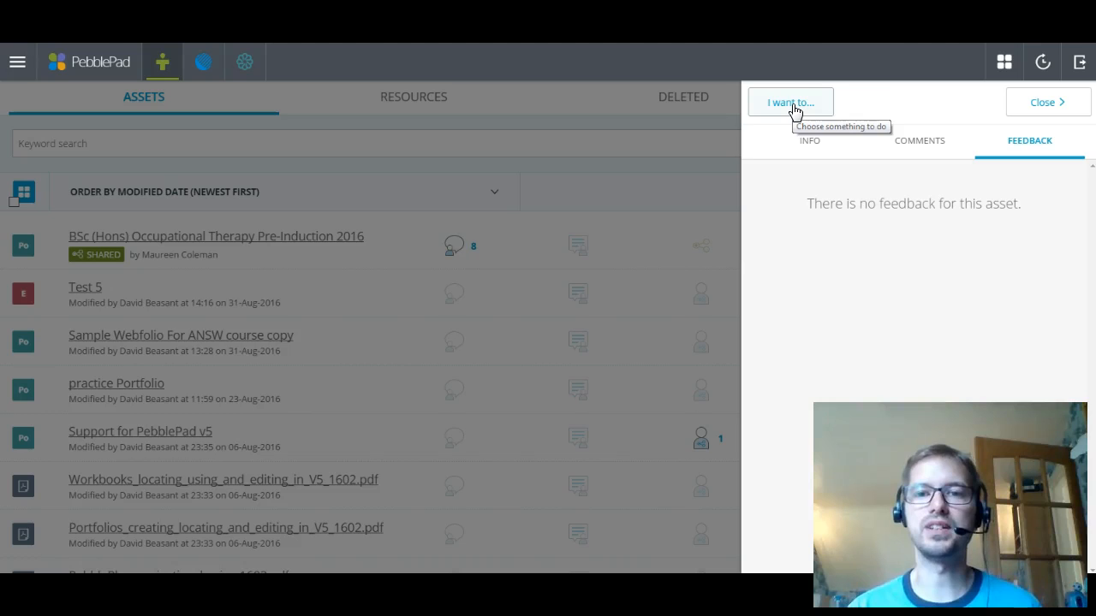
- Bring up Test 5's 'I want to…' actions: open, take a copy, share, delete and print
{"action": "left_click", "coordinate": [789, 102]}
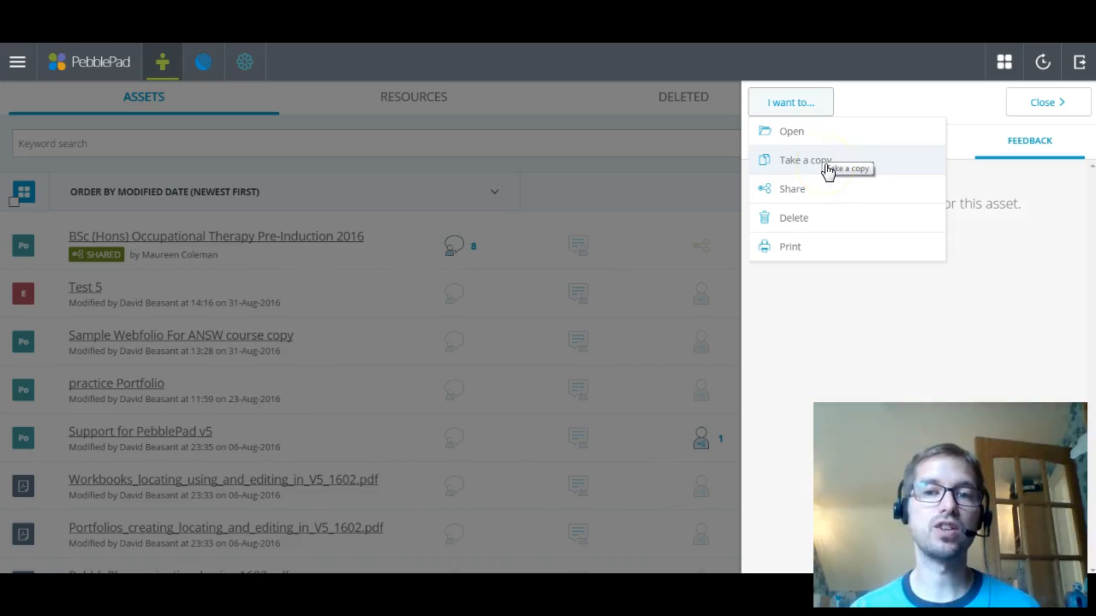
{"action": "mouse_move", "coordinate": [820, 221]}
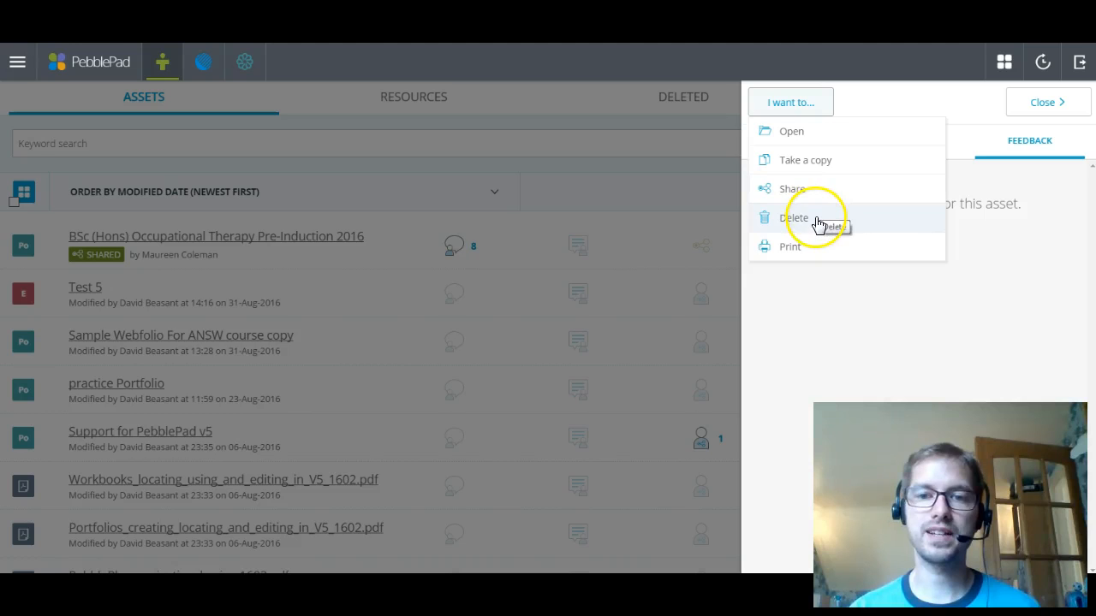
{"action": "mouse_move", "coordinate": [805, 250]}
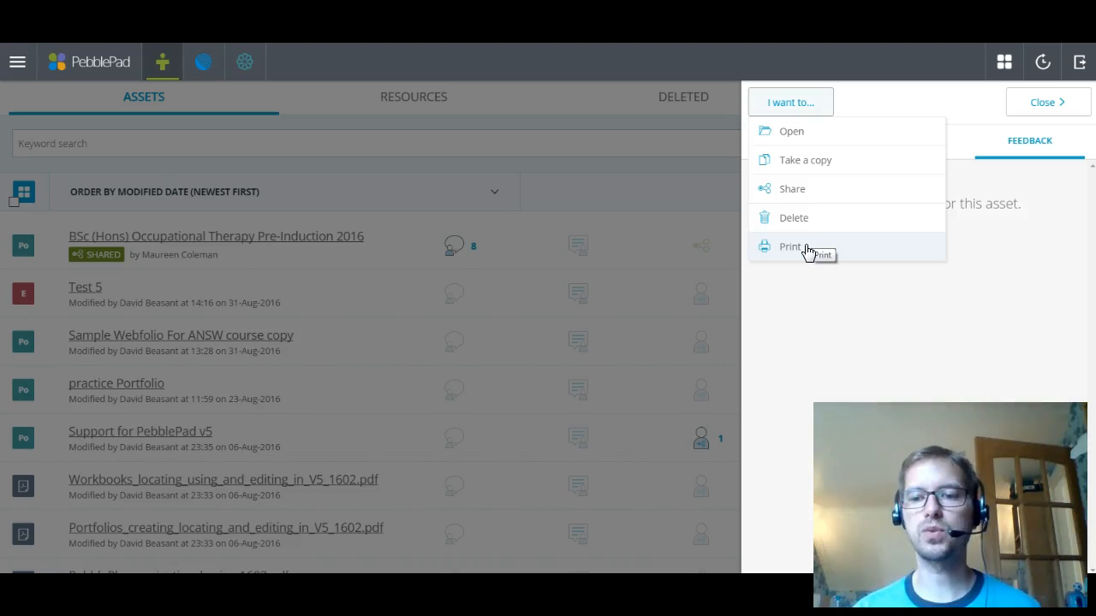
{"action": "mouse_move", "coordinate": [805, 235]}
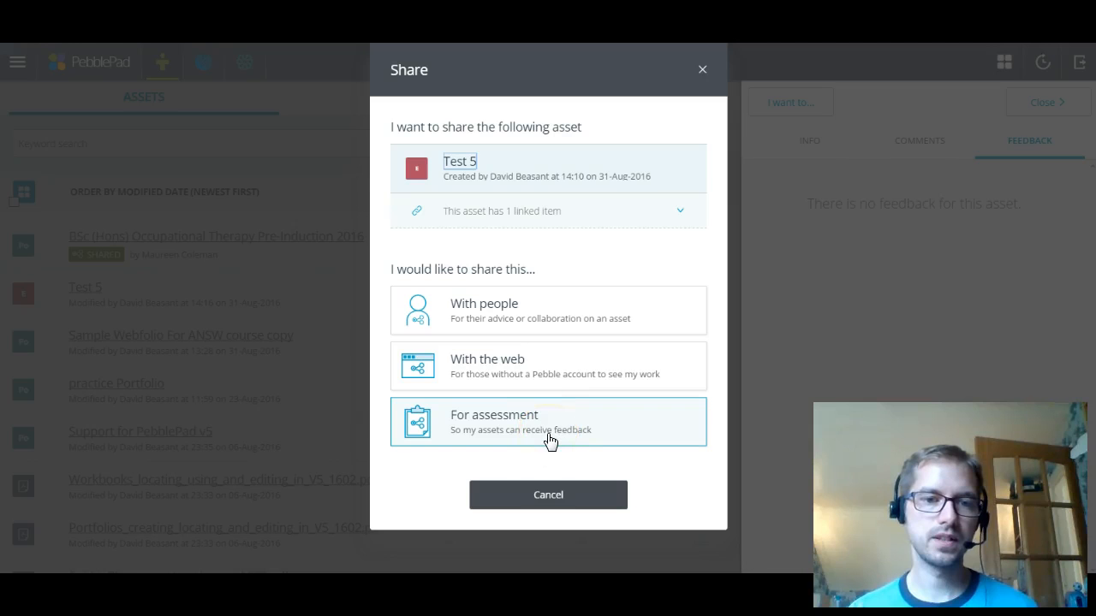
- Choose share for assessment and pick a healthcare education workspace from the list
{"action": "left_click", "coordinate": [548, 421]}
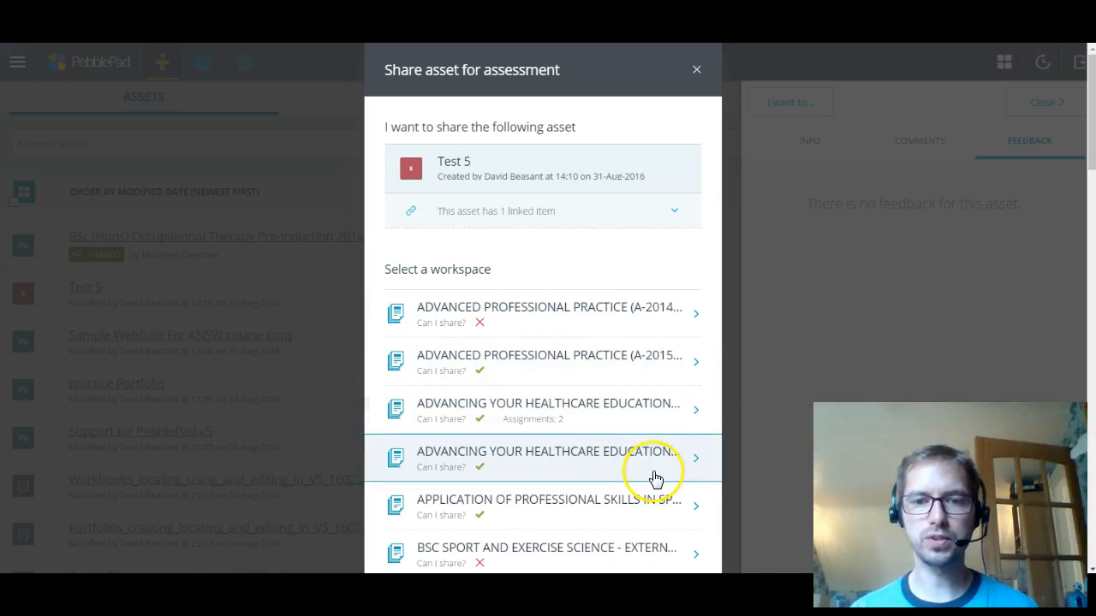
{"action": "mouse_move", "coordinate": [694, 398]}
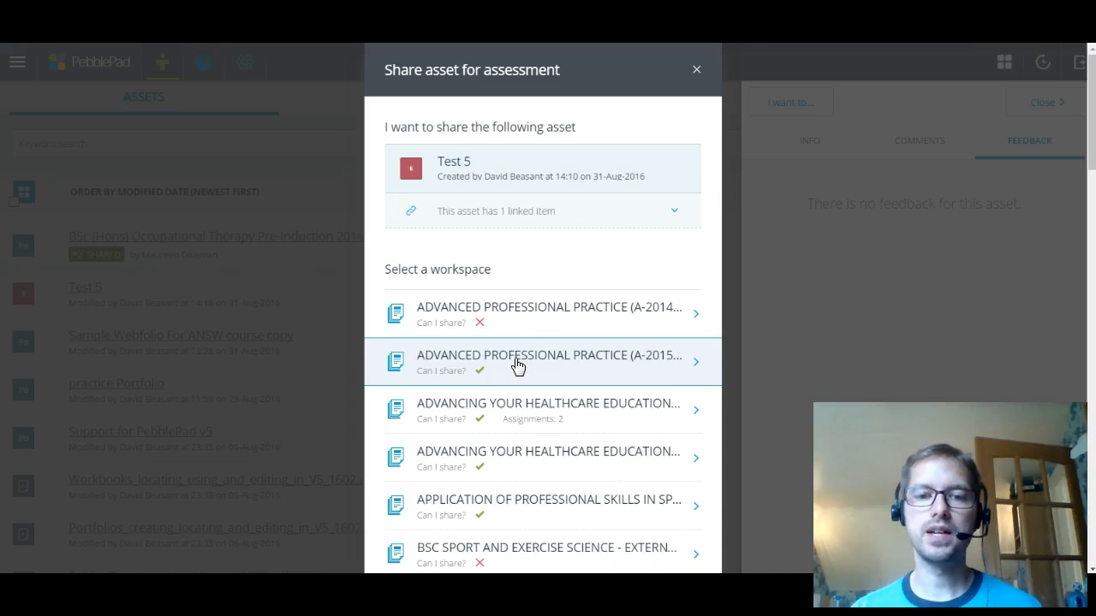
{"action": "mouse_move", "coordinate": [512, 471]}
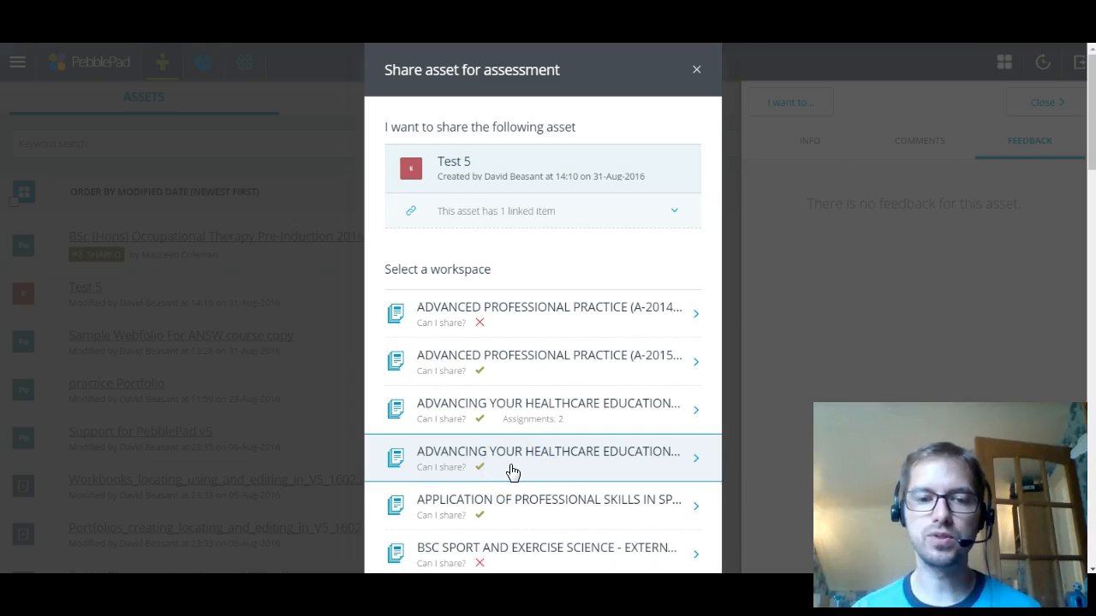
{"action": "left_click", "coordinate": [509, 467]}
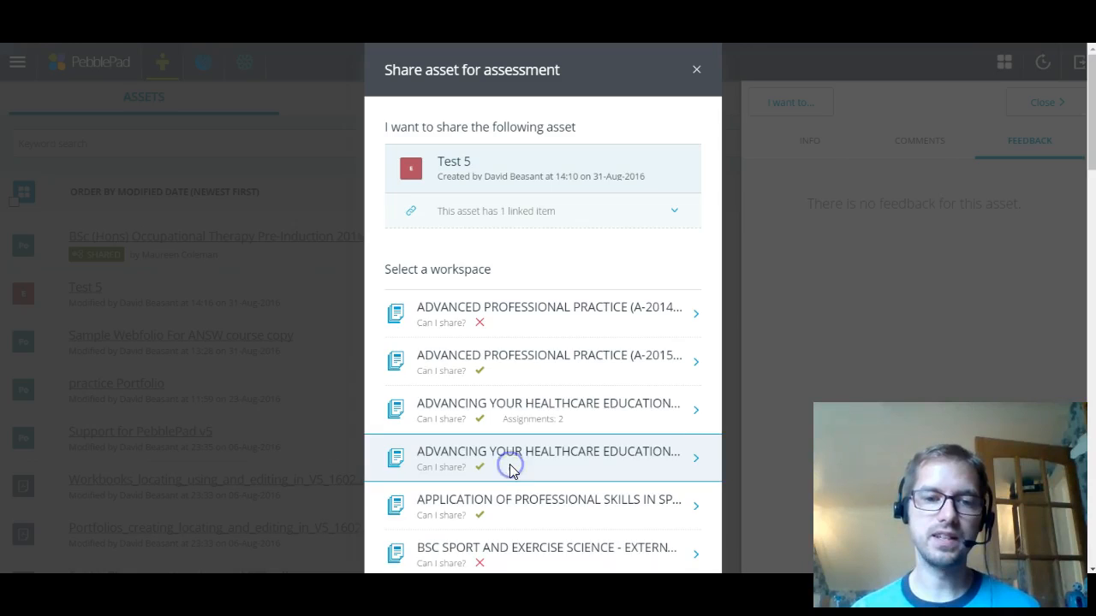
{"action": "left_click", "coordinate": [548, 458]}
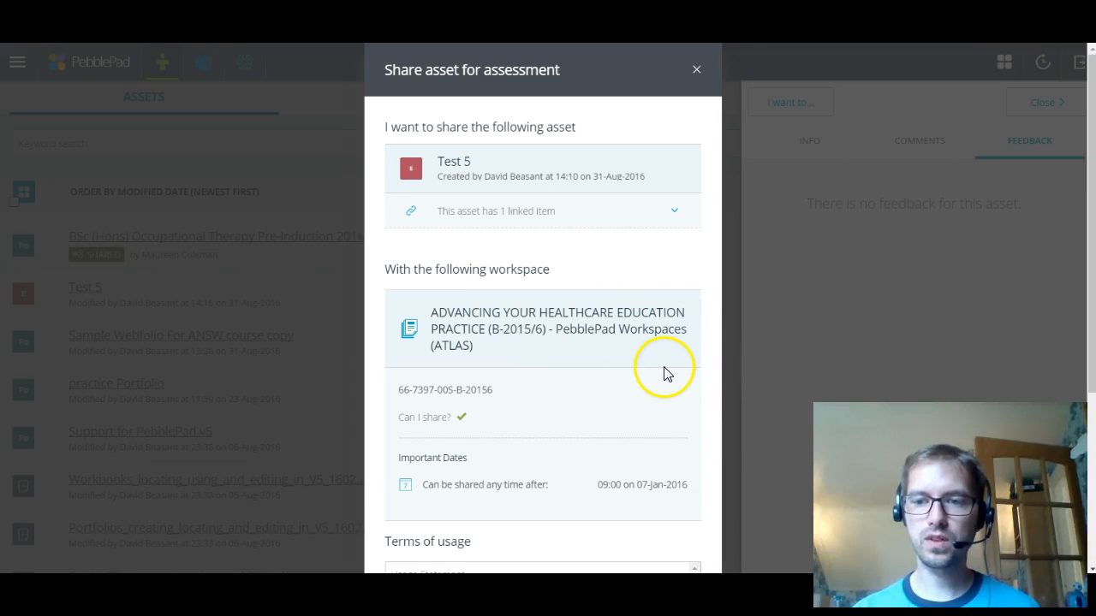
{"action": "scroll", "scroll_direction": "down", "scroll_amount": 3}
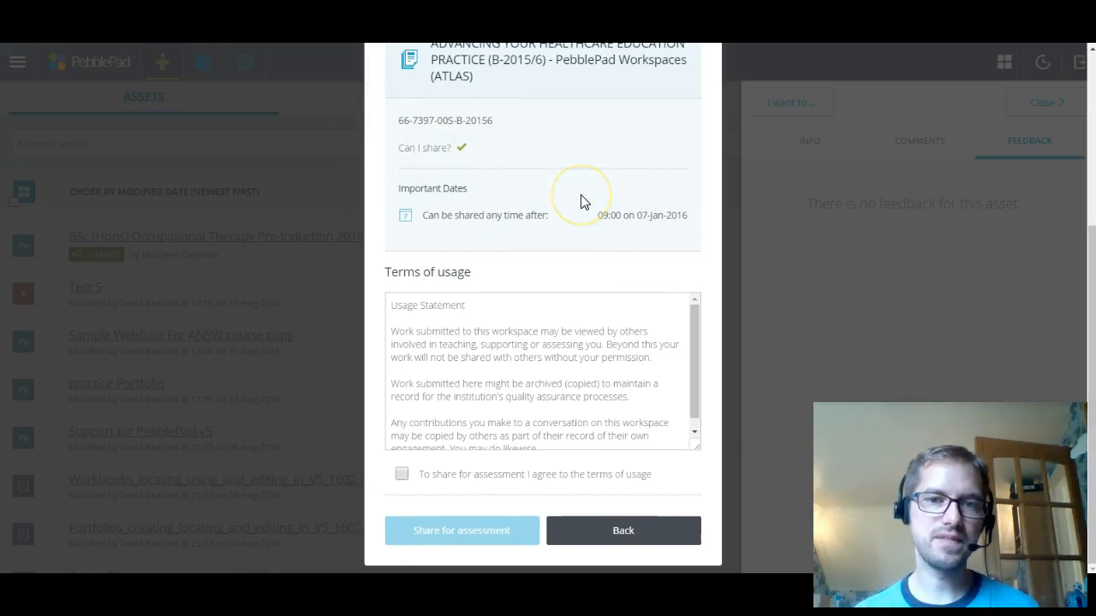
{"action": "mouse_move", "coordinate": [410, 462]}
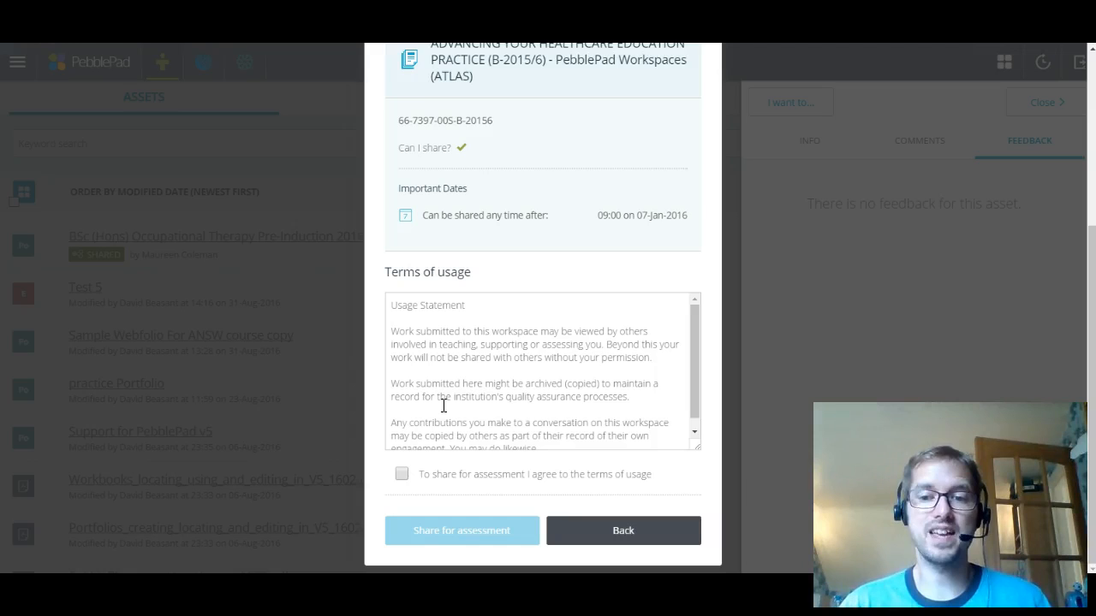
{"action": "left_click", "coordinate": [401, 474]}
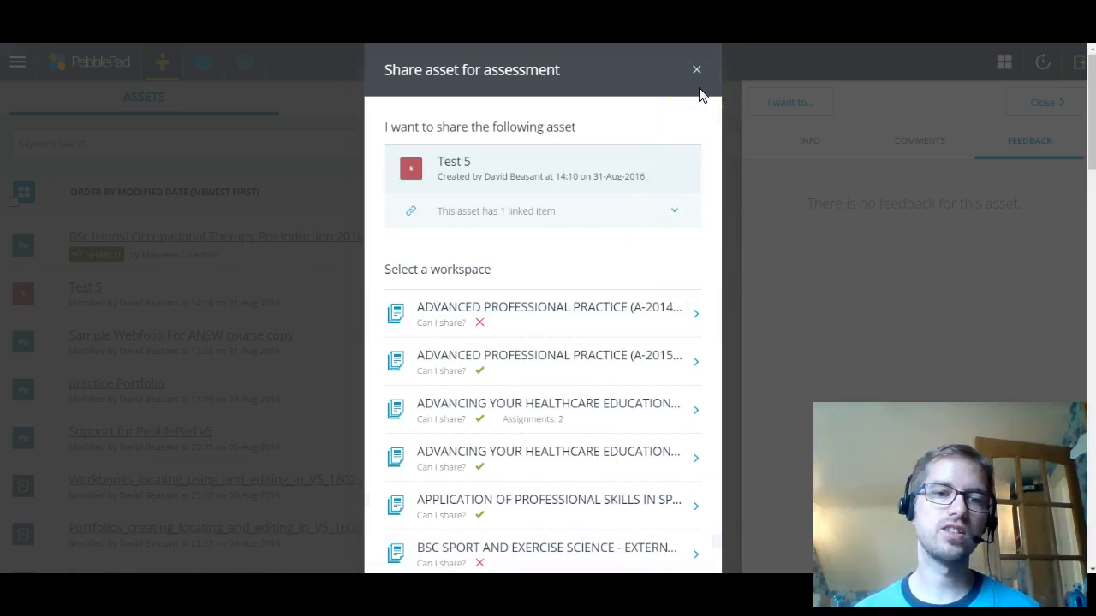
- Dismiss the share-for-assessment dialog and the Test 5 asset's info panel without sharing
{"action": "left_click", "coordinate": [696, 69]}
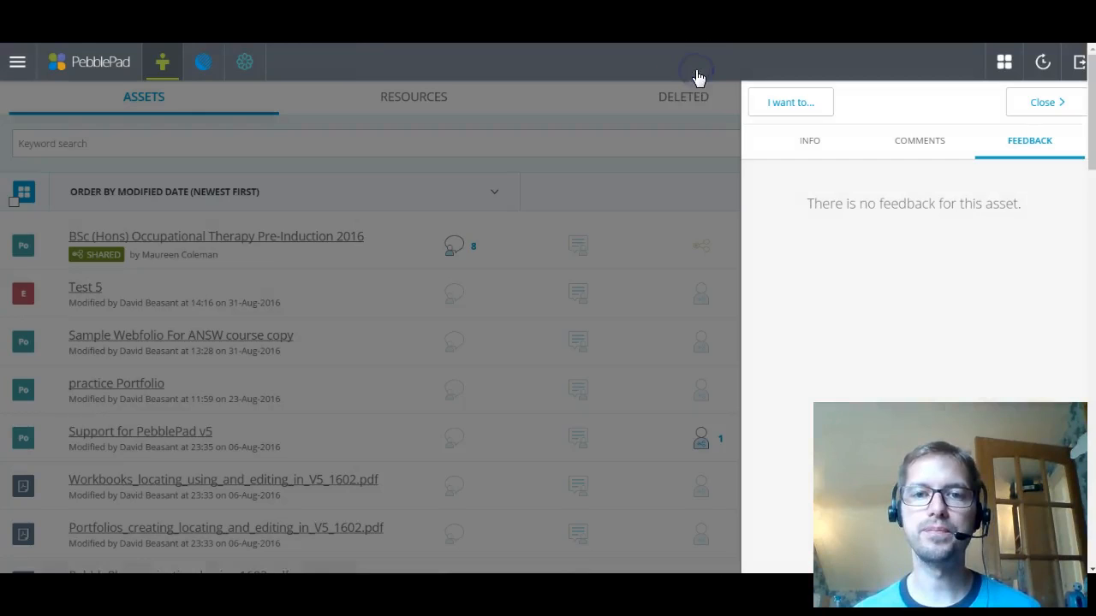
{"action": "left_click", "coordinate": [1042, 102]}
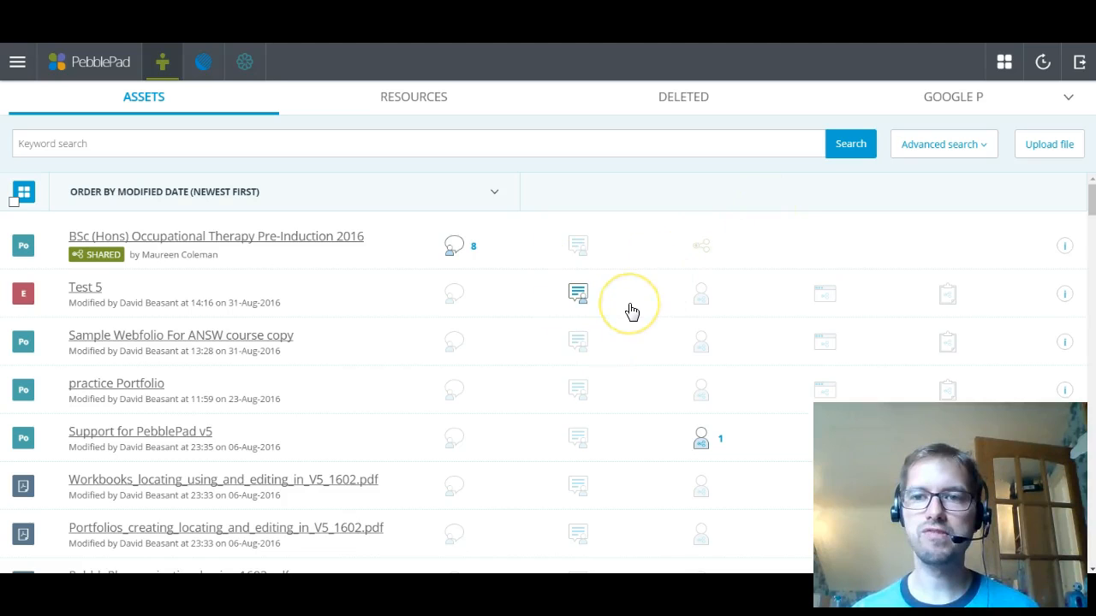
{"action": "mouse_move", "coordinate": [509, 394]}
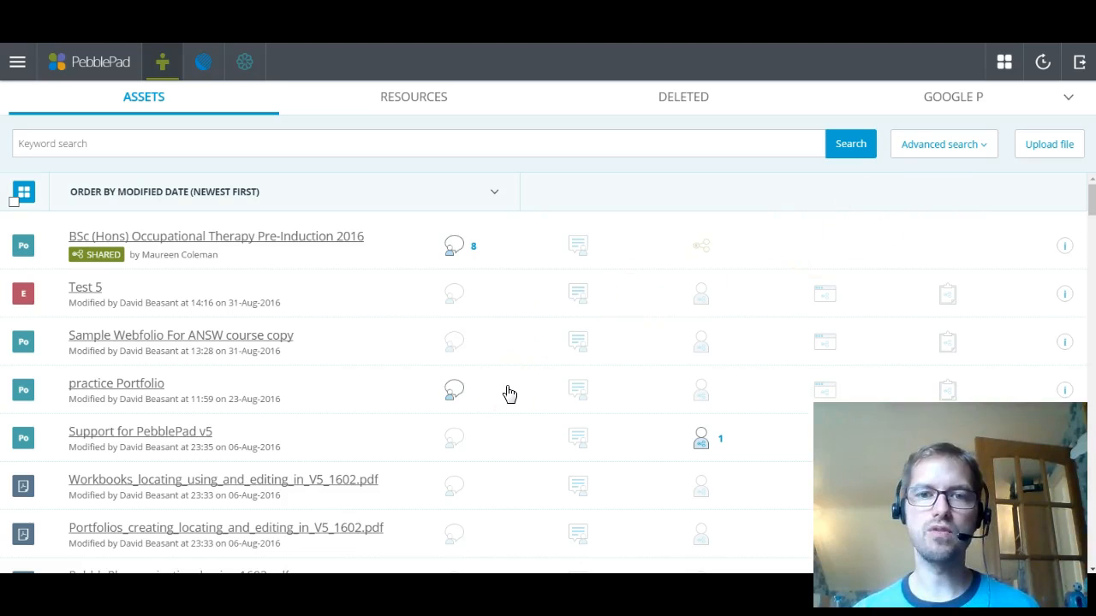
{"action": "mouse_move", "coordinate": [543, 380]}
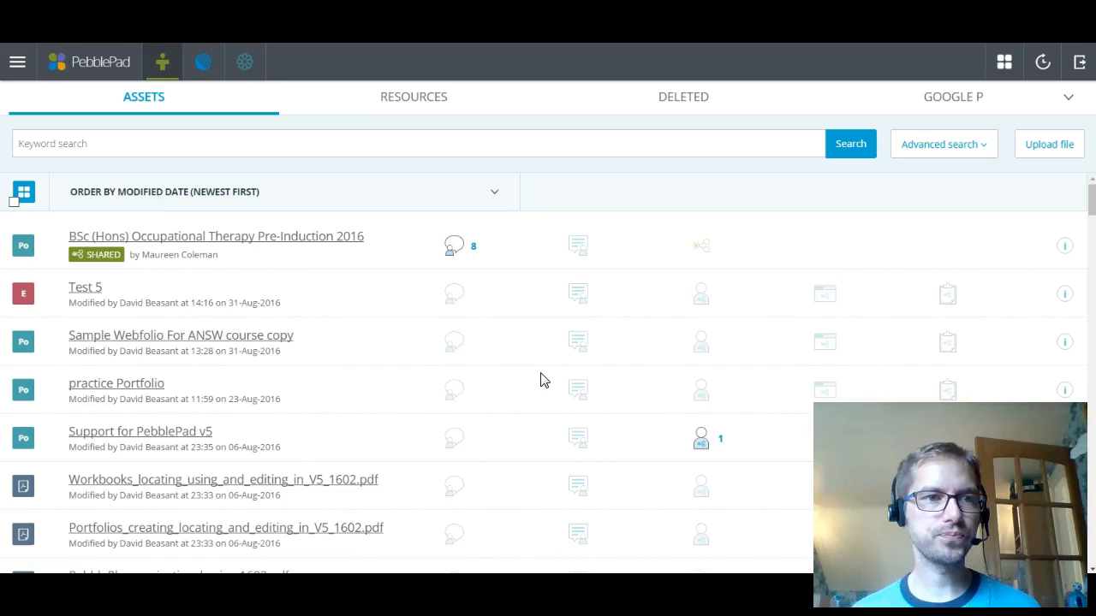
- Return to the home dashboard and bring up the main navigation menu
{"action": "left_click", "coordinate": [162, 62]}
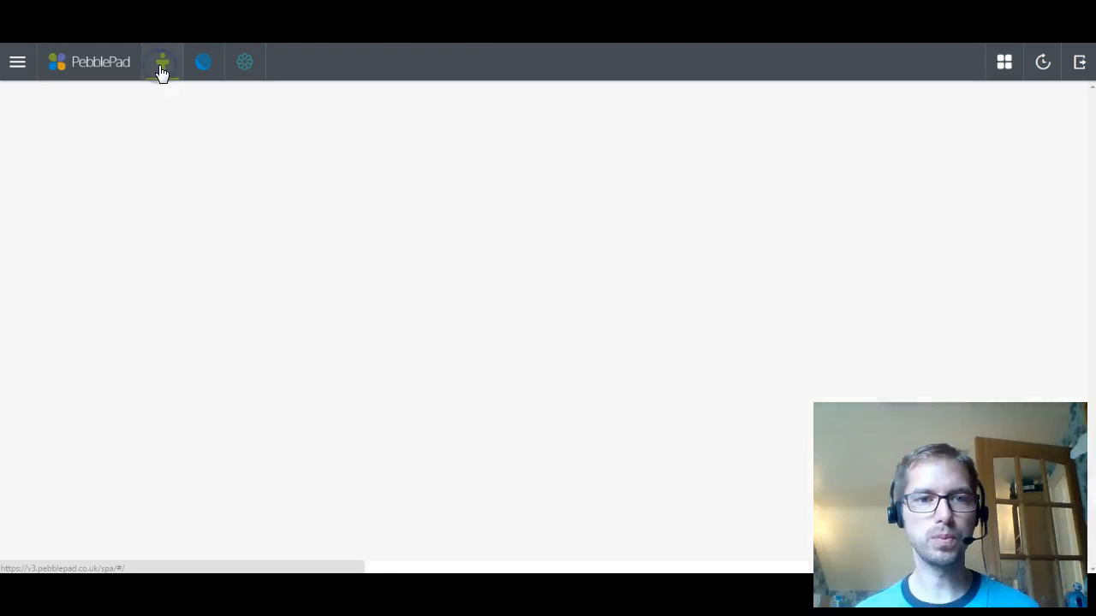
{"action": "left_click", "coordinate": [162, 62]}
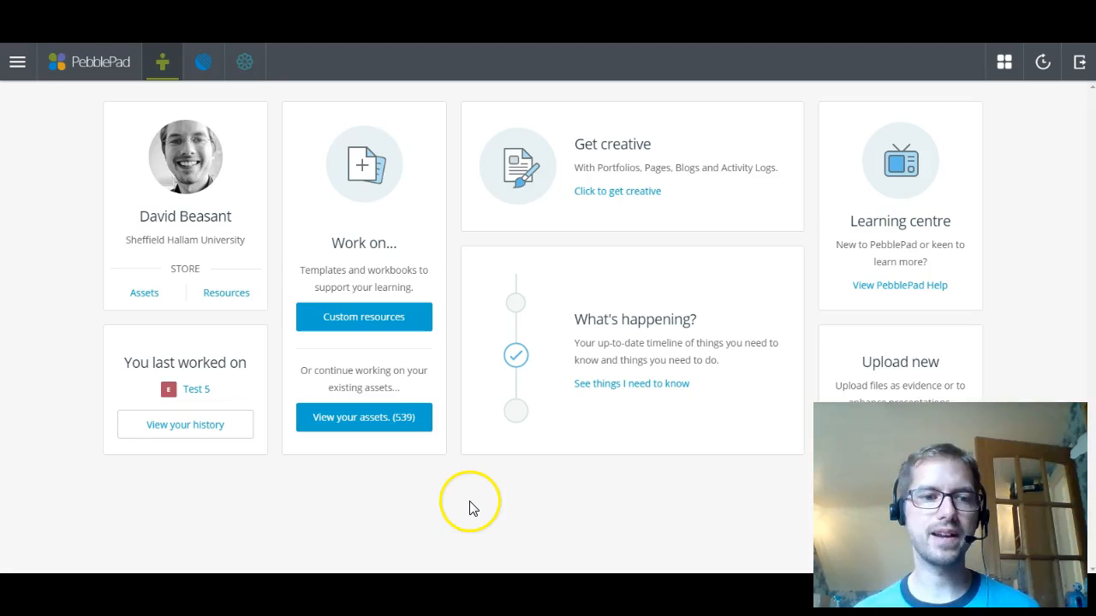
{"action": "left_click", "coordinate": [17, 61]}
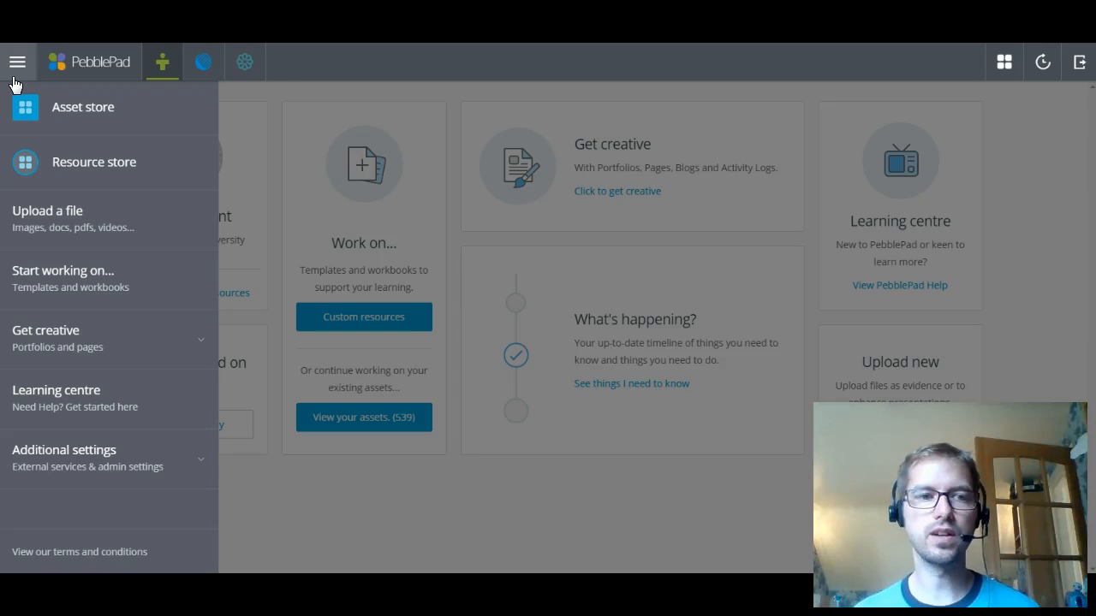
- Go back to the Asset store listing via the side menu
{"action": "left_click", "coordinate": [82, 106]}
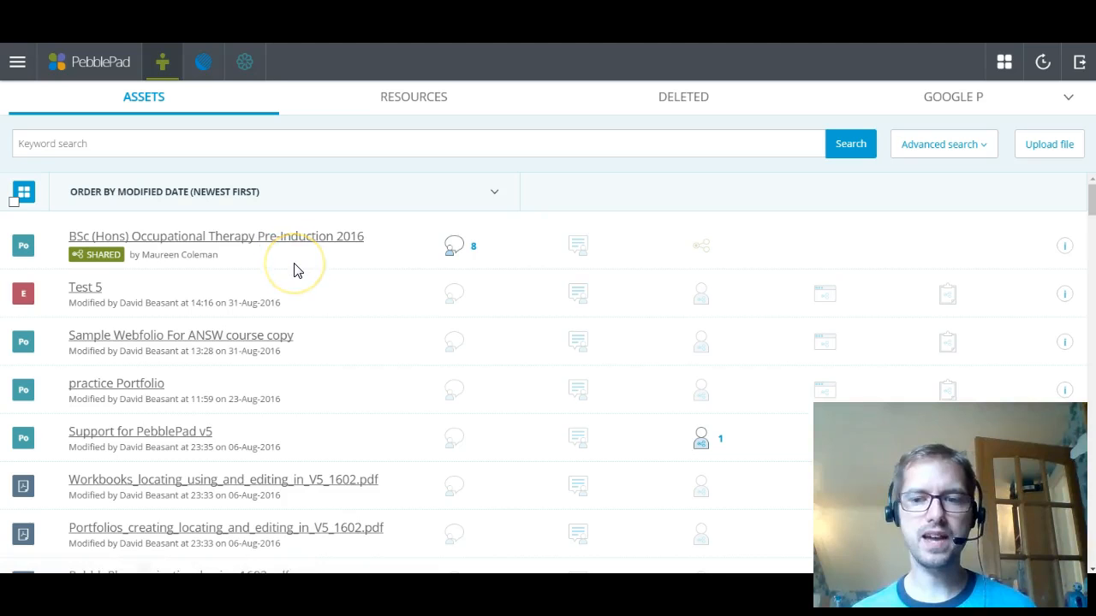
{"action": "mouse_move", "coordinate": [297, 270]}
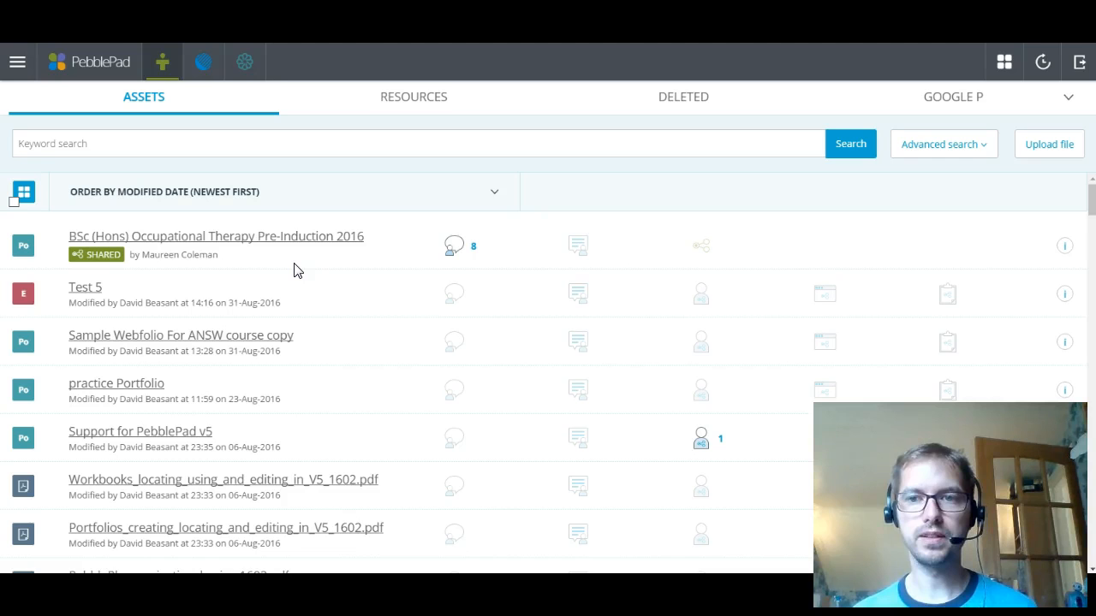